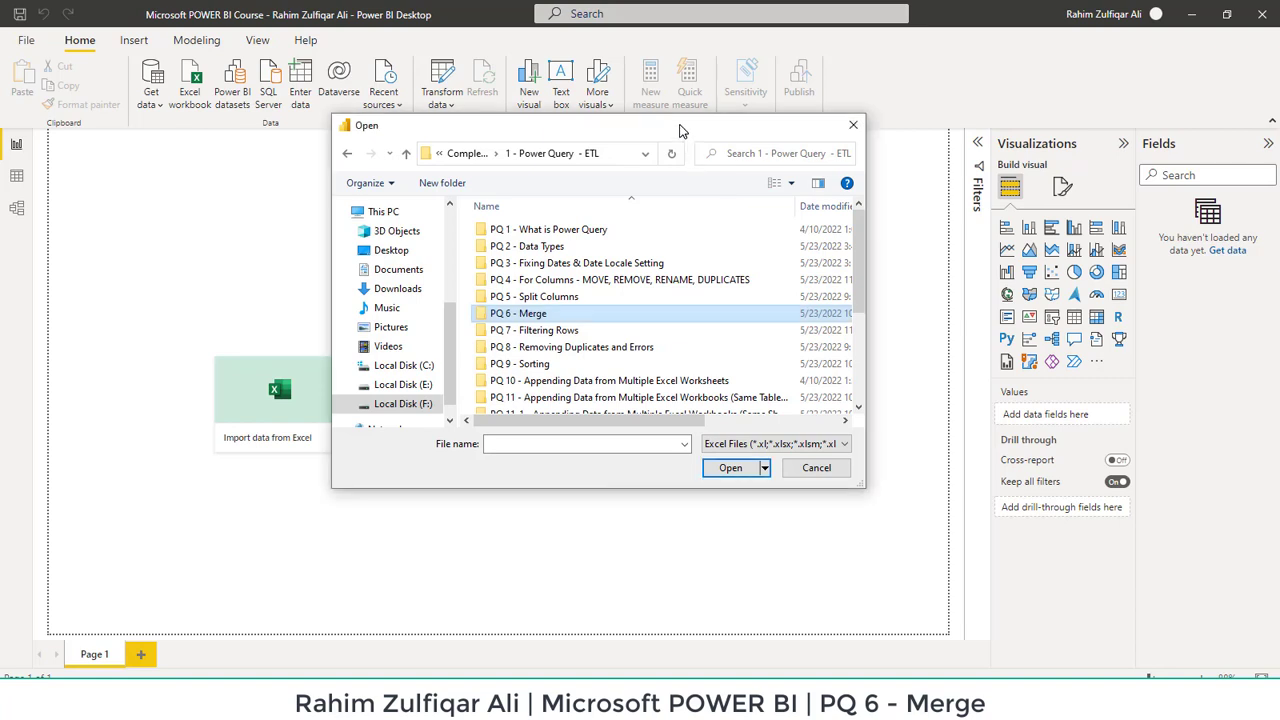
mouse_move(544, 330)
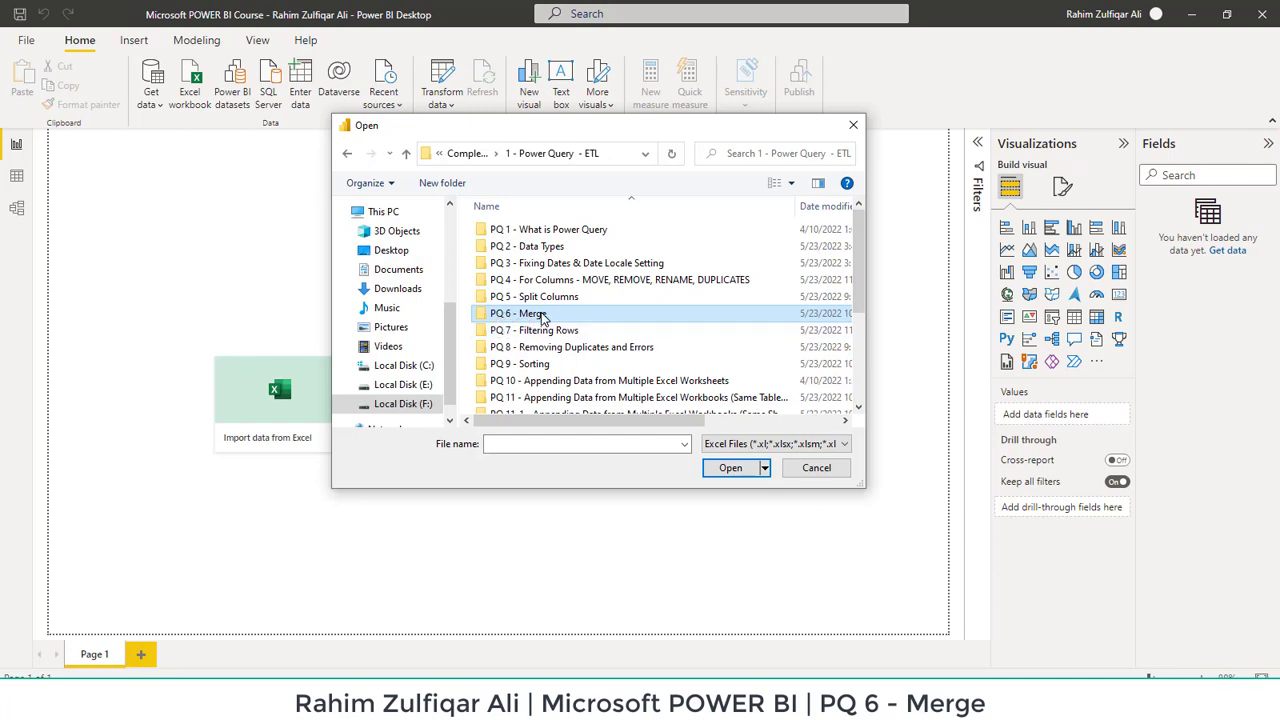
Step: Open the PQ 6 - Merge folder to reach the Merge in Power Query.xlsx workbook
double_click(516, 312)
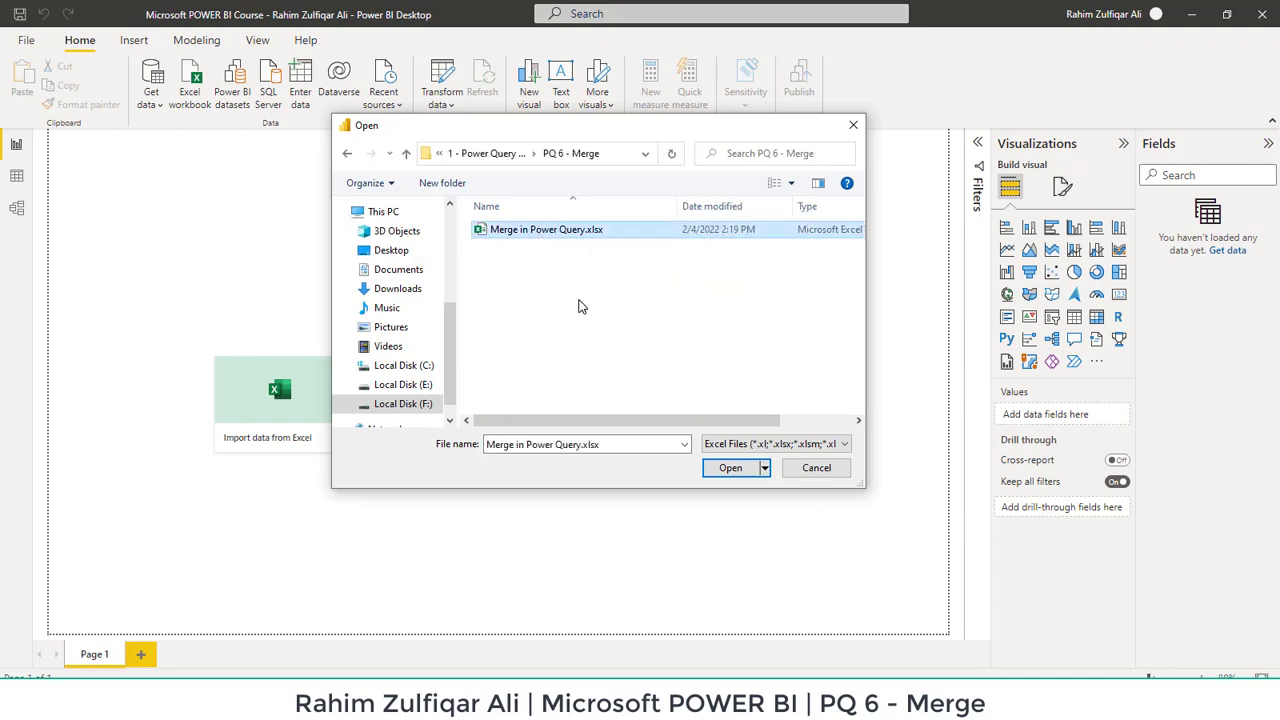
mouse_move(708, 486)
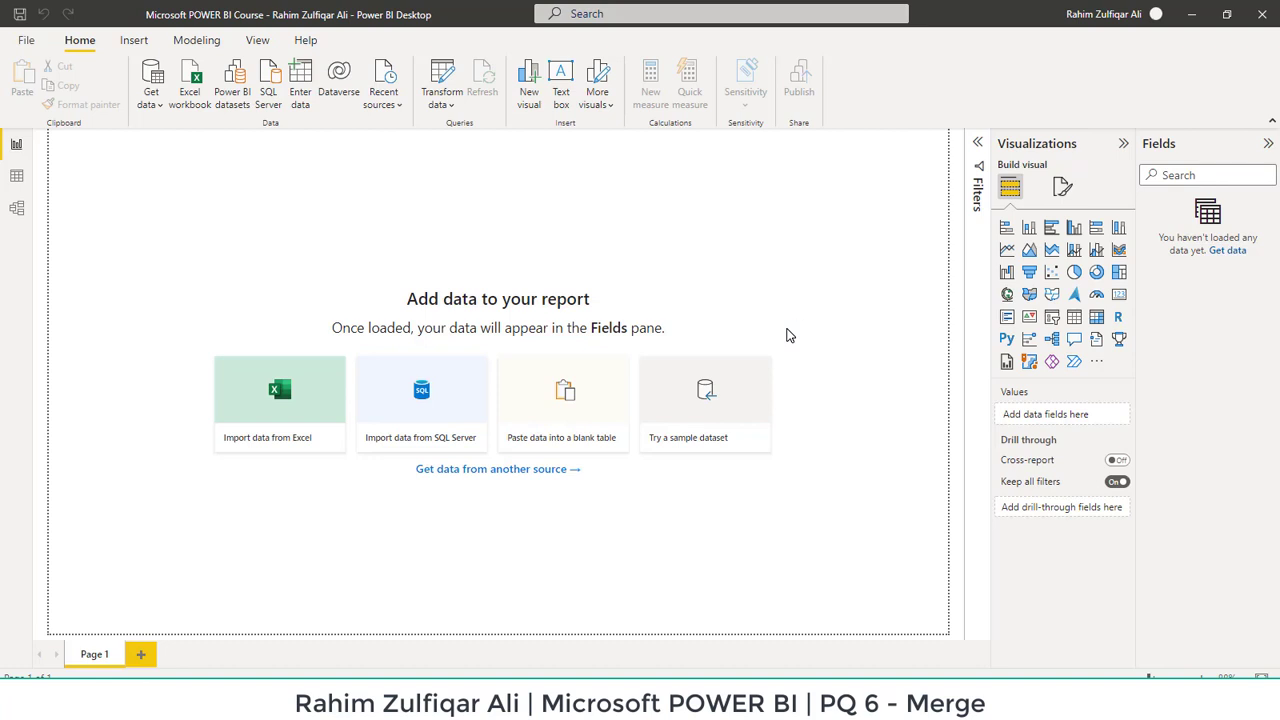
Step: Tick Actual1 and Budget2 in the Navigator for loading into Power Query
left_click(280, 404)
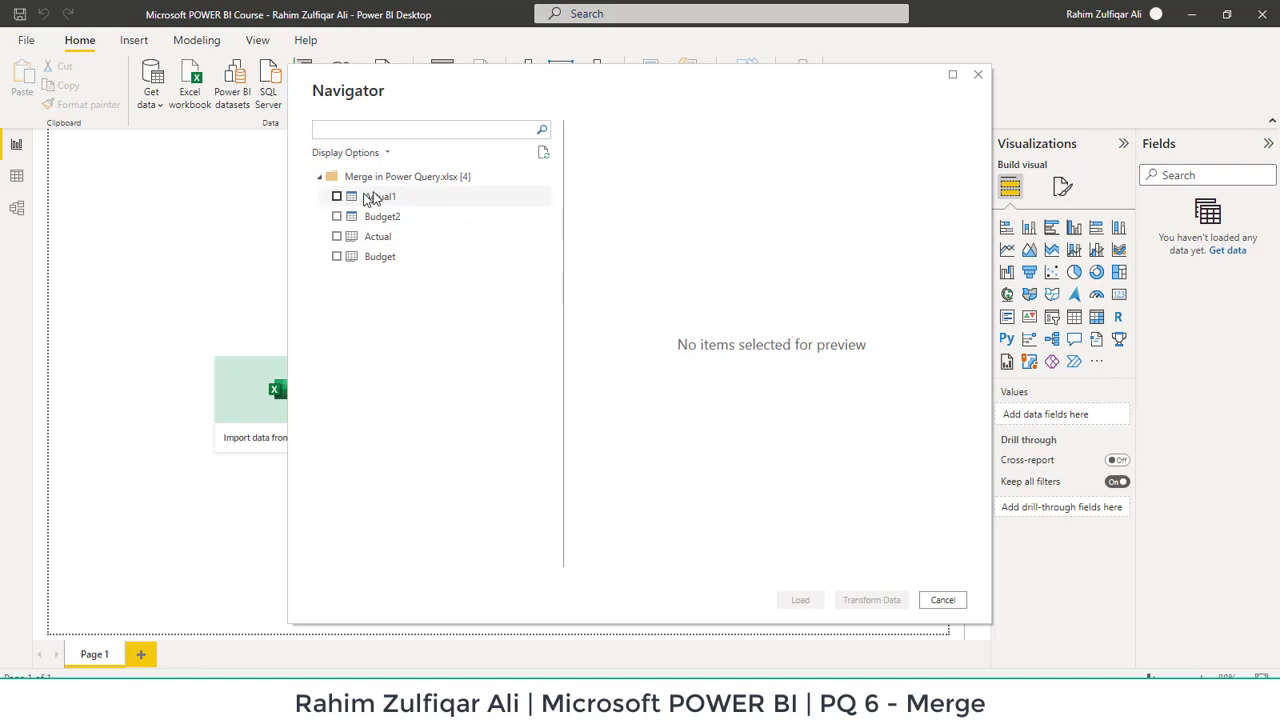
mouse_move(378, 236)
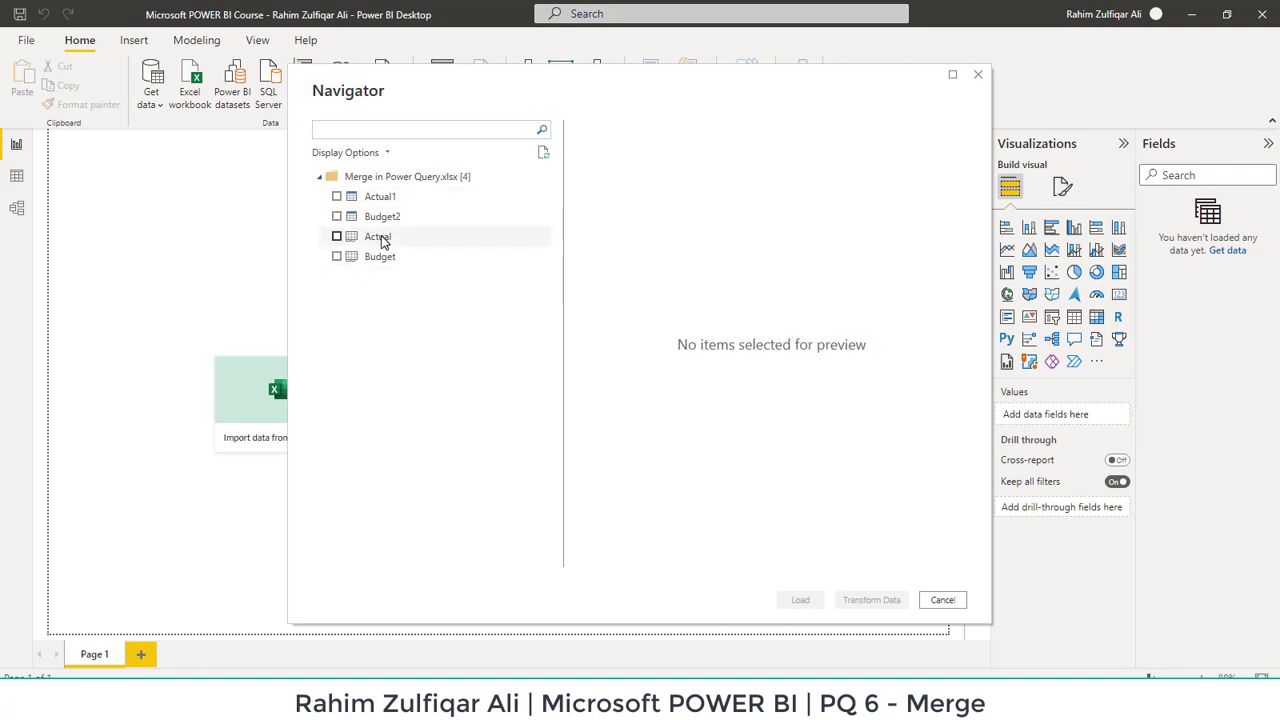
mouse_move(392, 212)
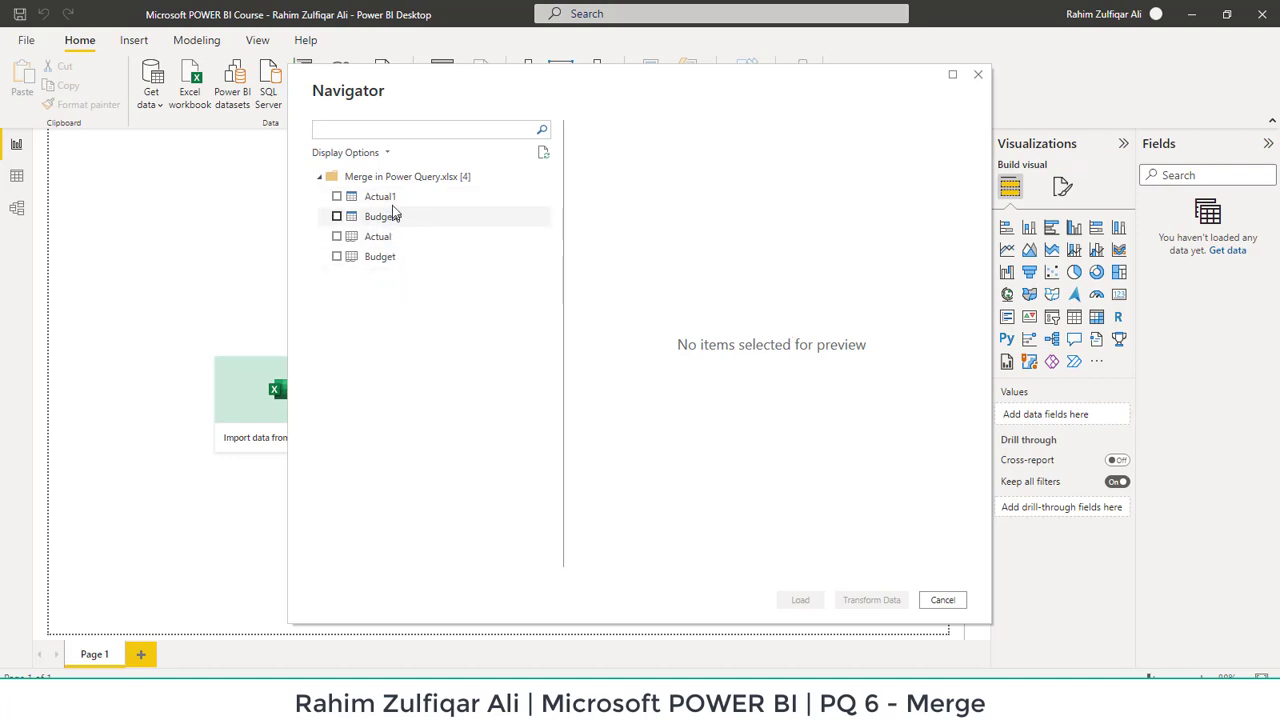
mouse_move(380, 196)
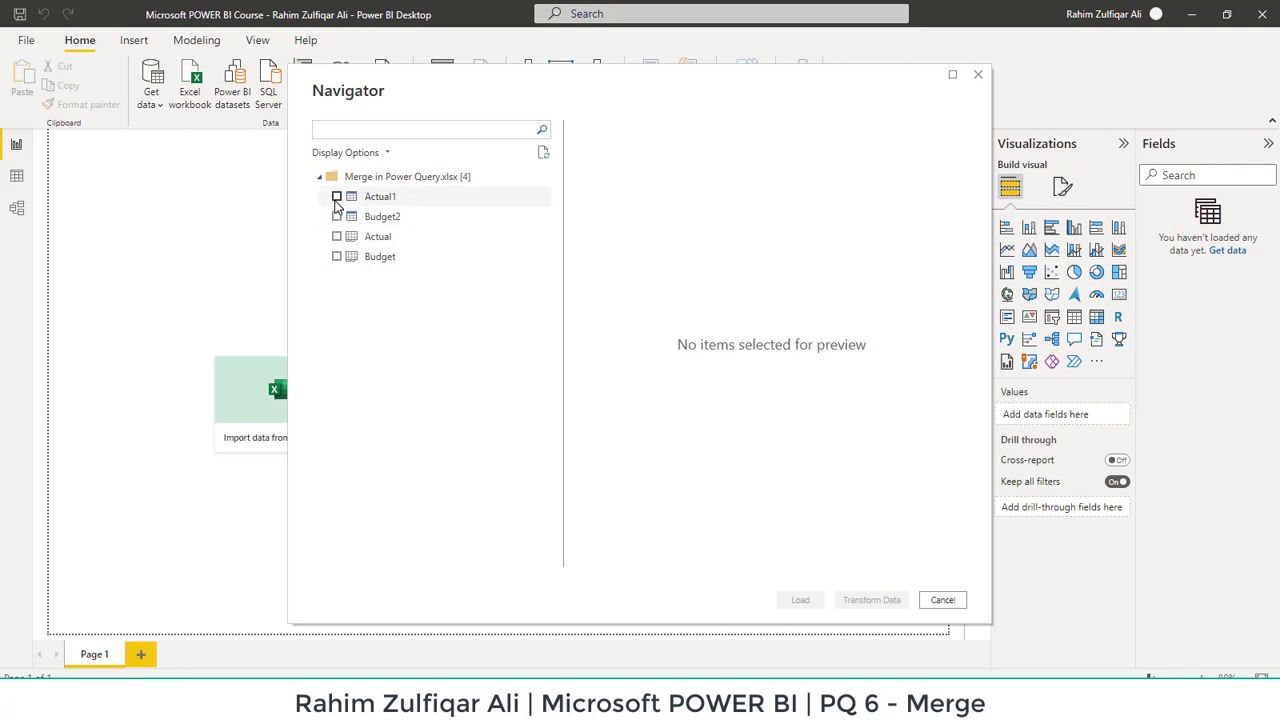
left_click(336, 196)
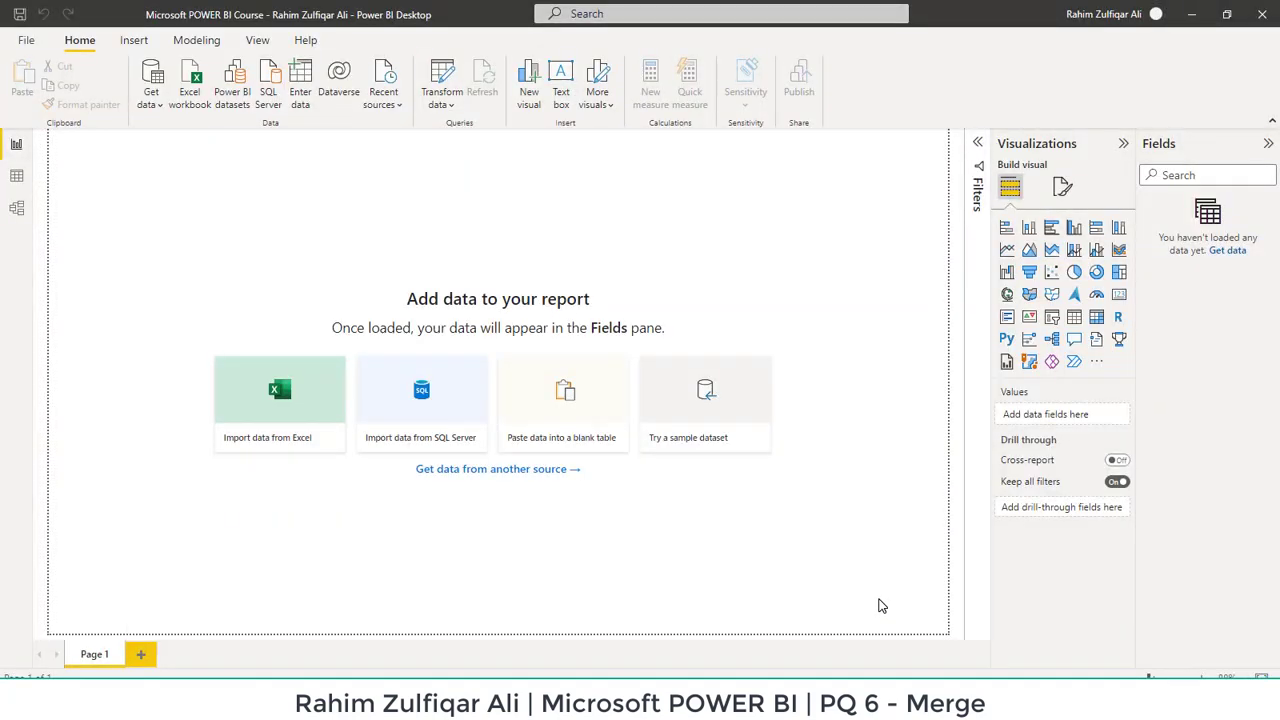
Step: Inspect the Actual1 and Budget2 queries' data, ending on Actual1
left_click(440, 76)
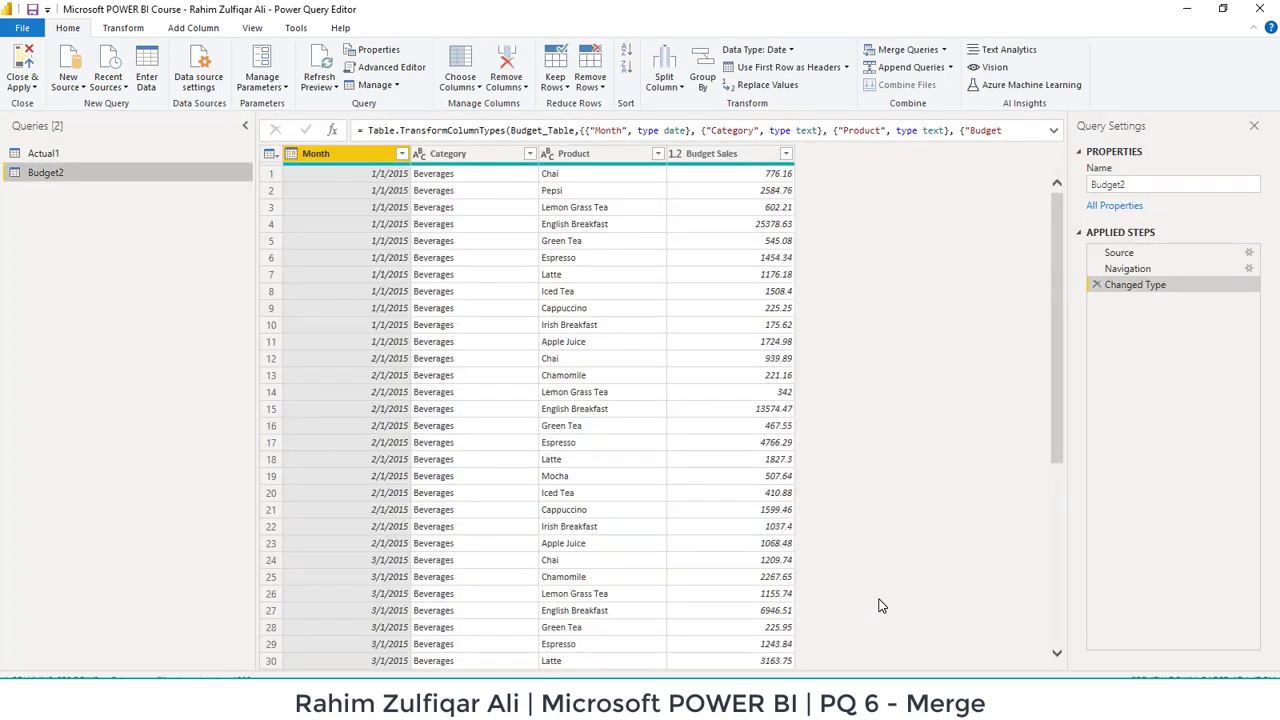
mouse_move(80, 156)
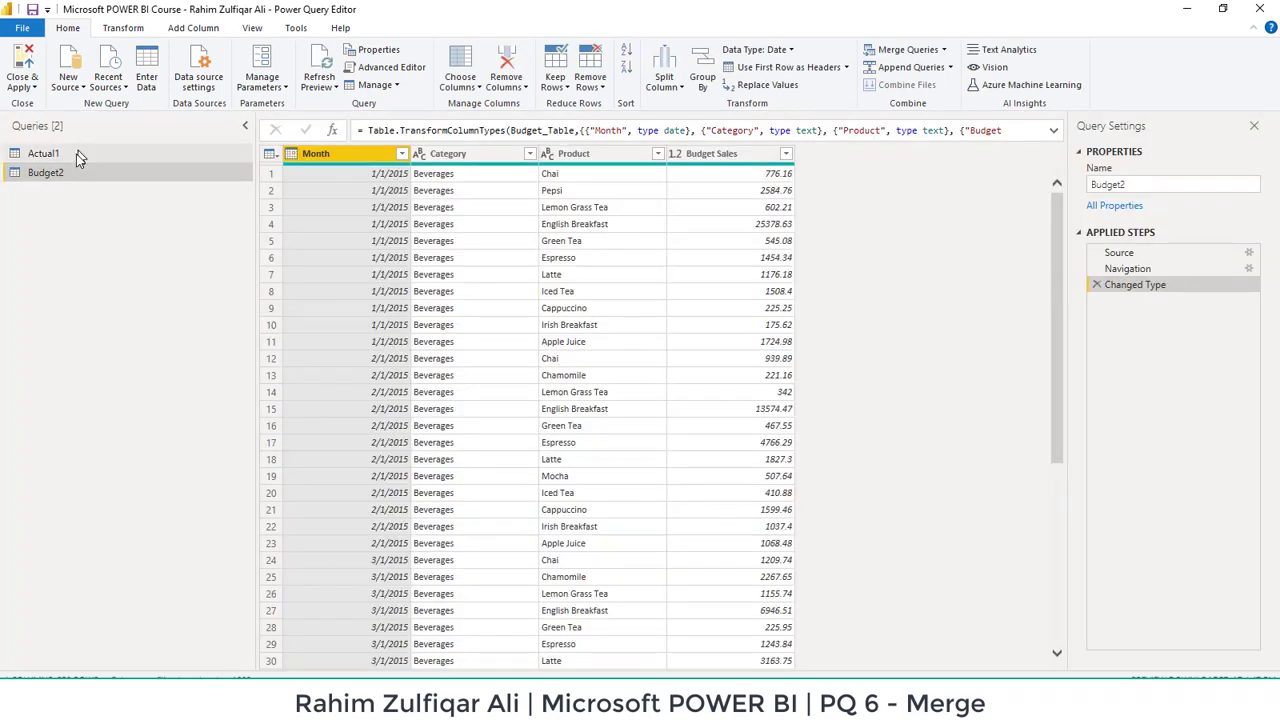
left_click(44, 152)
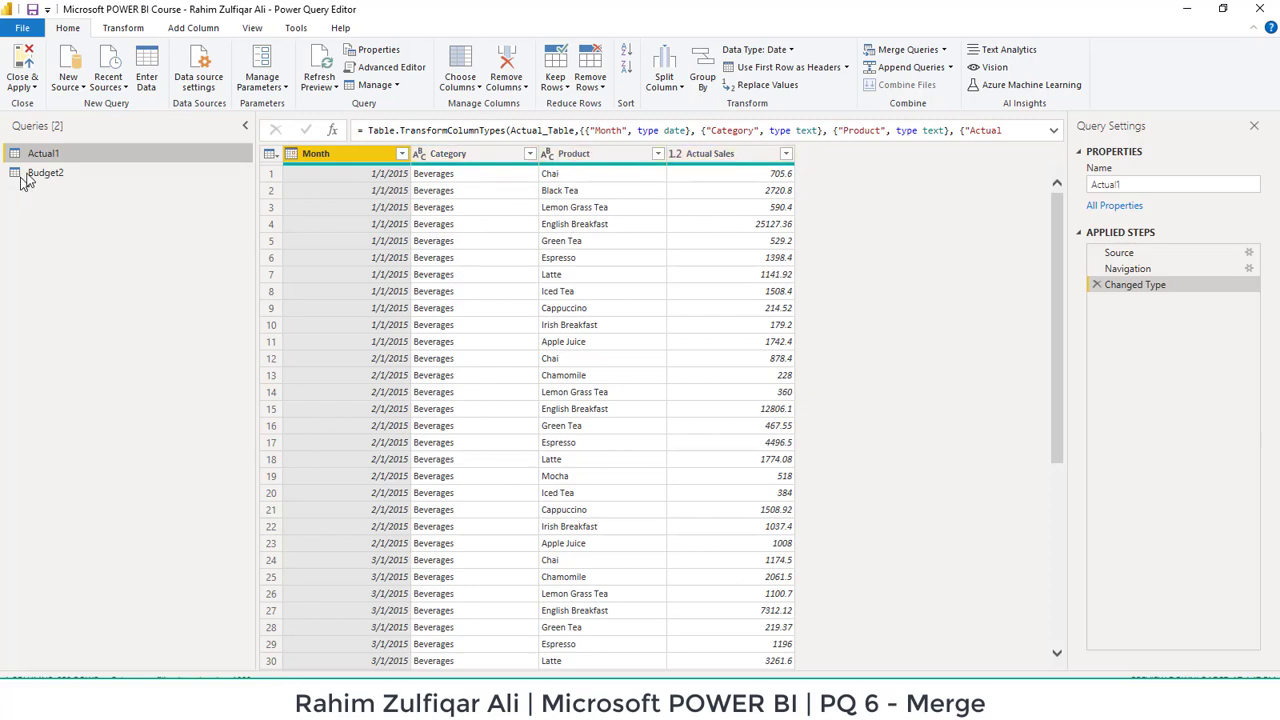
left_click(46, 172)
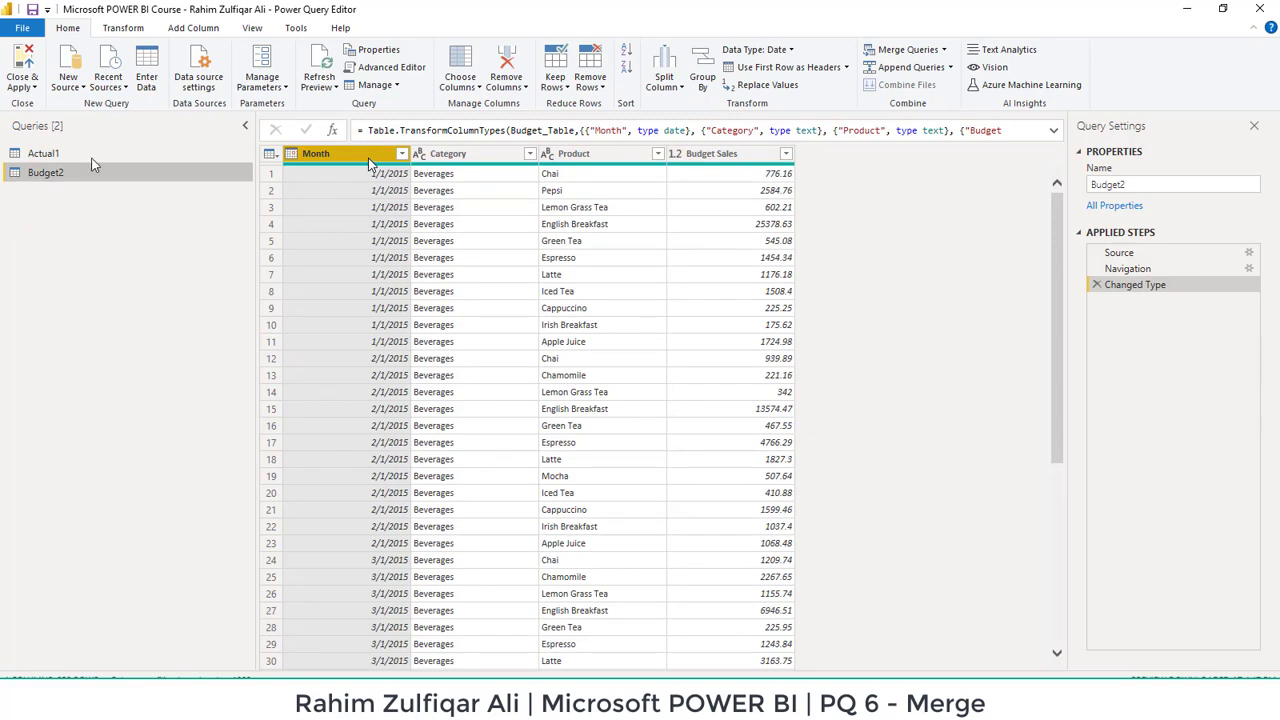
left_click(44, 152)
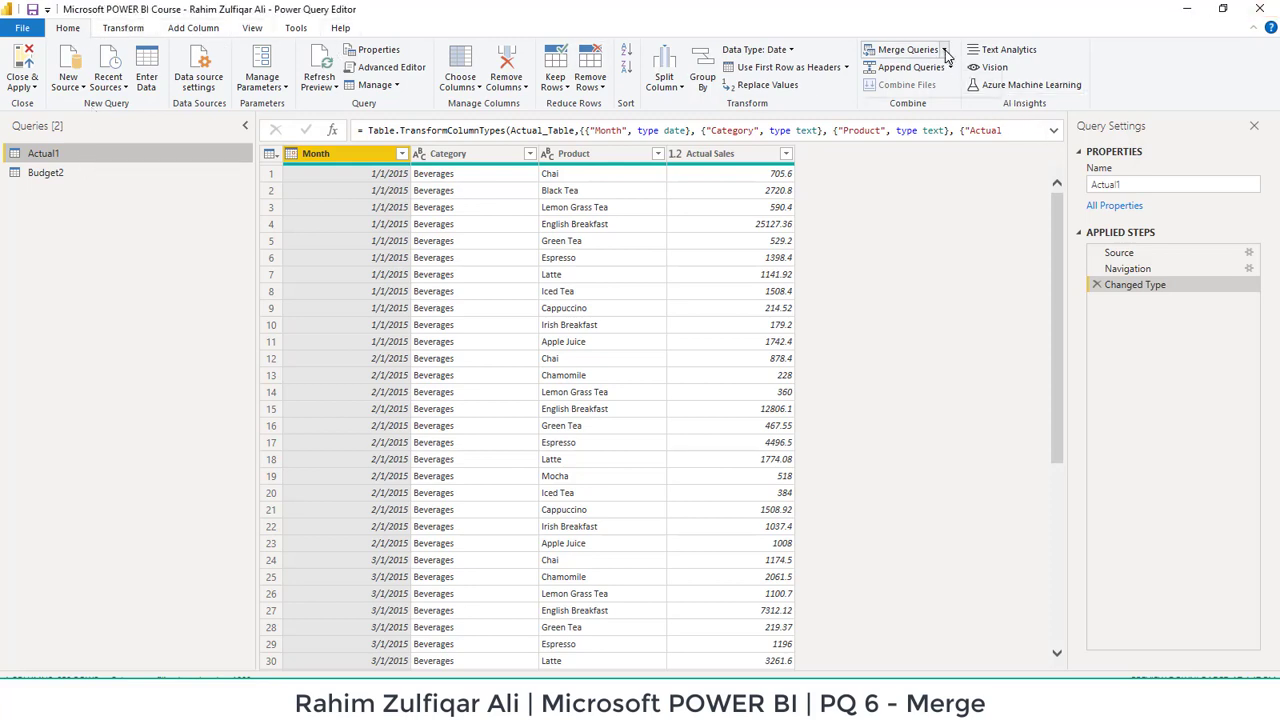
Step: Start Merge Queries from Actual1 and choose Budget2 as the second table
left_click(904, 48)
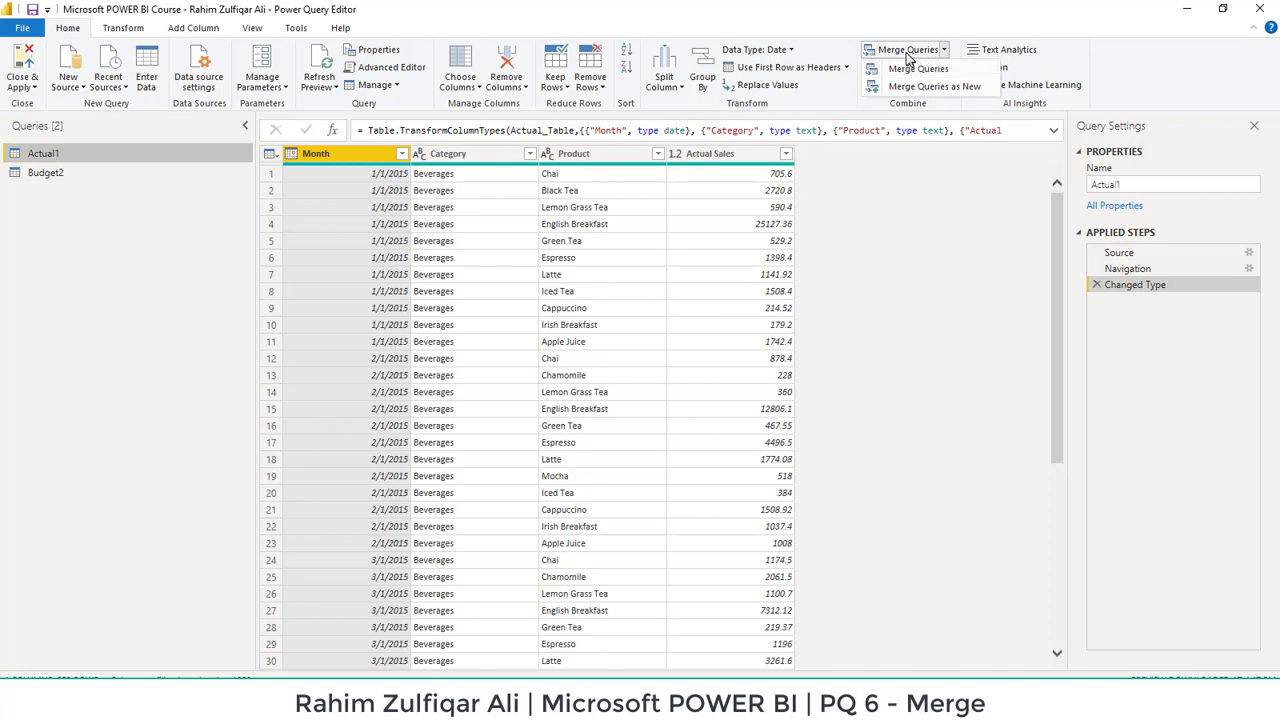
mouse_move(934, 86)
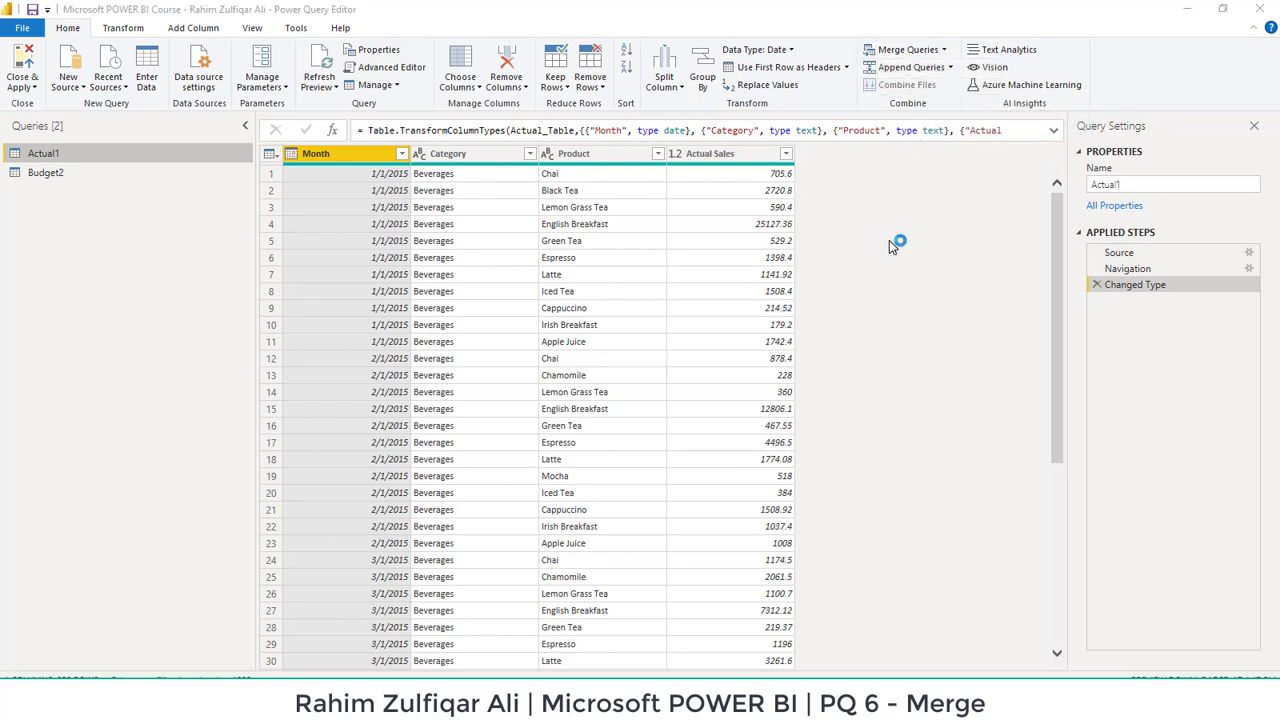
left_click(904, 48)
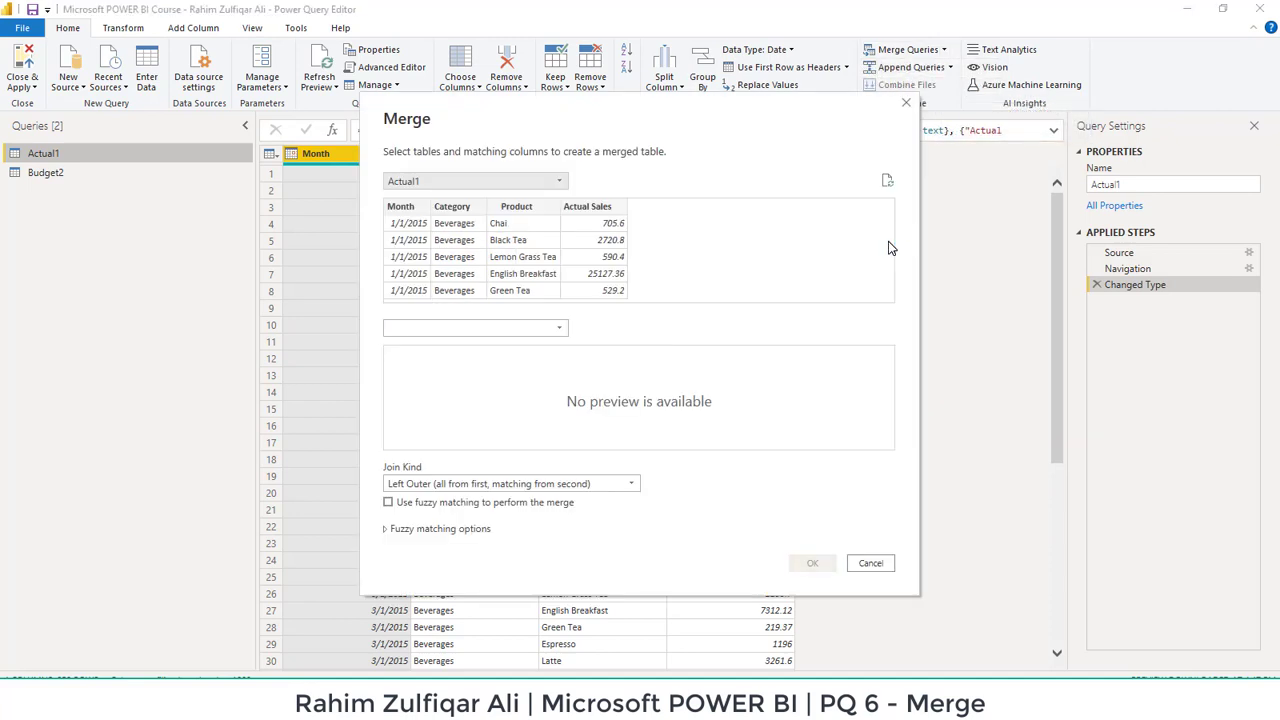
mouse_move(408, 184)
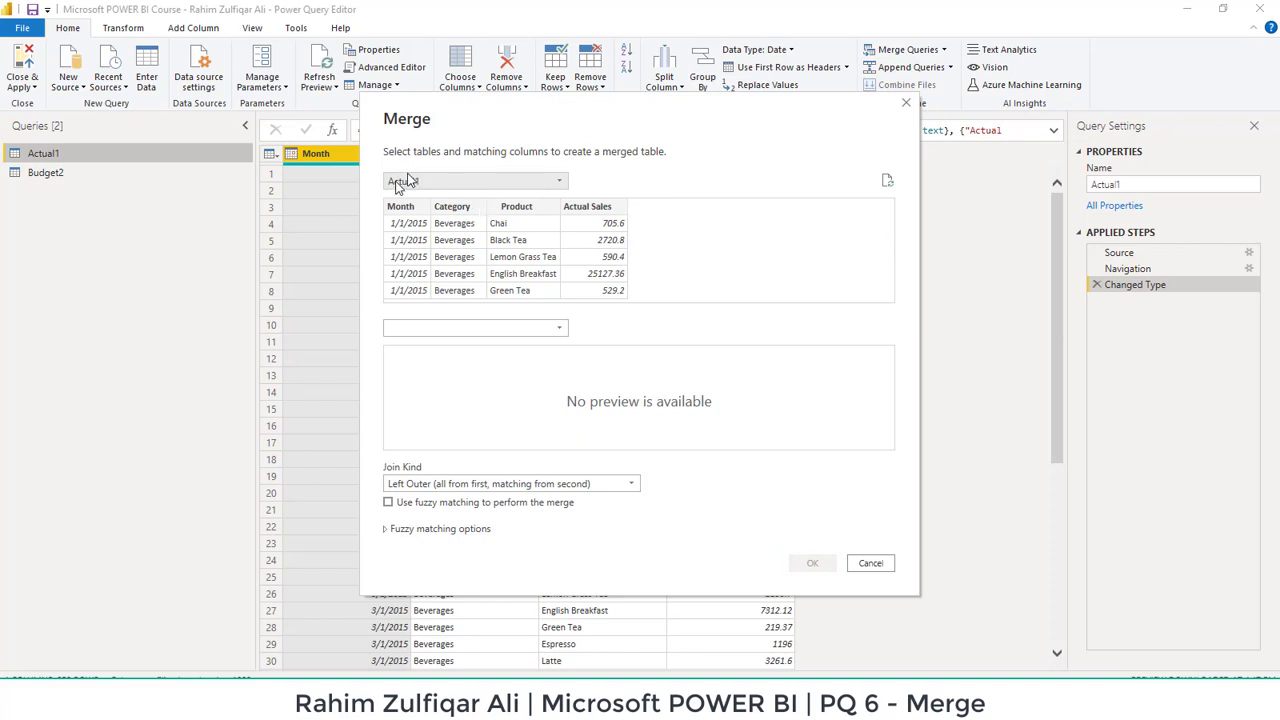
left_click(558, 180)
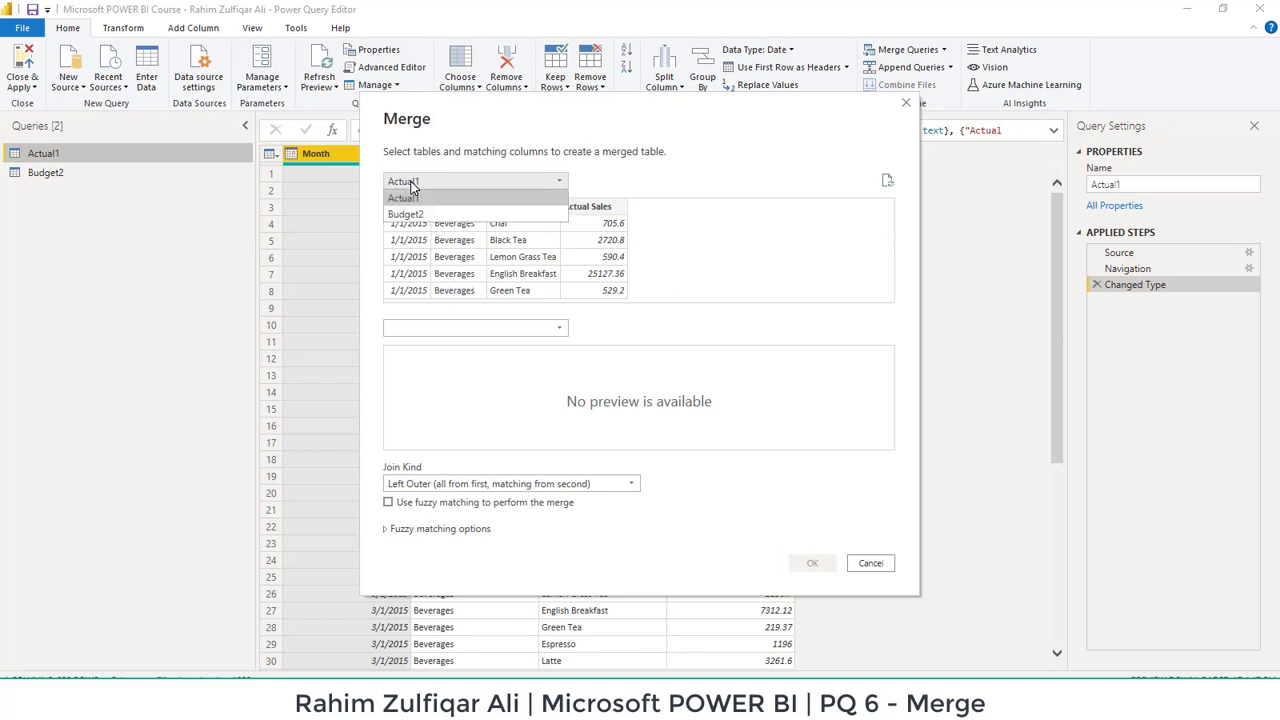
left_click(476, 328)
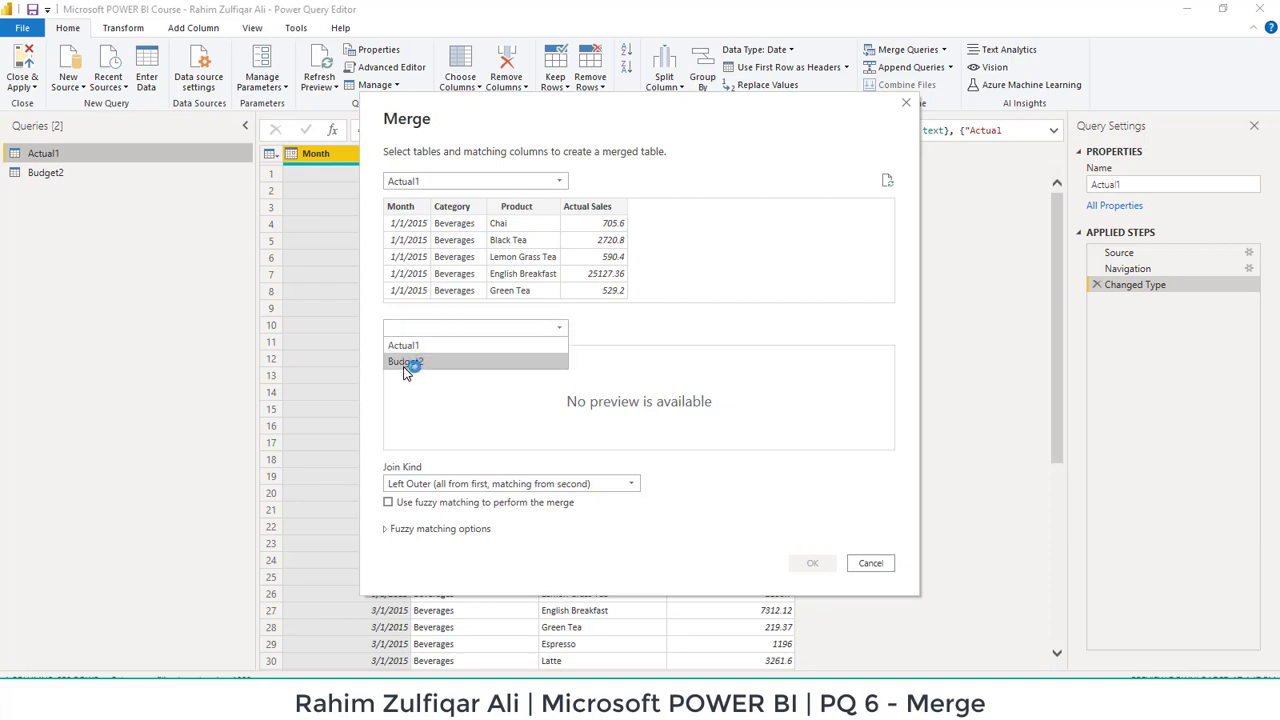
left_click(404, 360)
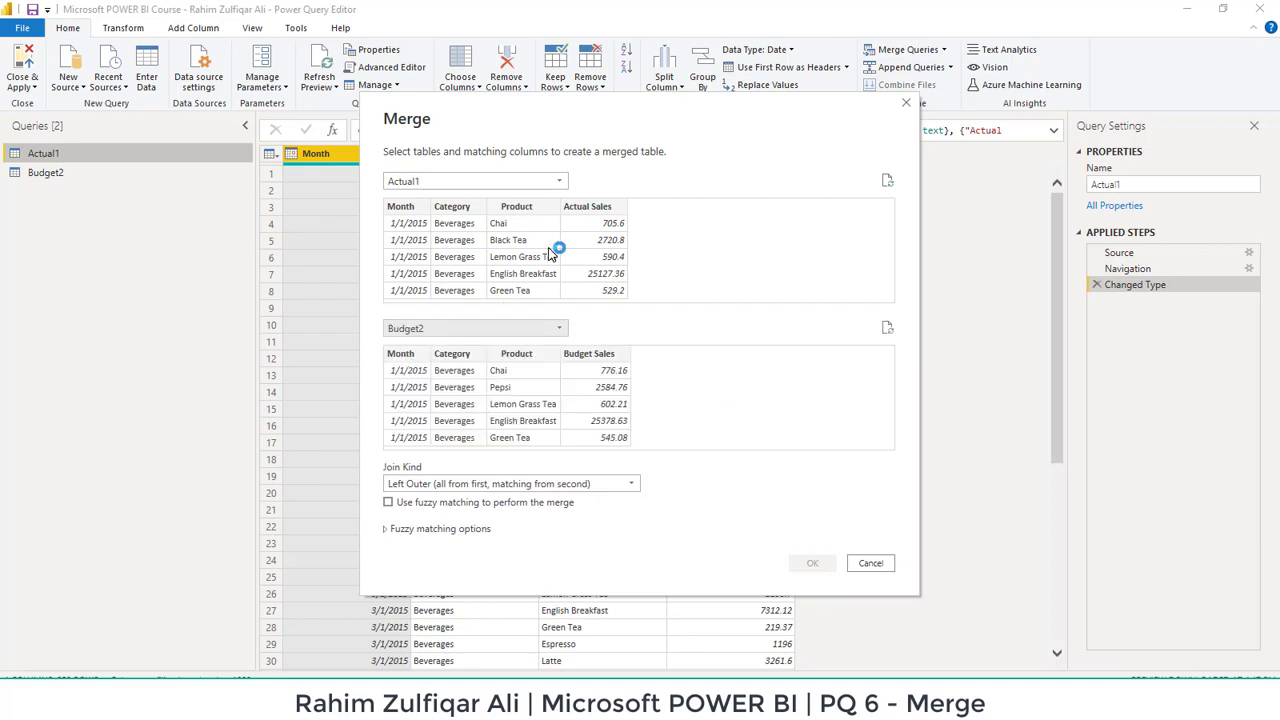
mouse_move(410, 292)
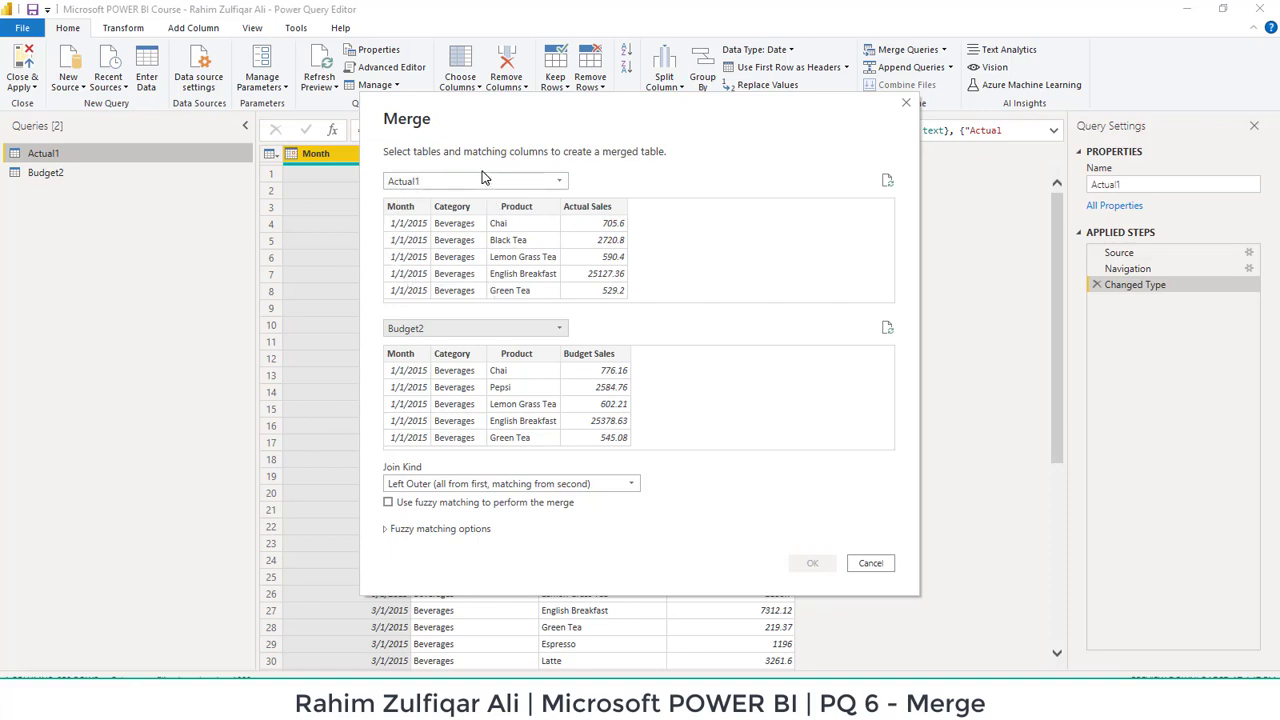
mouse_move(436, 448)
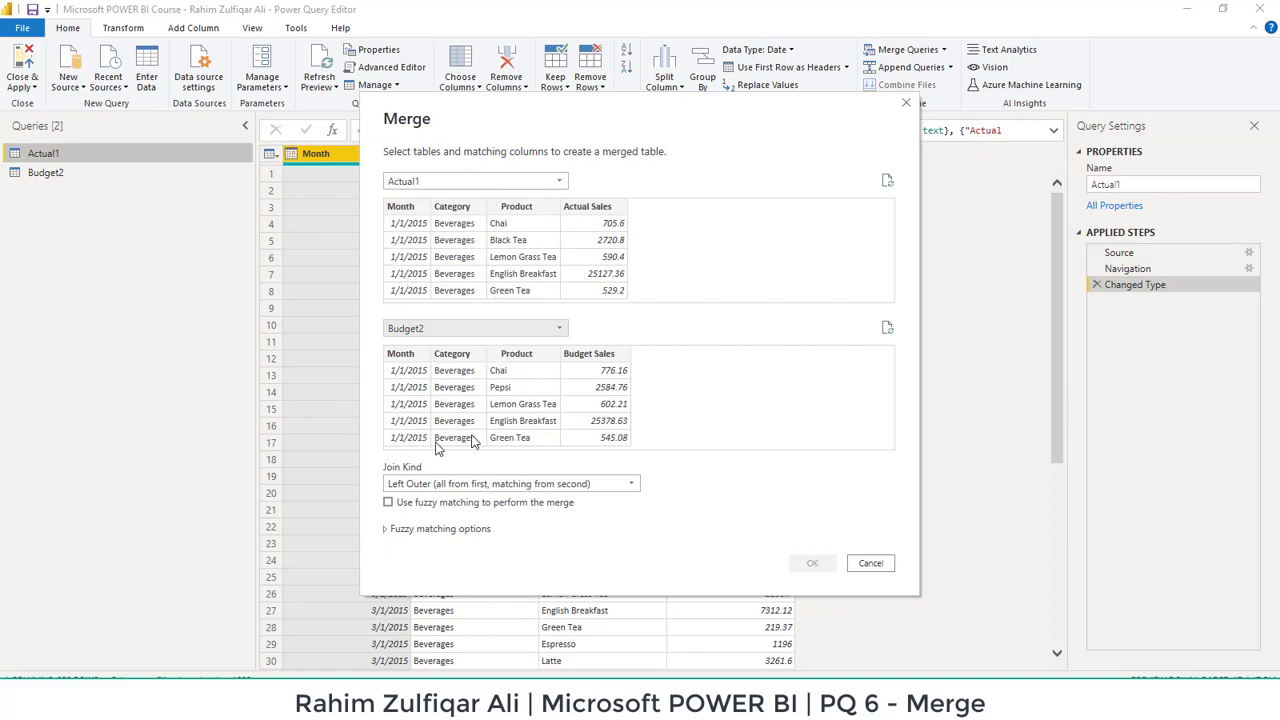
mouse_move(468, 500)
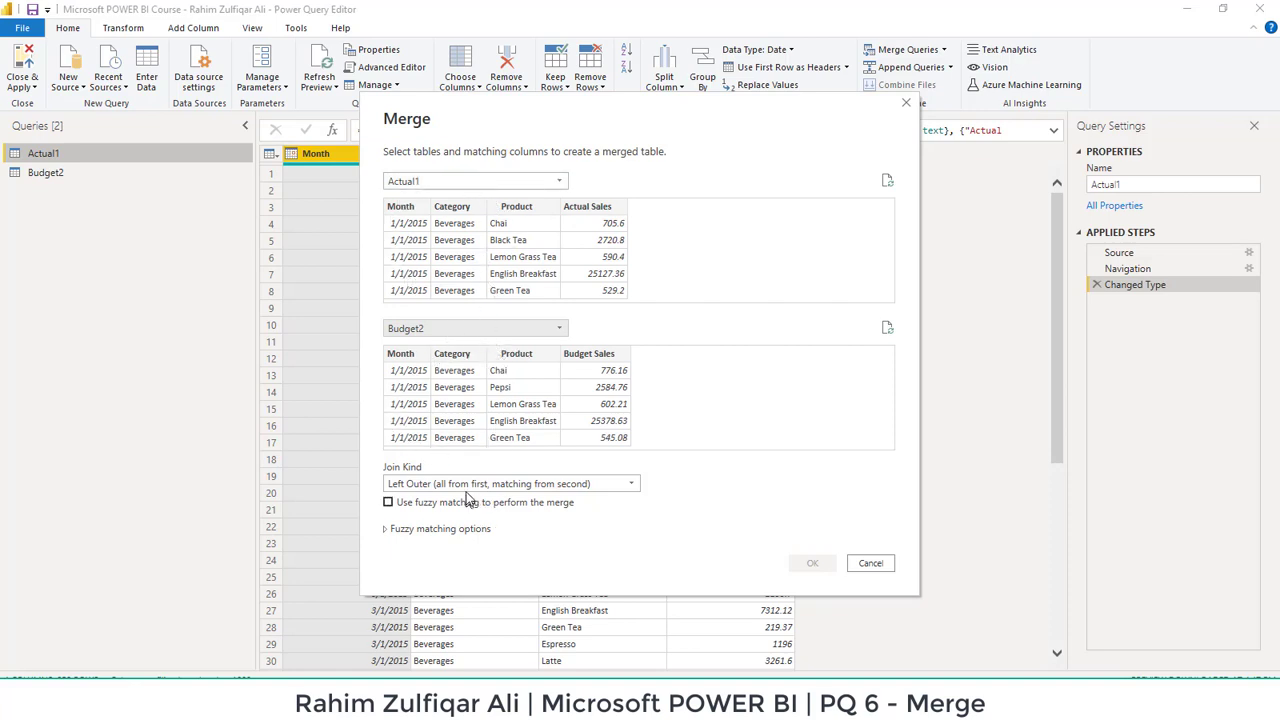
Step: Review the join kinds and keep Left Outer as the merge join
left_click(630, 482)
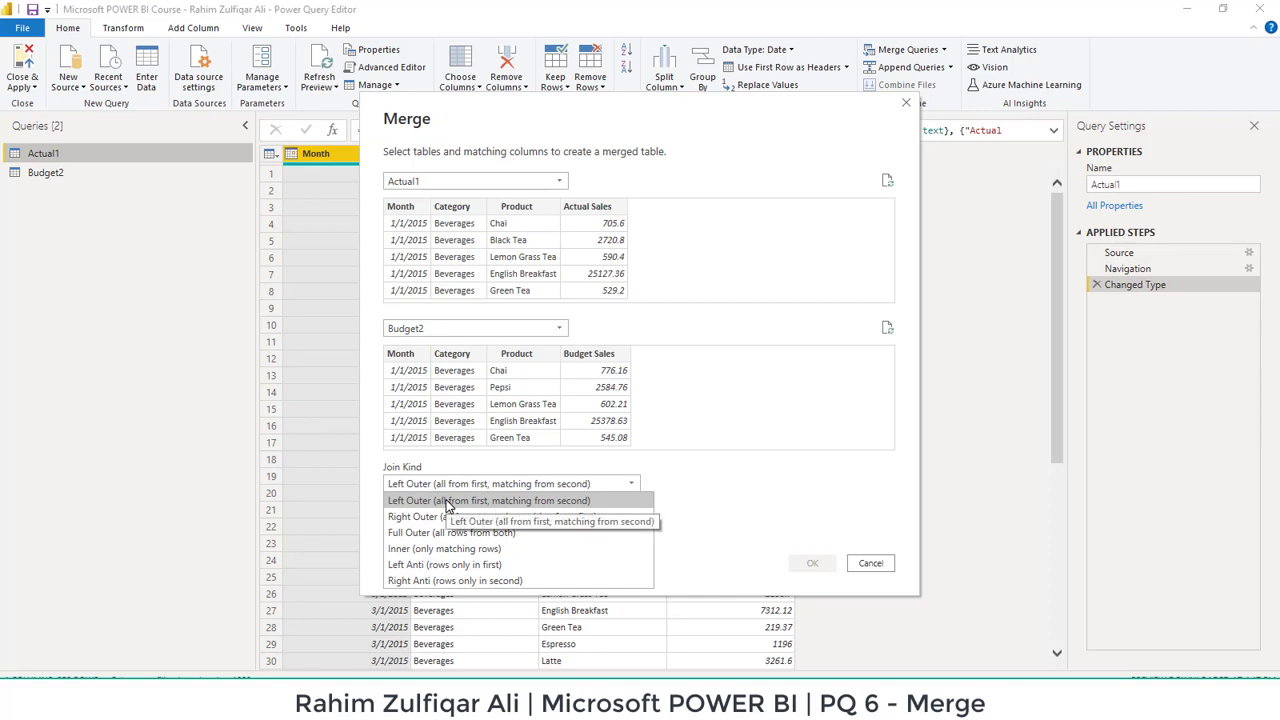
left_click(488, 500)
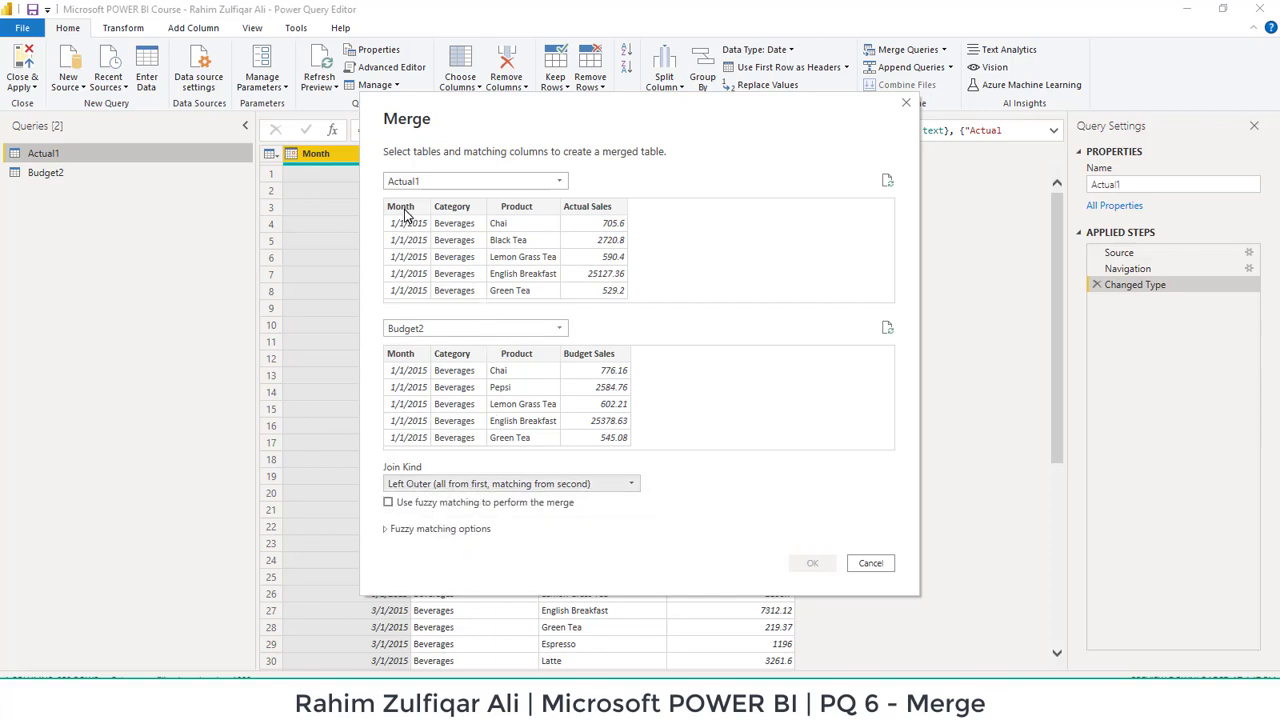
mouse_move(532, 216)
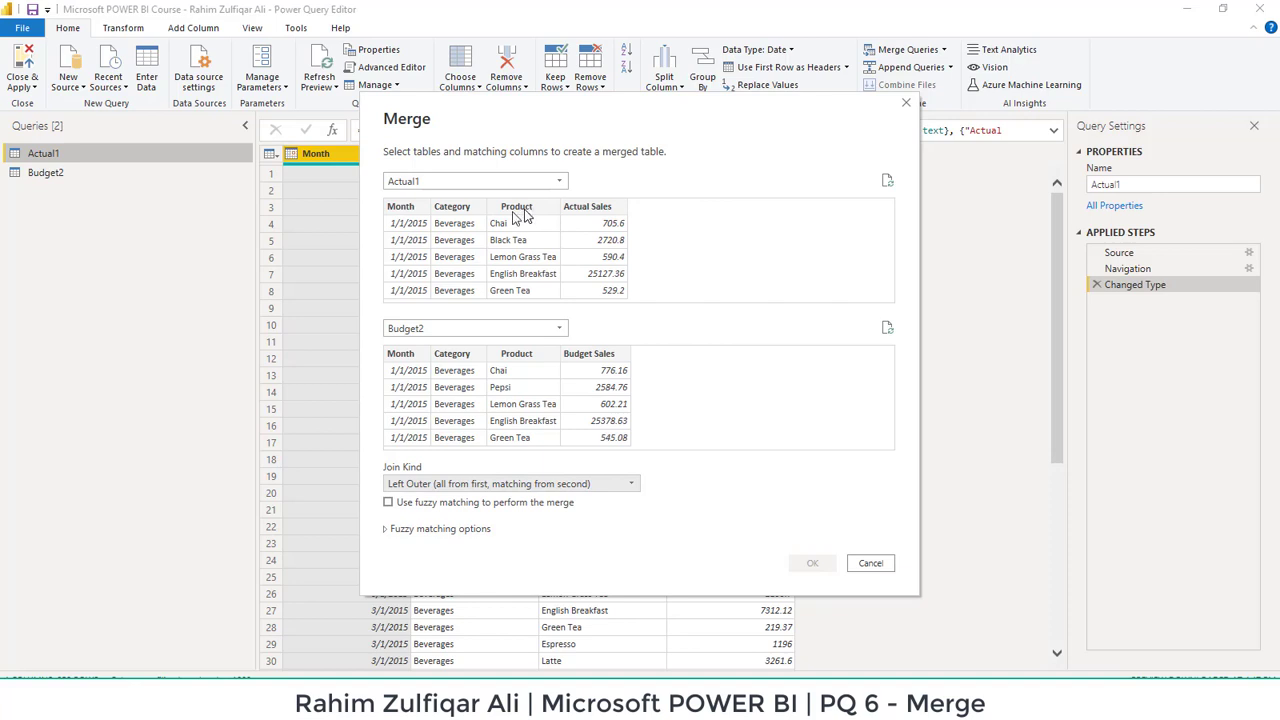
mouse_move(456, 432)
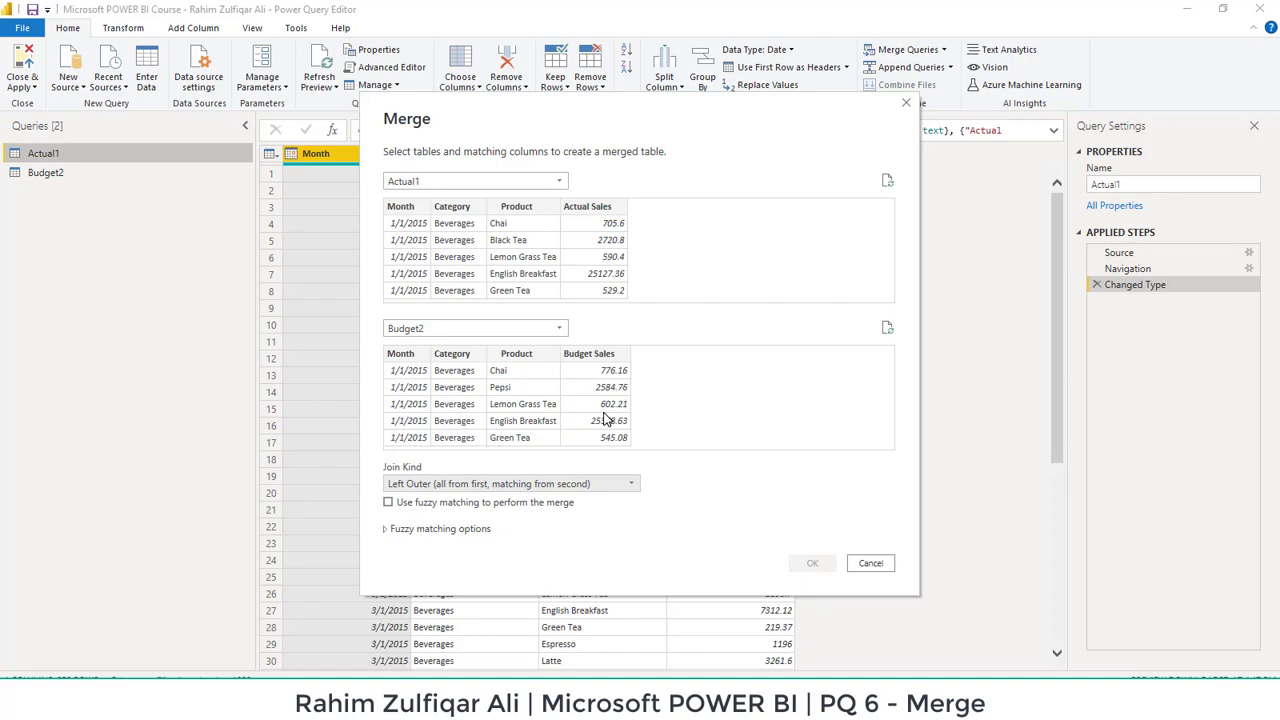
mouse_move(558, 528)
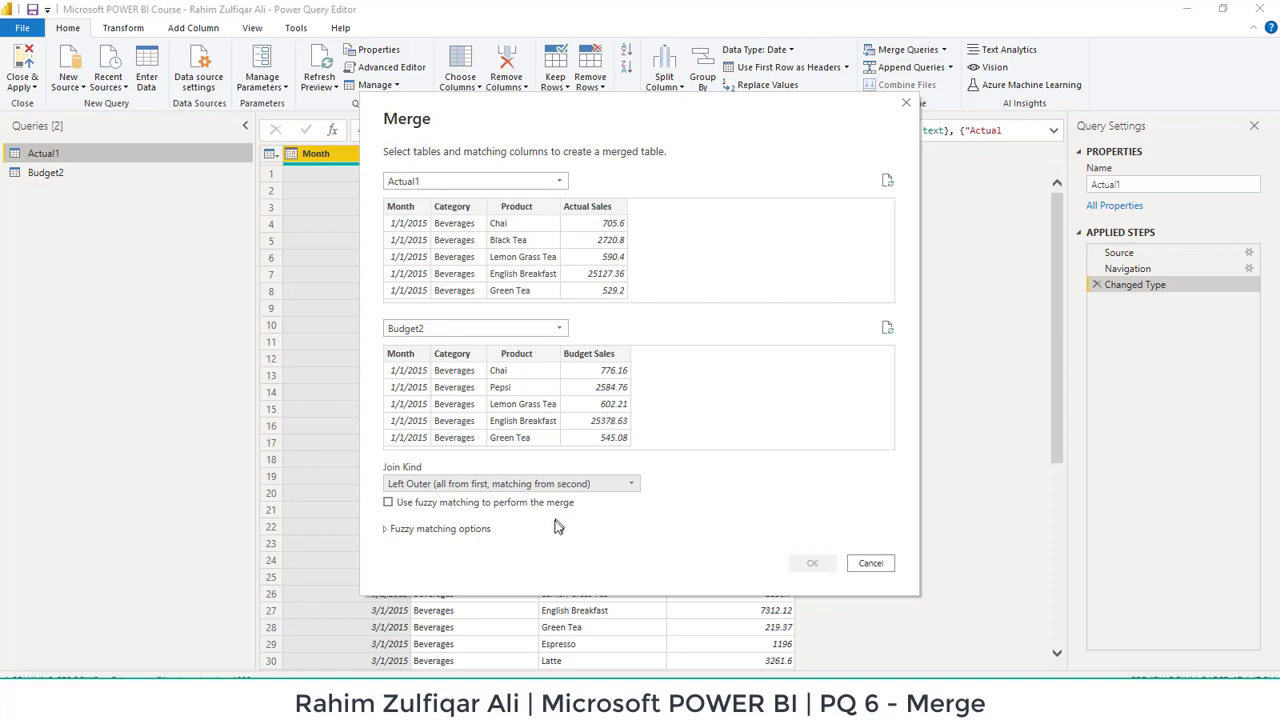
mouse_move(488, 492)
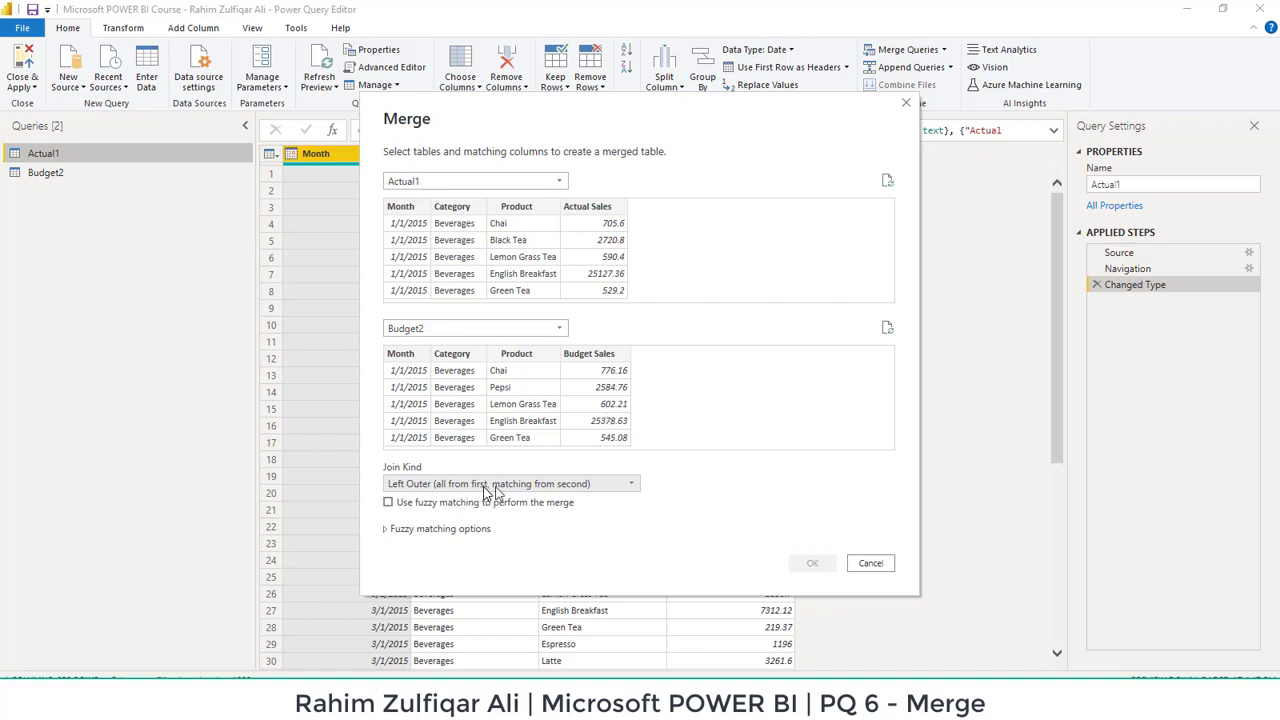
mouse_move(584, 496)
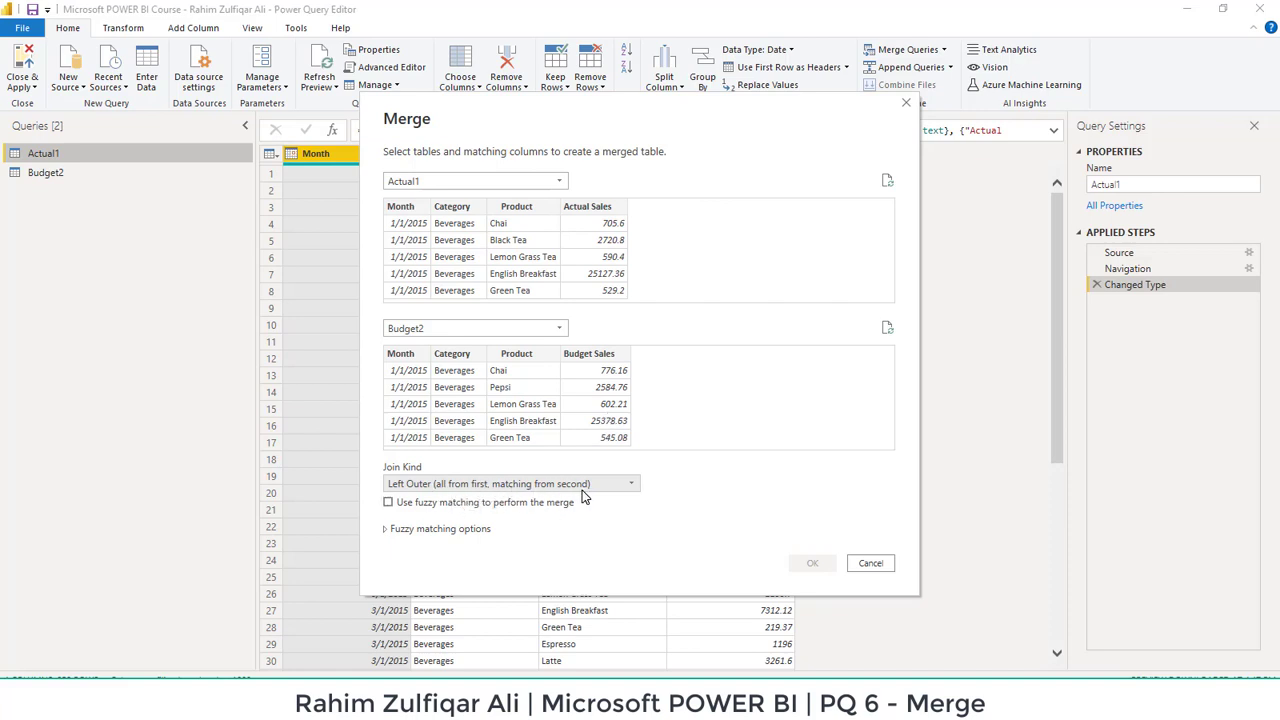
mouse_move(416, 216)
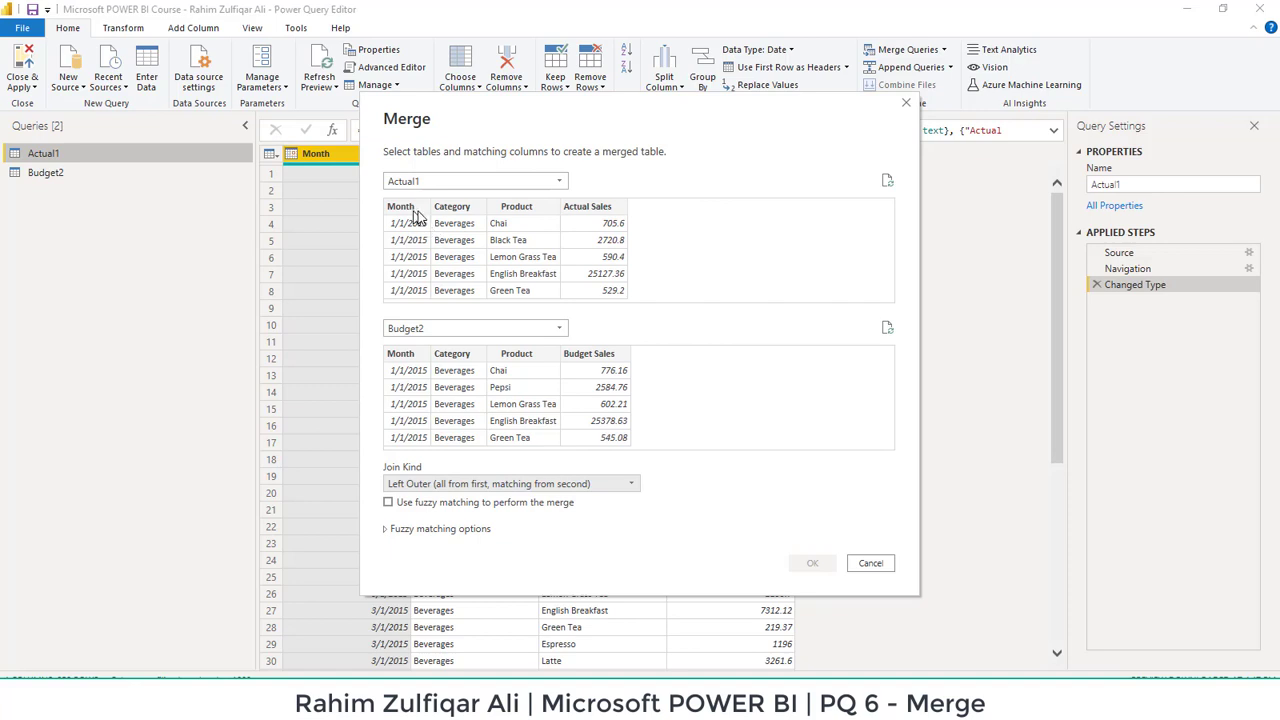
mouse_move(430, 370)
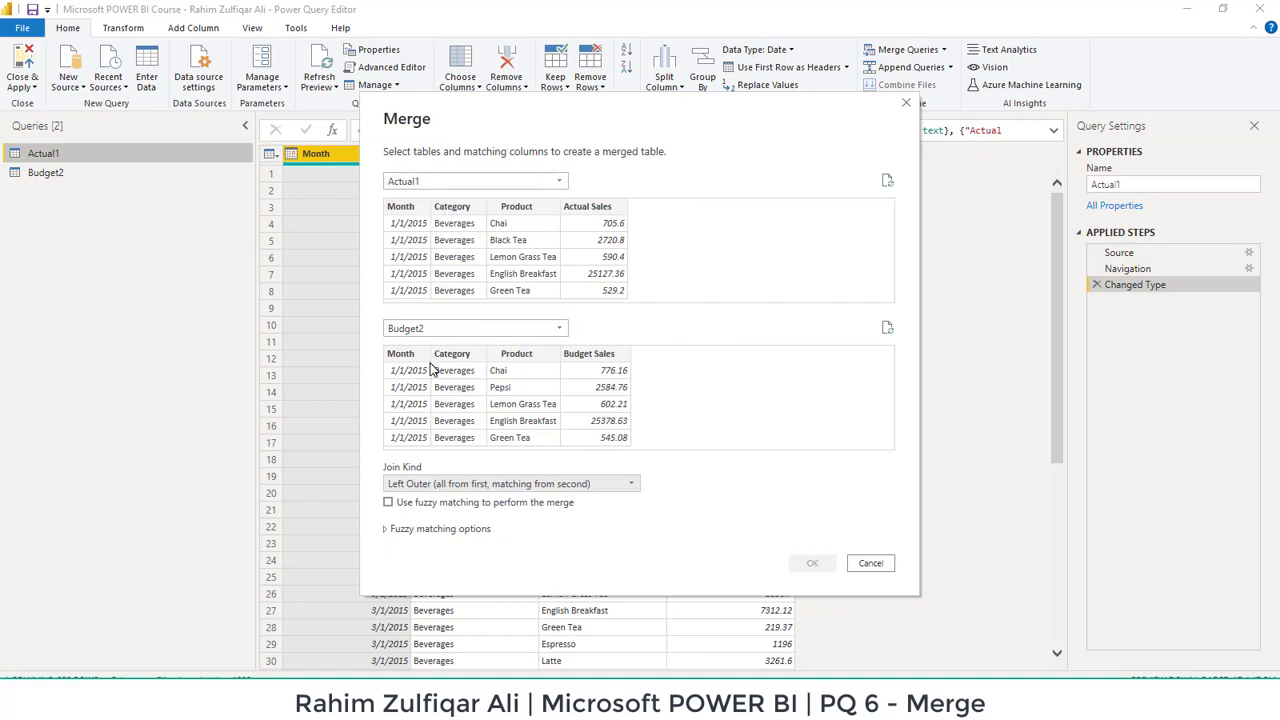
mouse_move(412, 218)
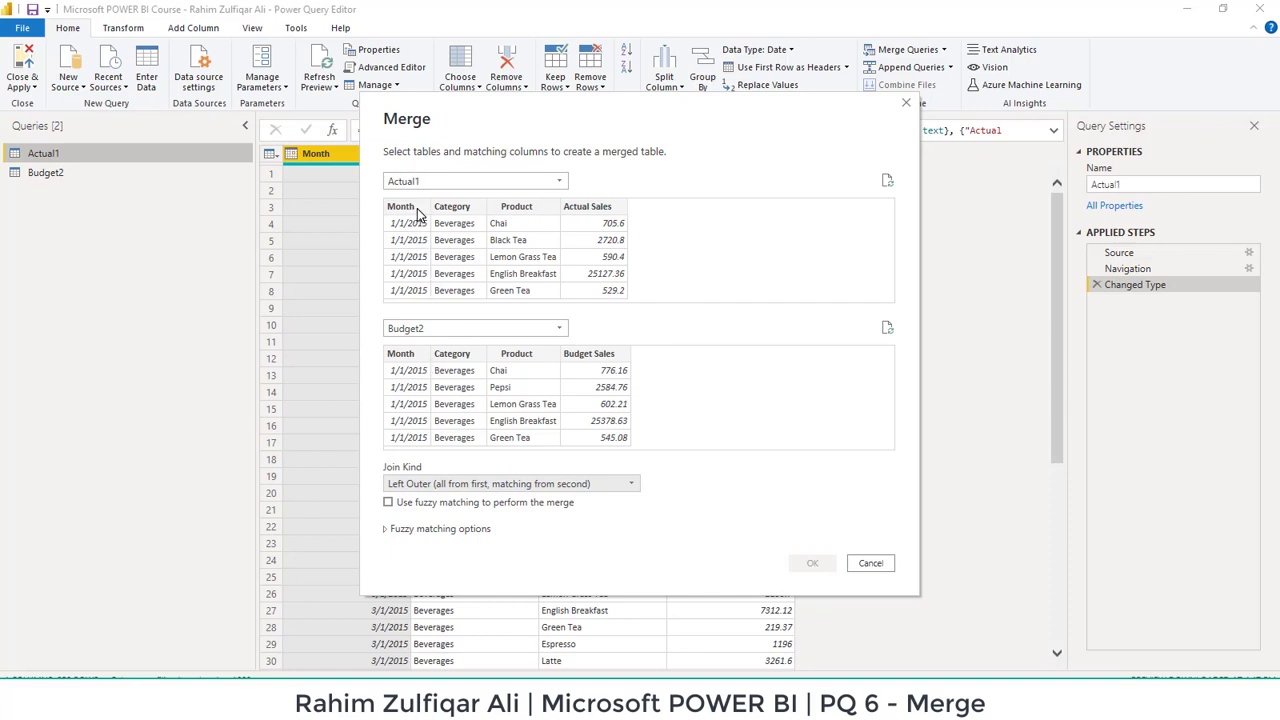
mouse_move(456, 248)
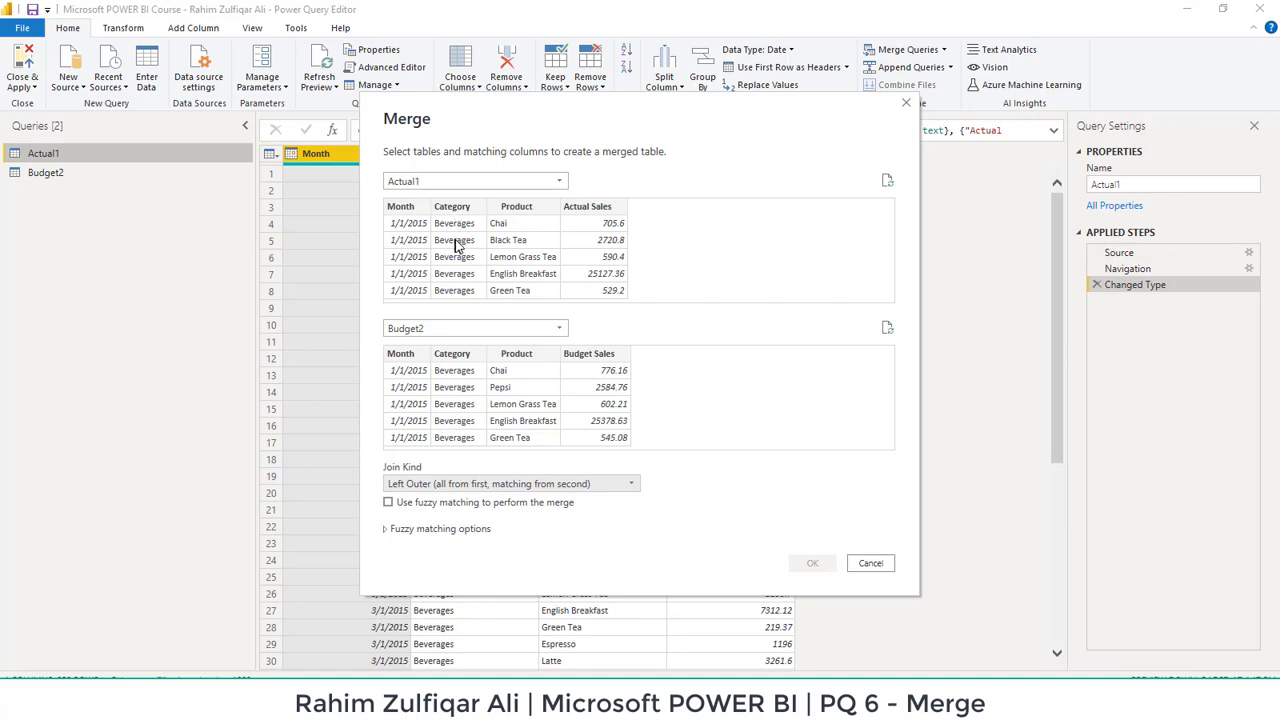
mouse_move(518, 280)
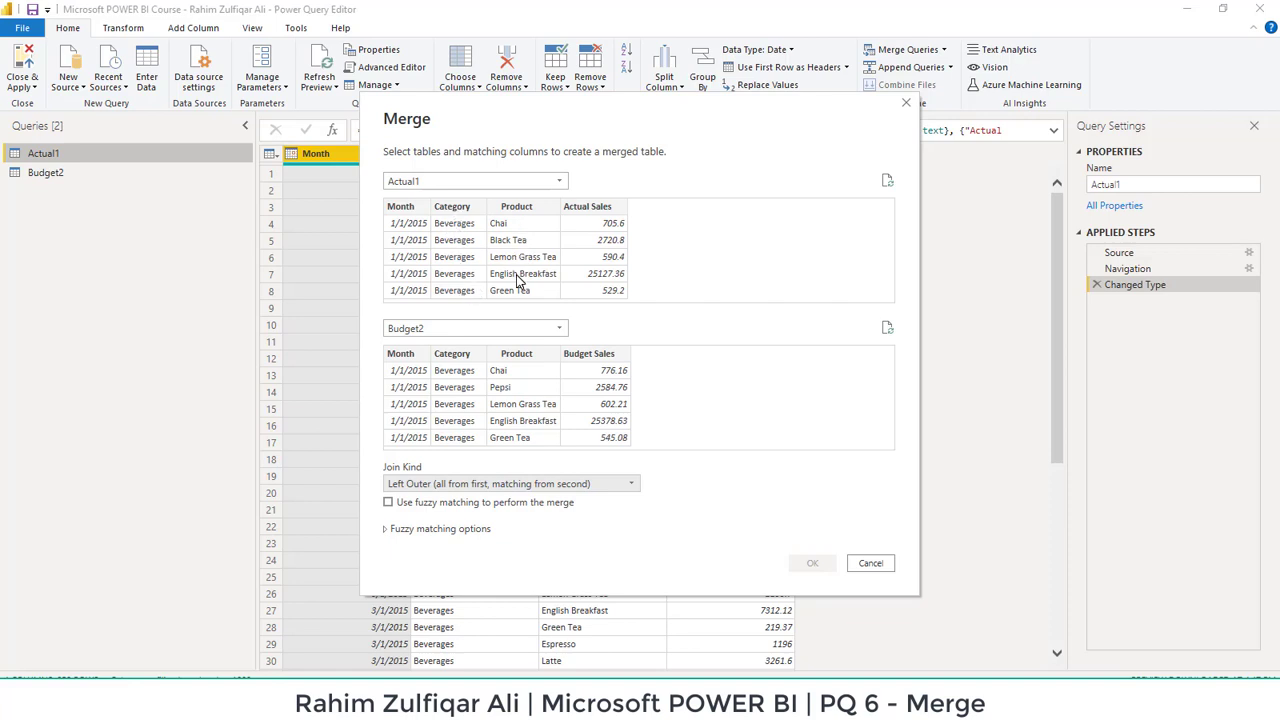
mouse_move(572, 246)
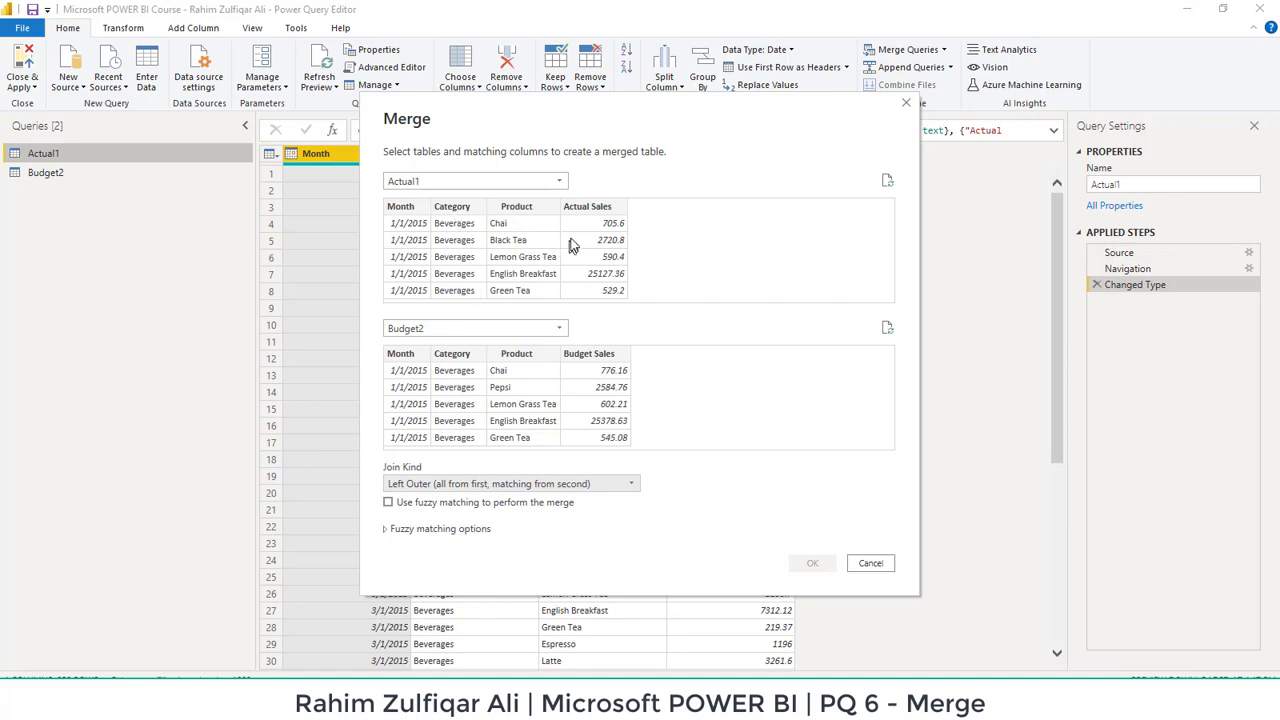
mouse_move(588, 232)
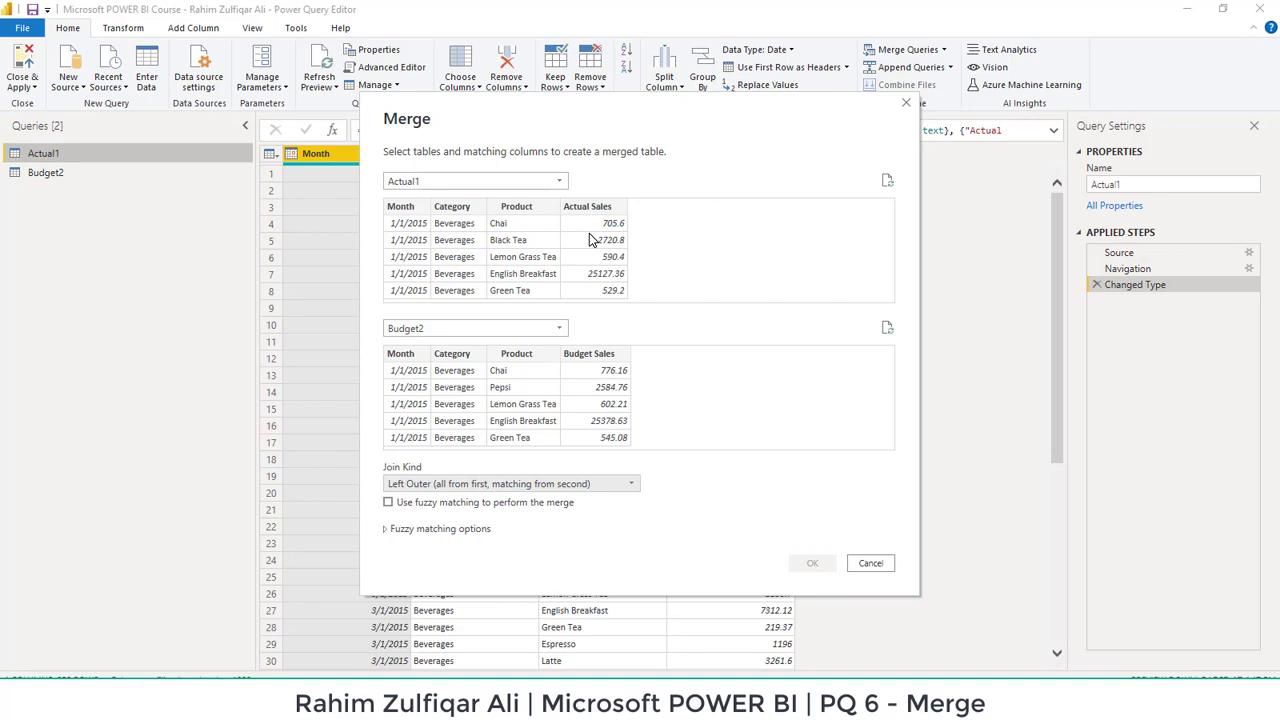
Step: Select Month and Category as matching columns in the Actual1 preview
left_click(400, 206)
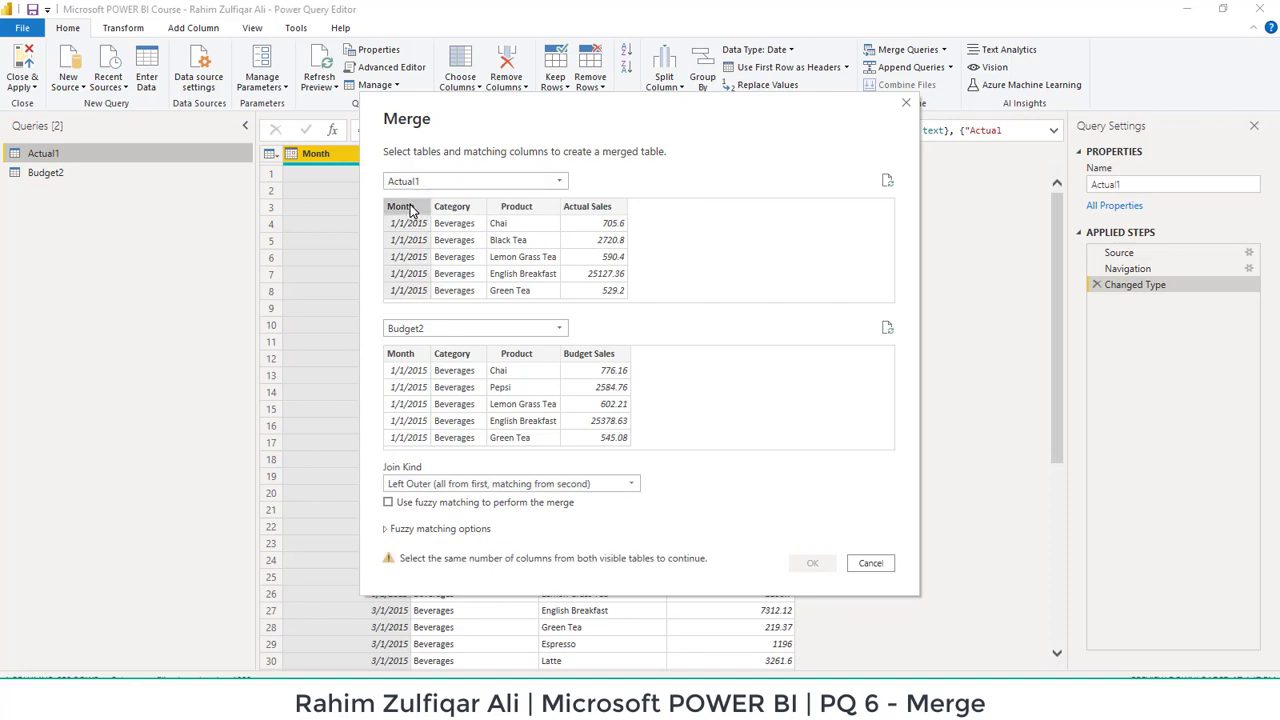
mouse_move(452, 212)
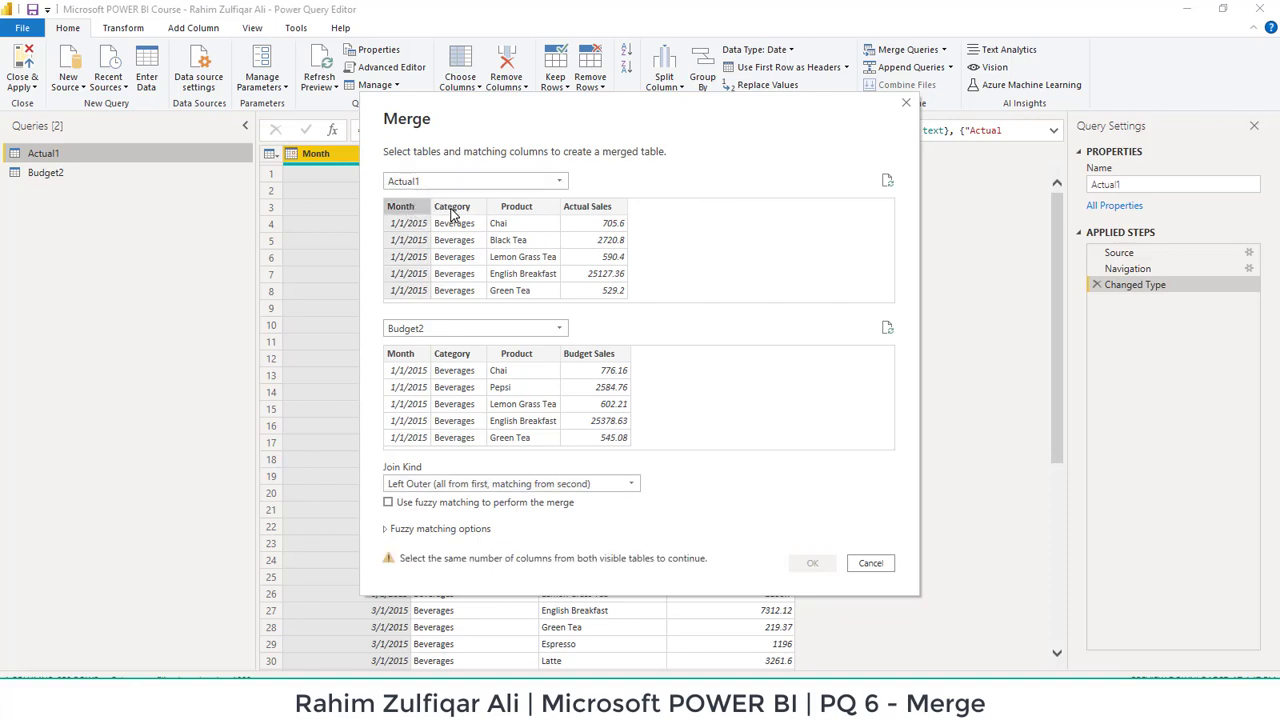
left_click(516, 206)
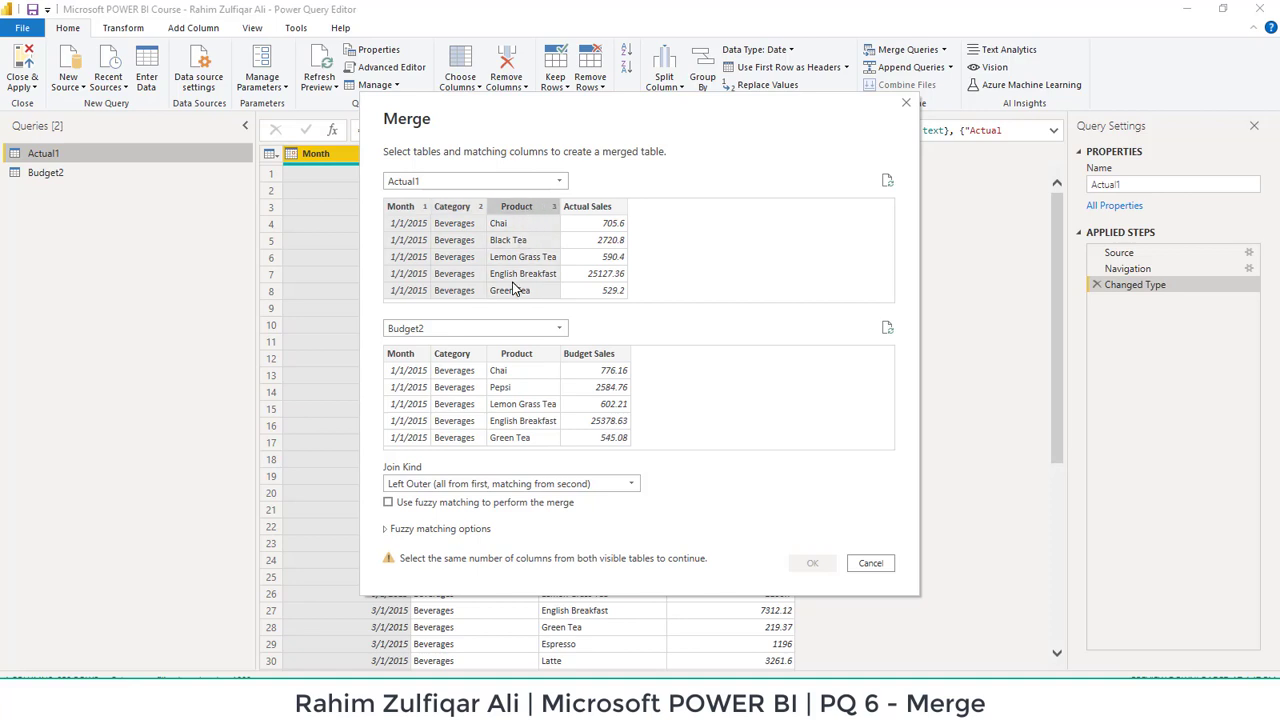
mouse_move(536, 218)
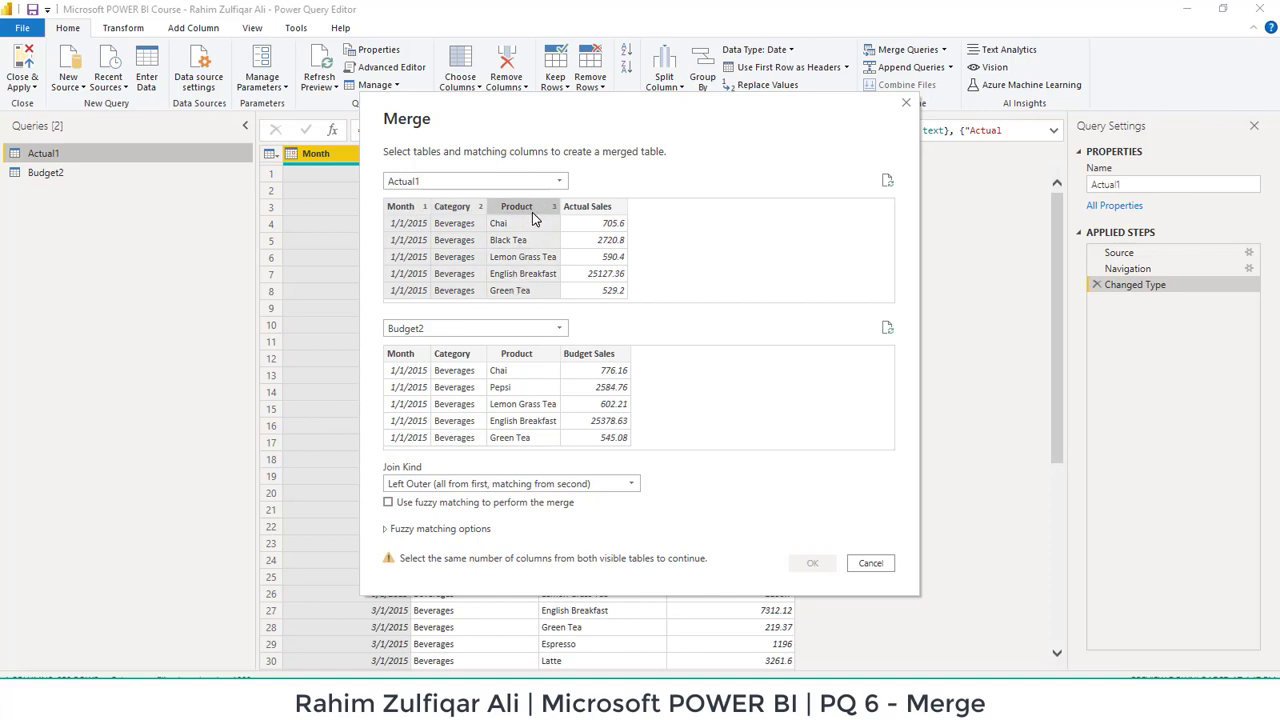
mouse_move(410, 206)
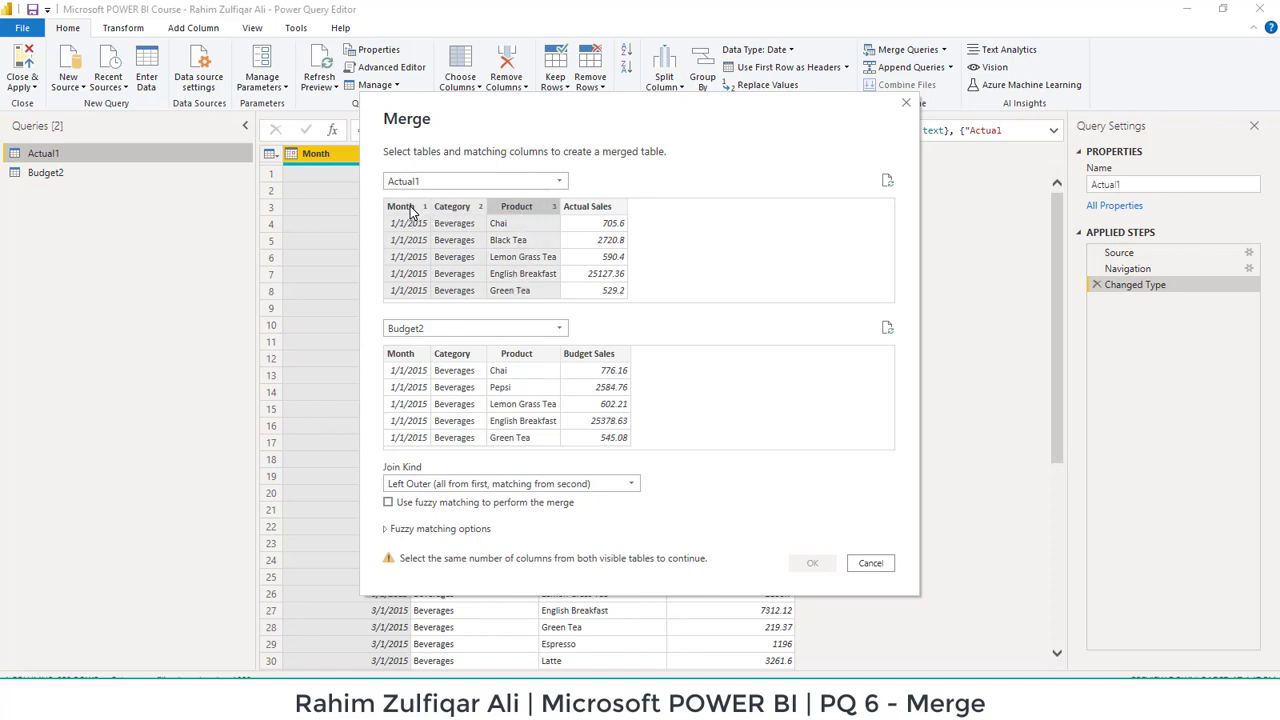
mouse_move(518, 224)
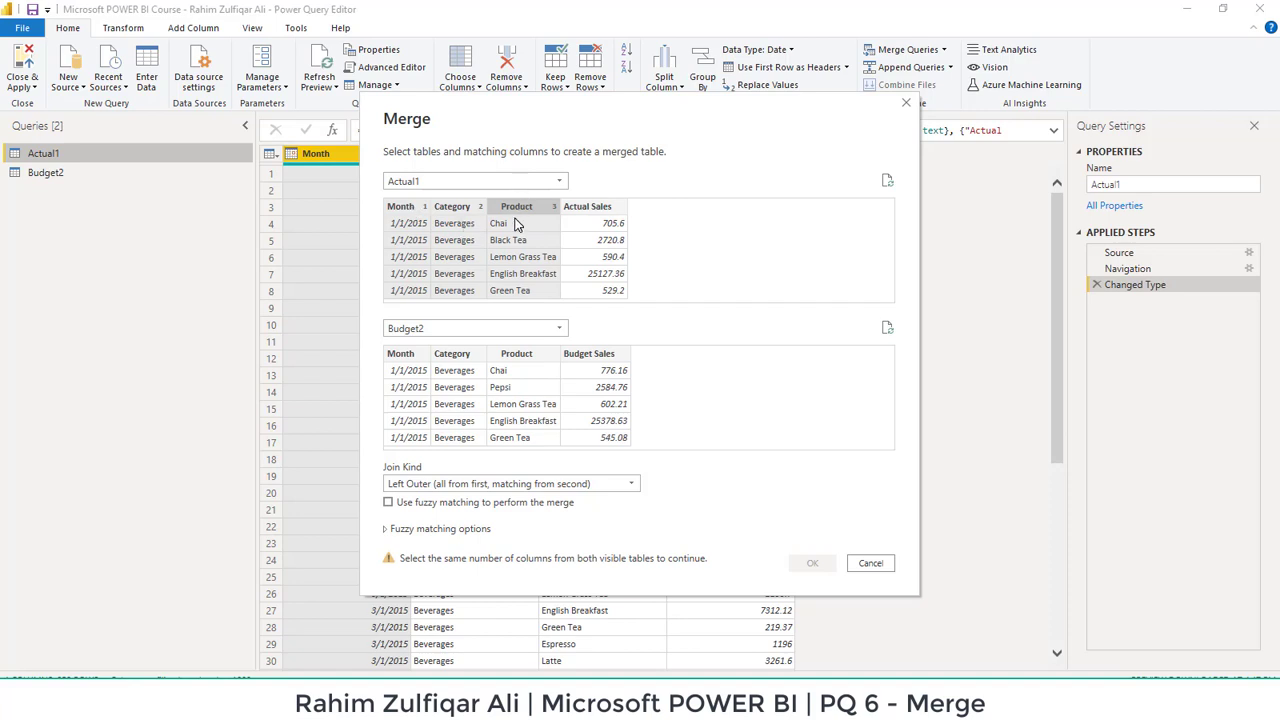
mouse_move(428, 222)
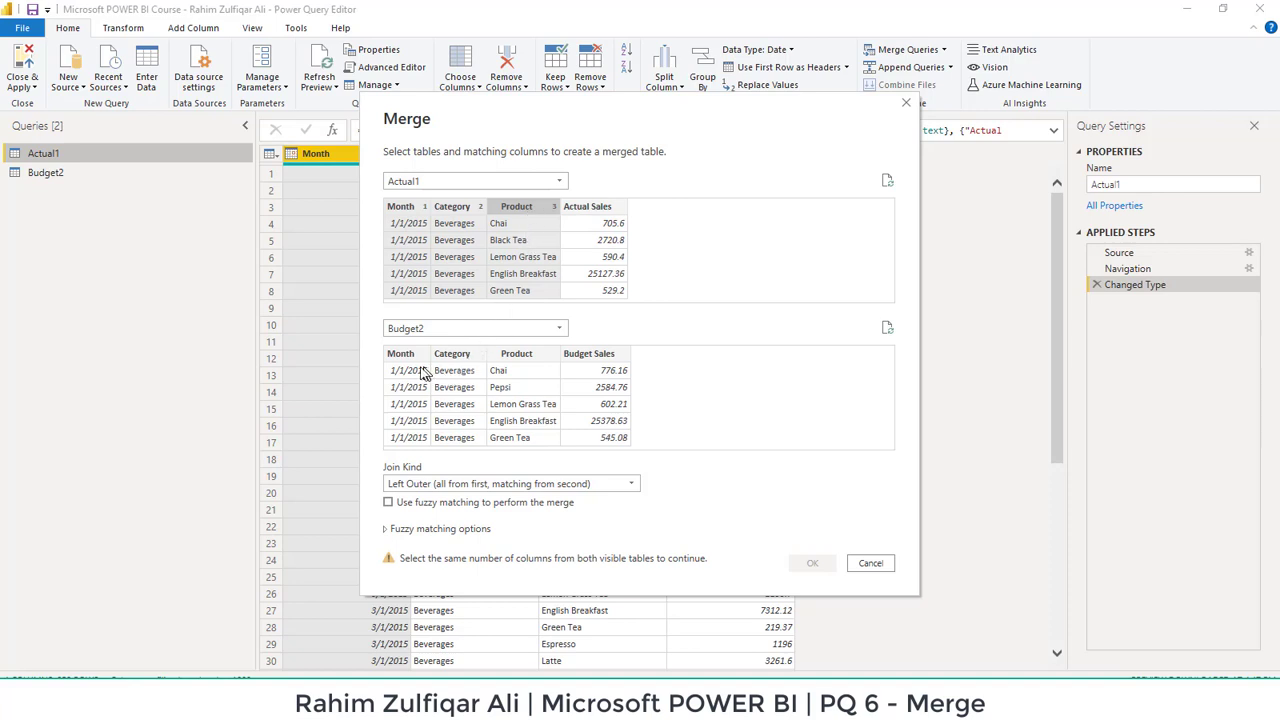
mouse_move(424, 410)
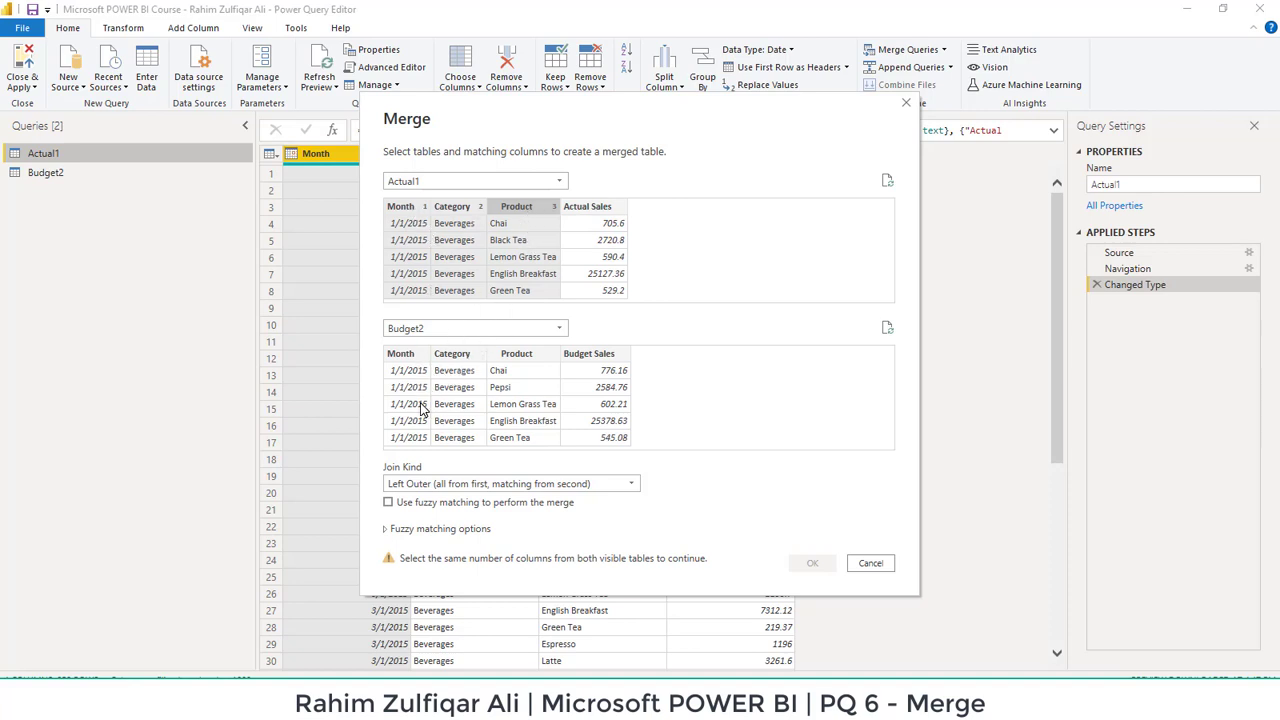
Step: Match Budget2 on the same Month, Category and Product columns, matching 857 of 858 rows
left_click(516, 352)
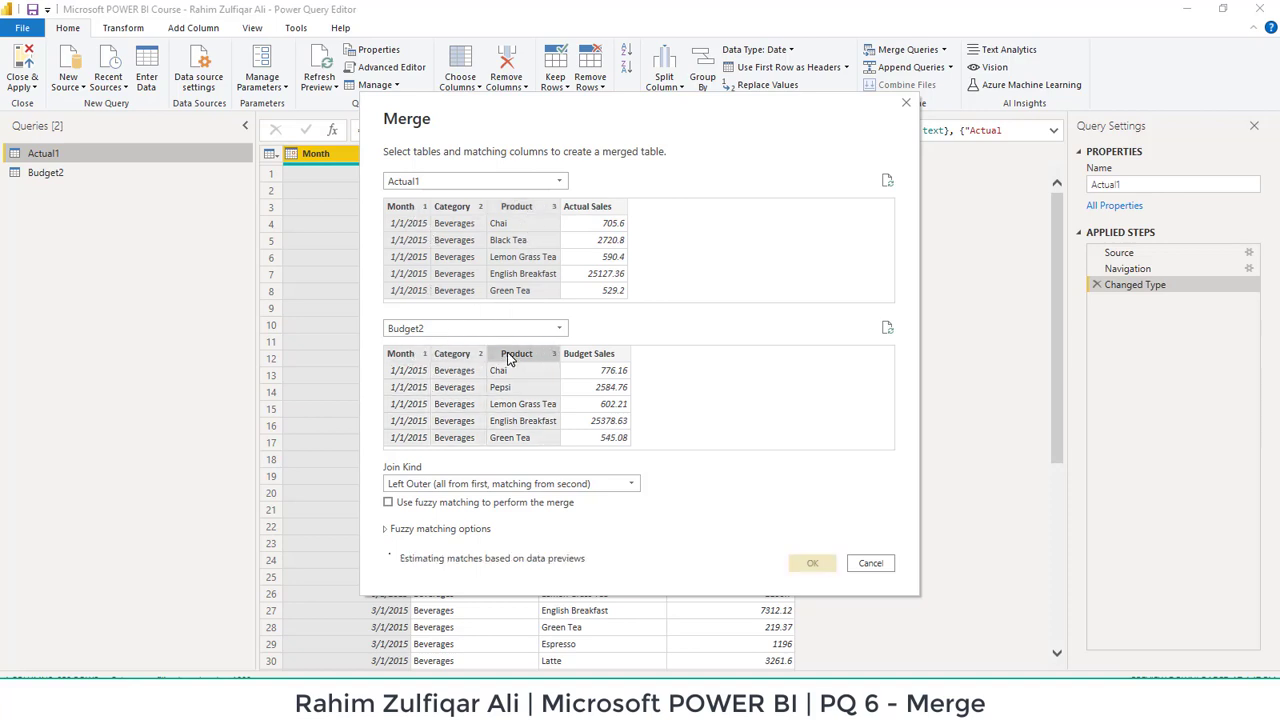
left_click(516, 352)
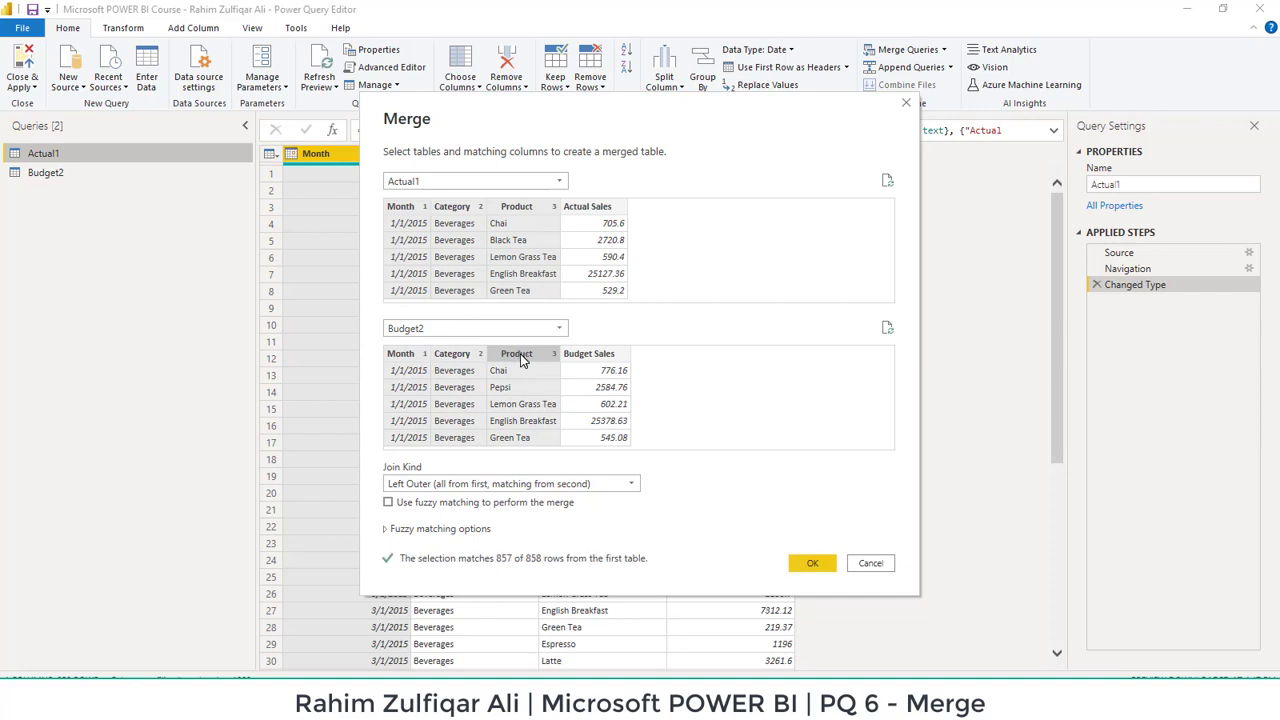
mouse_move(456, 360)
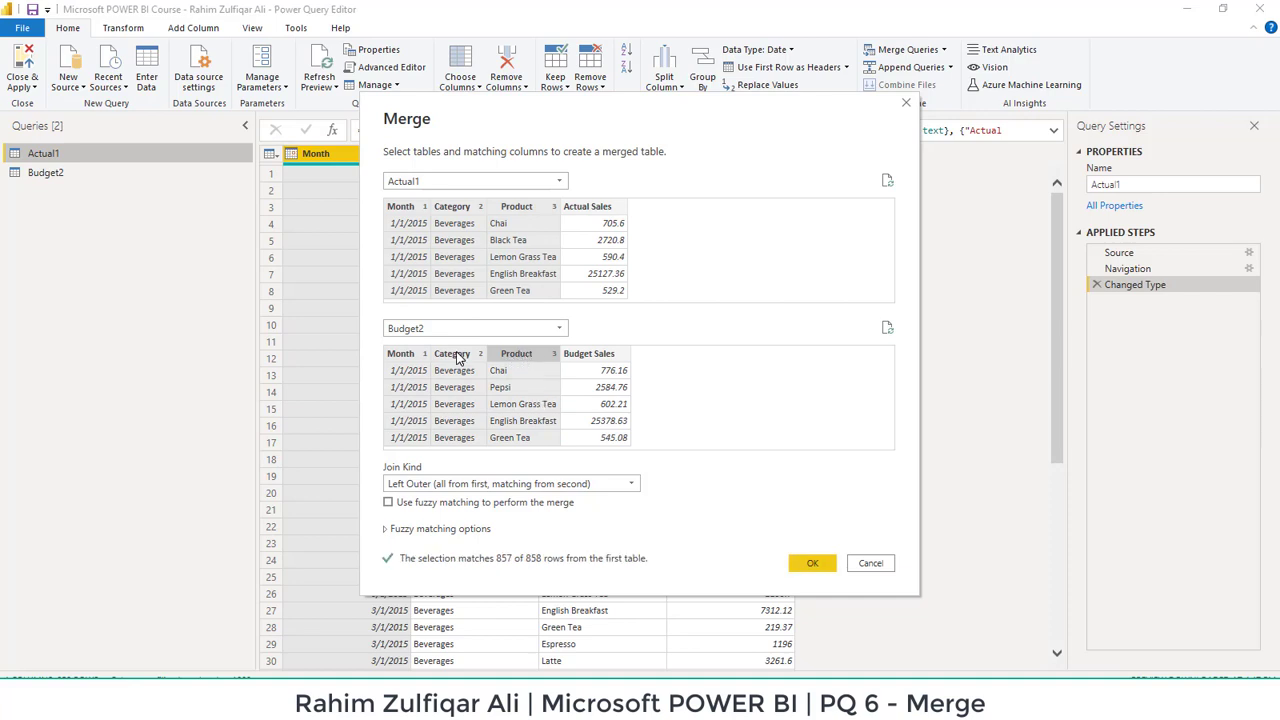
mouse_move(408, 256)
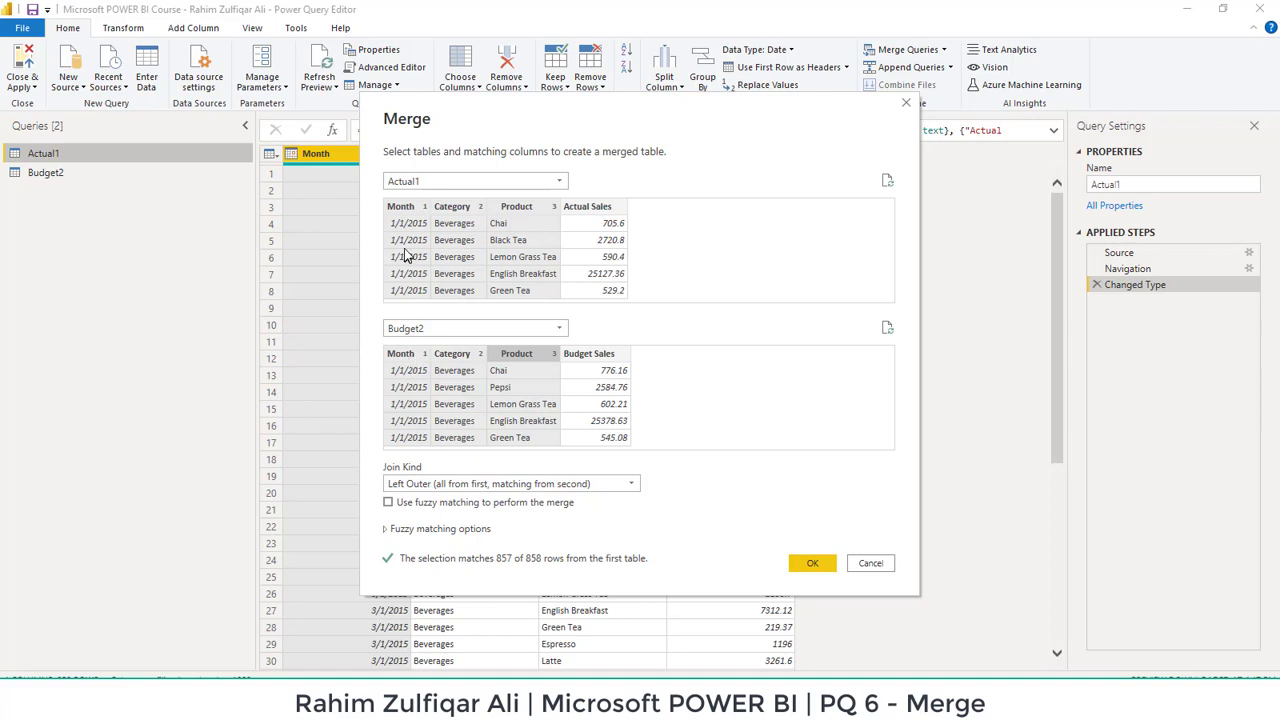
mouse_move(420, 212)
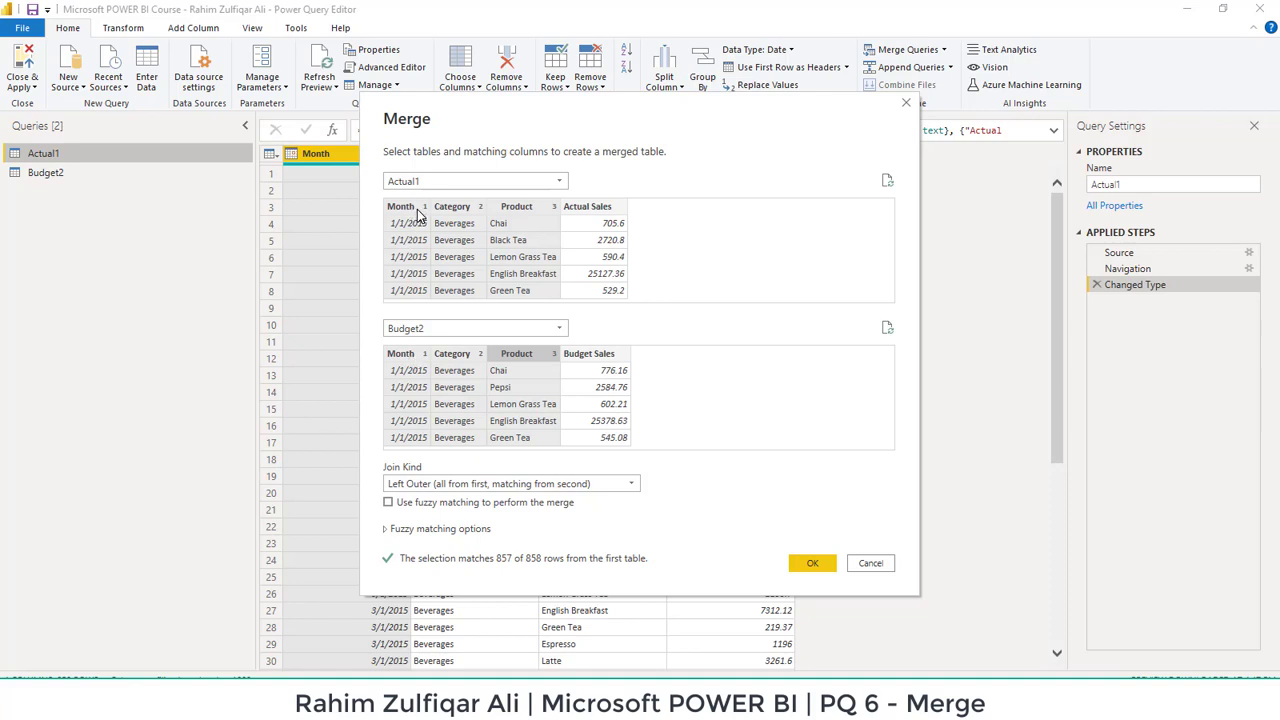
mouse_move(530, 210)
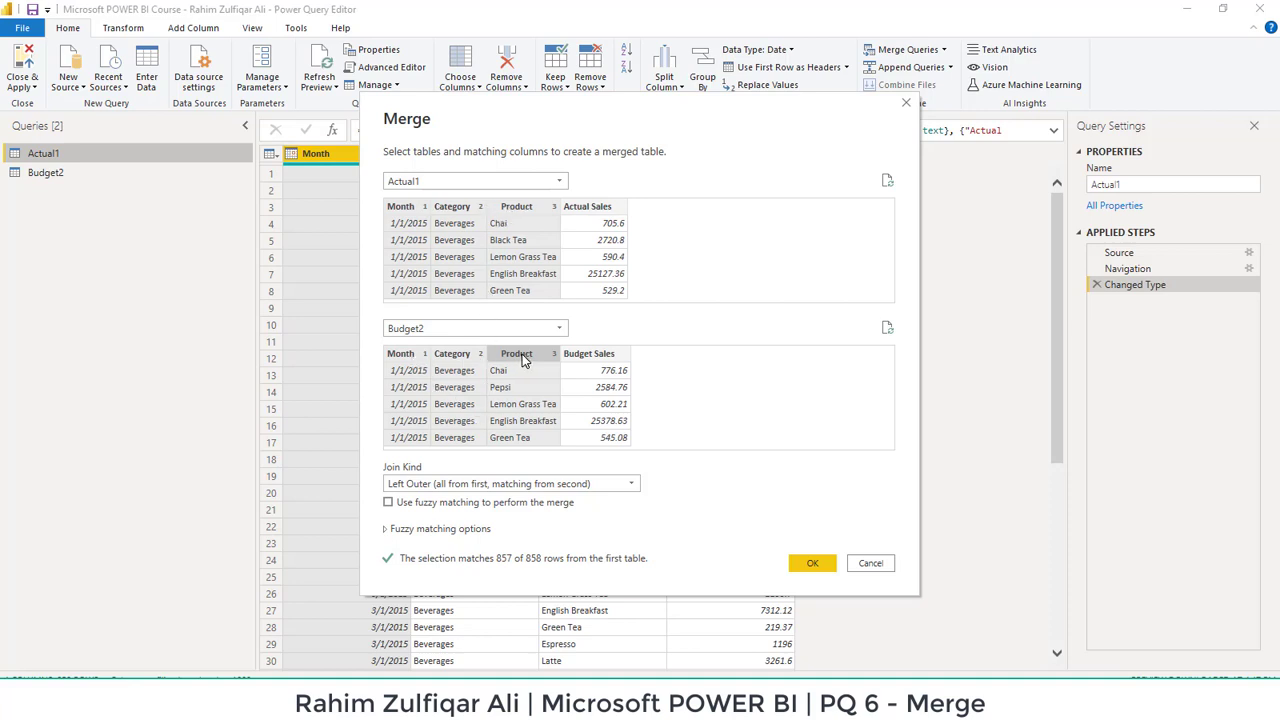
mouse_move(436, 212)
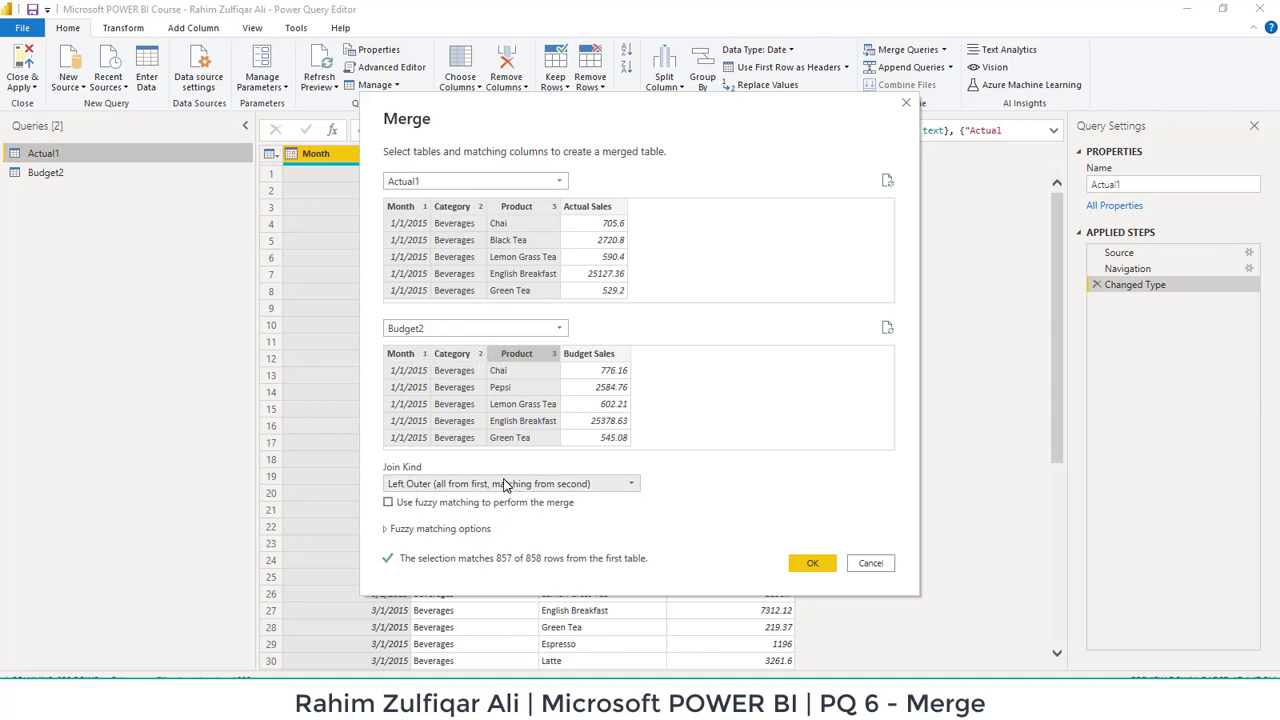
mouse_move(544, 290)
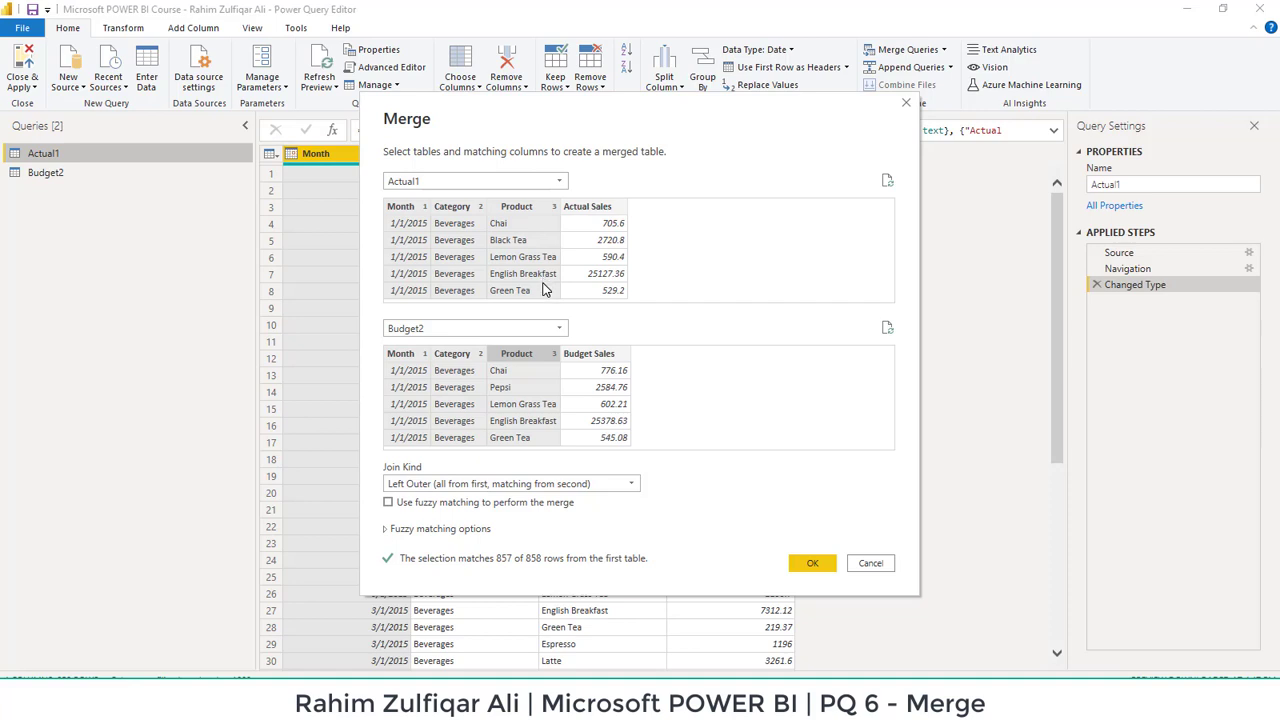
mouse_move(484, 244)
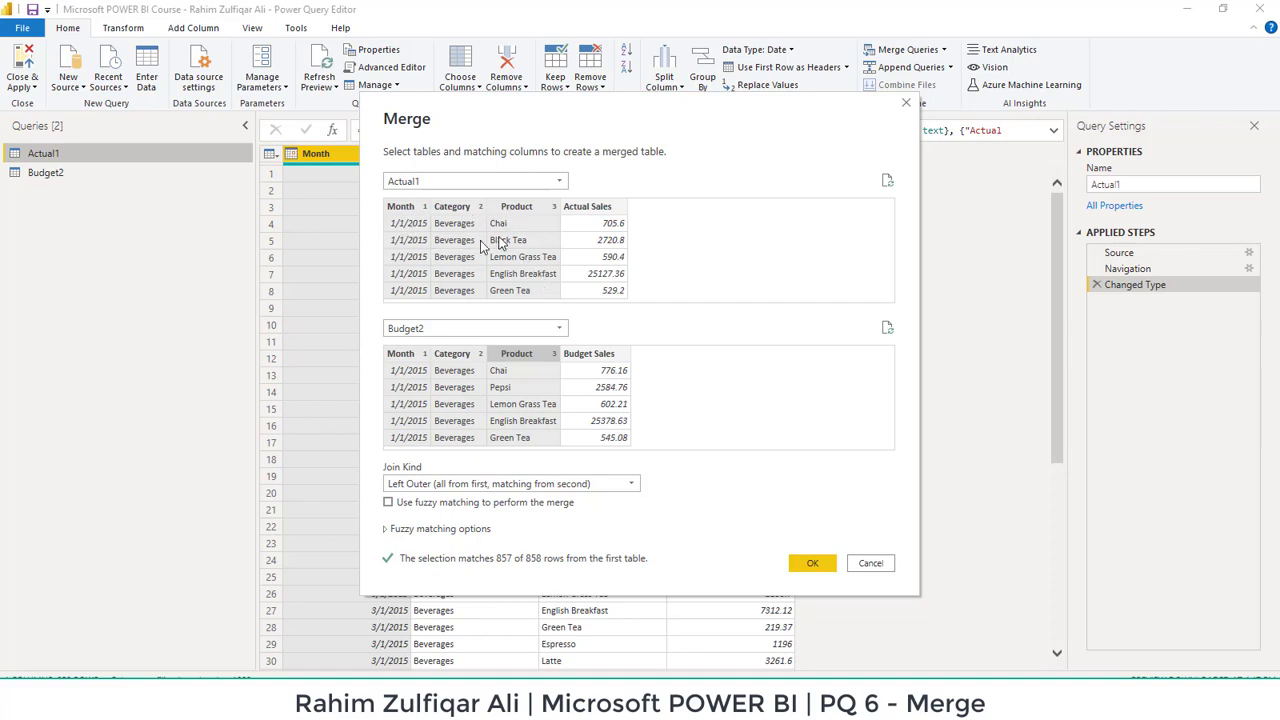
mouse_move(476, 256)
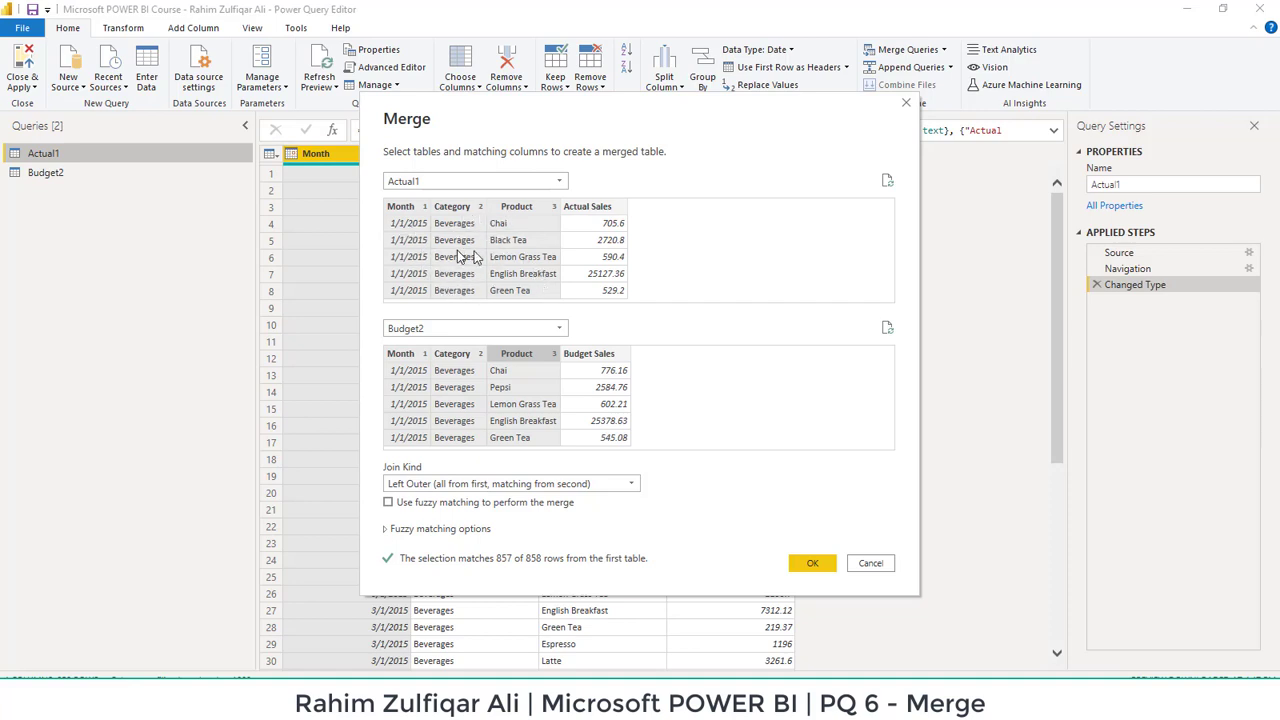
mouse_move(504, 376)
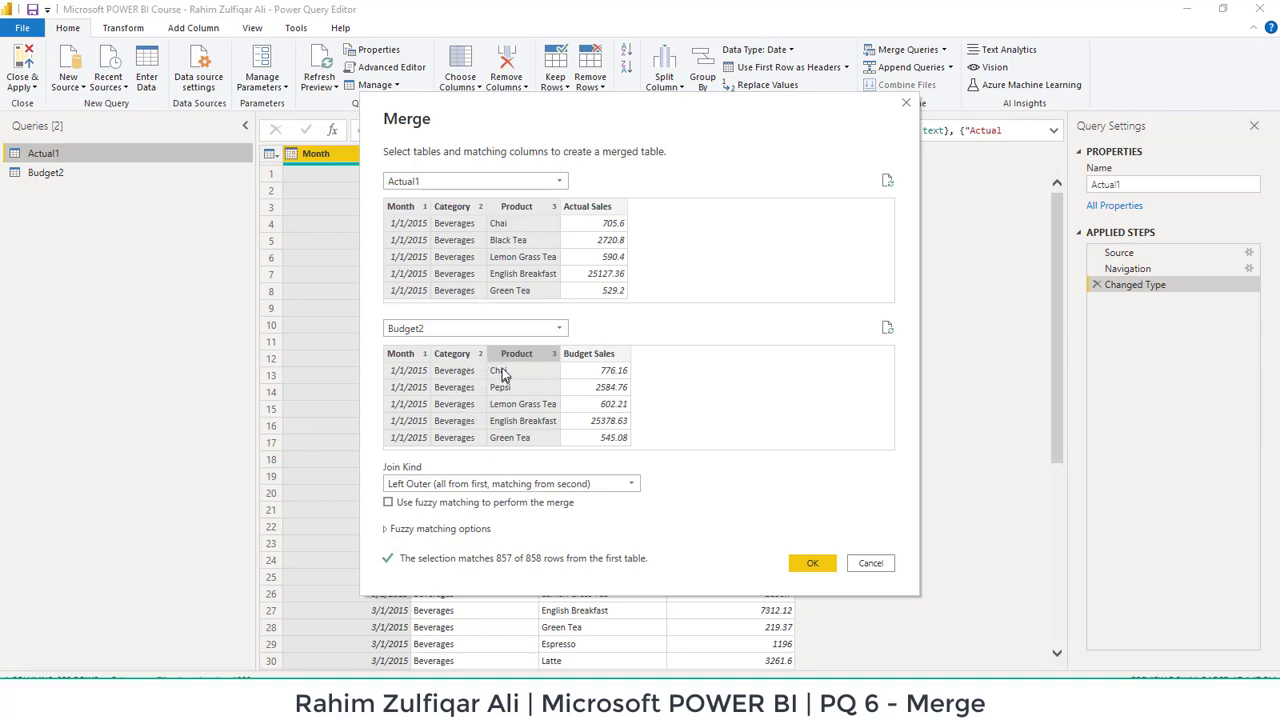
mouse_move(458, 424)
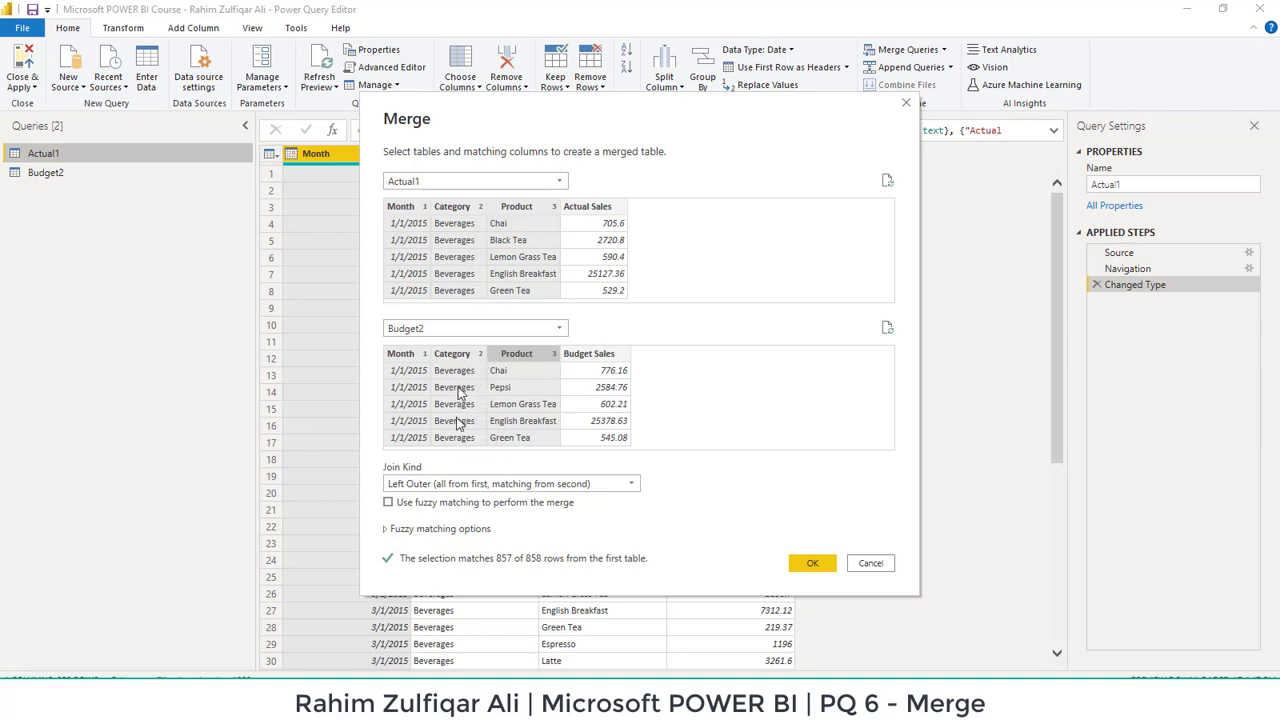
mouse_move(596, 384)
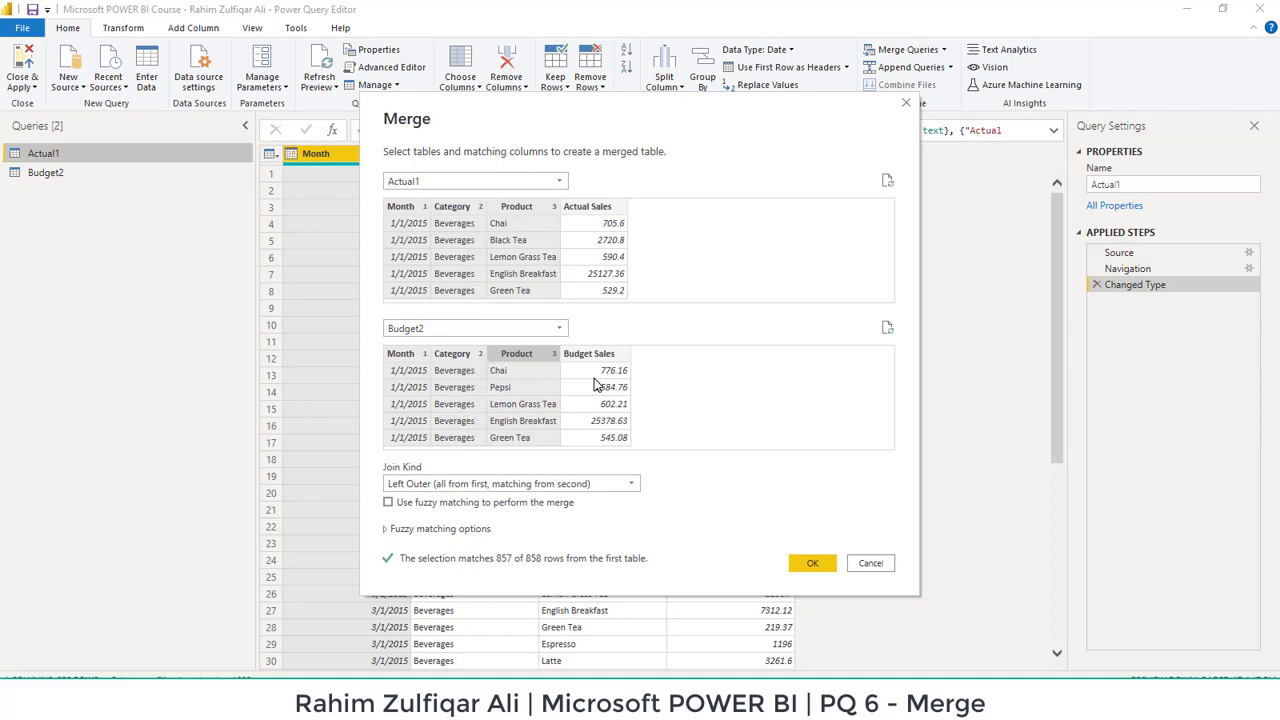
mouse_move(600, 378)
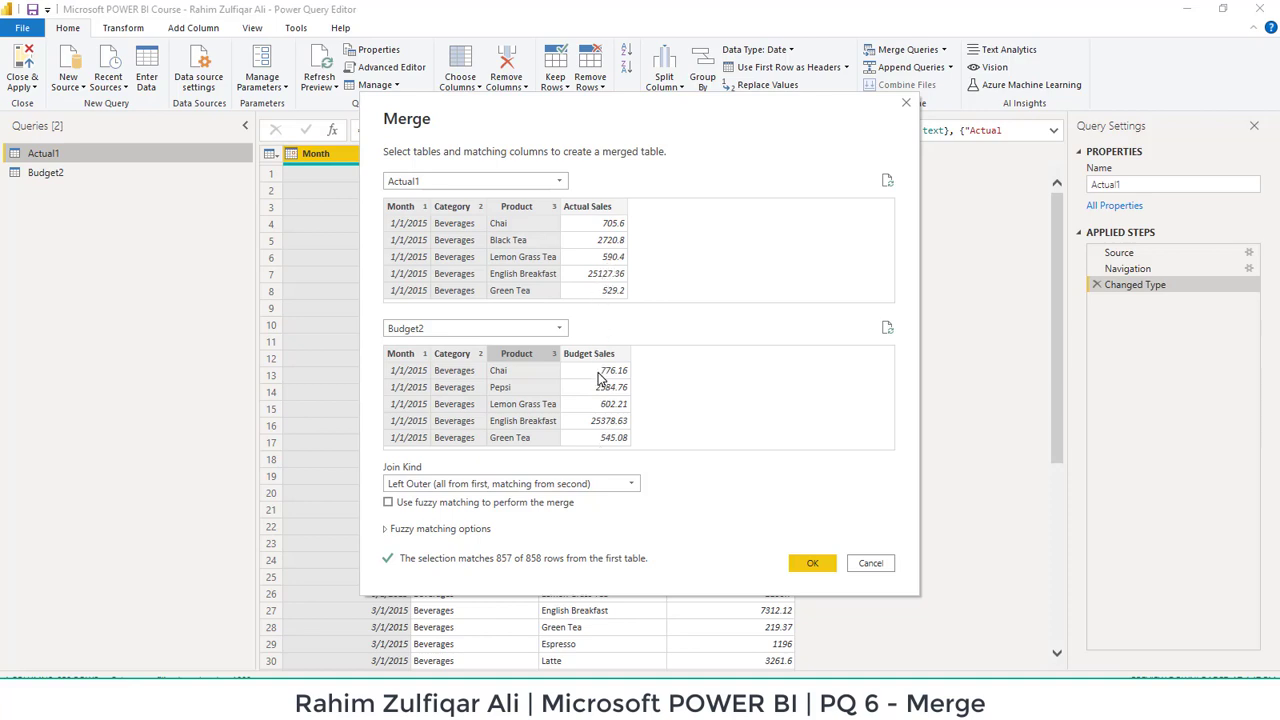
mouse_move(676, 448)
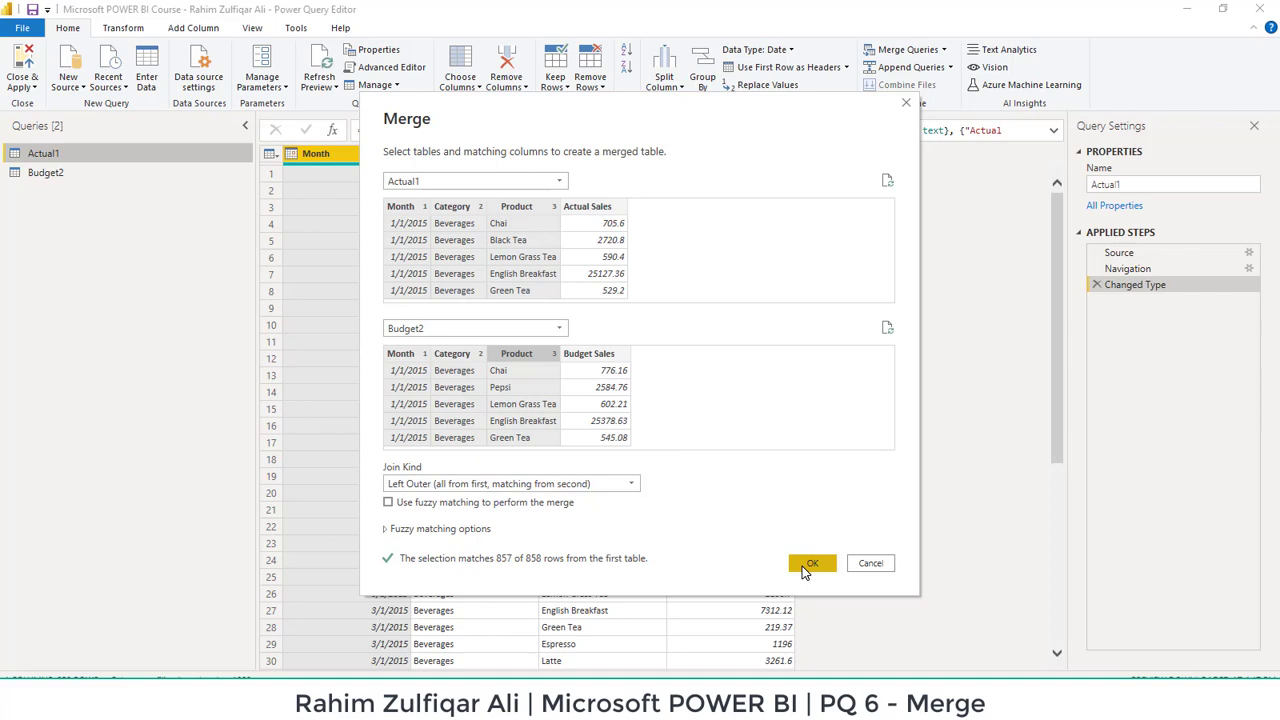
mouse_move(470, 570)
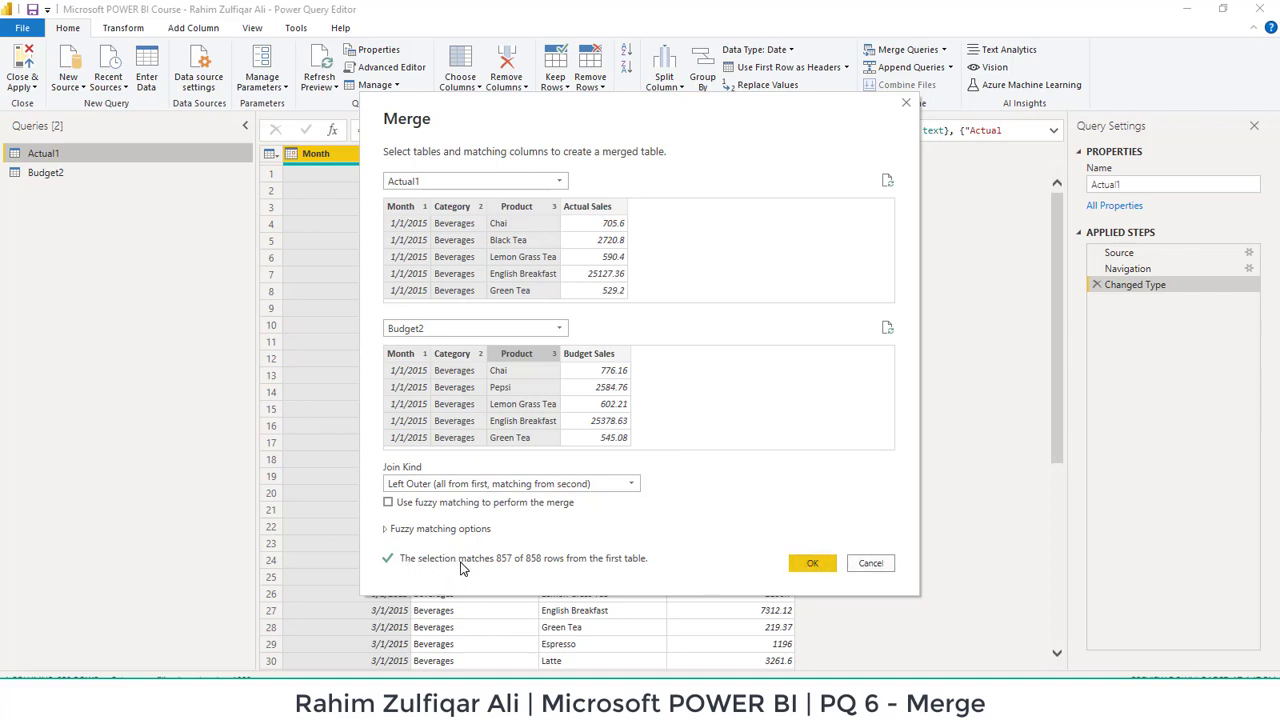
mouse_move(530, 568)
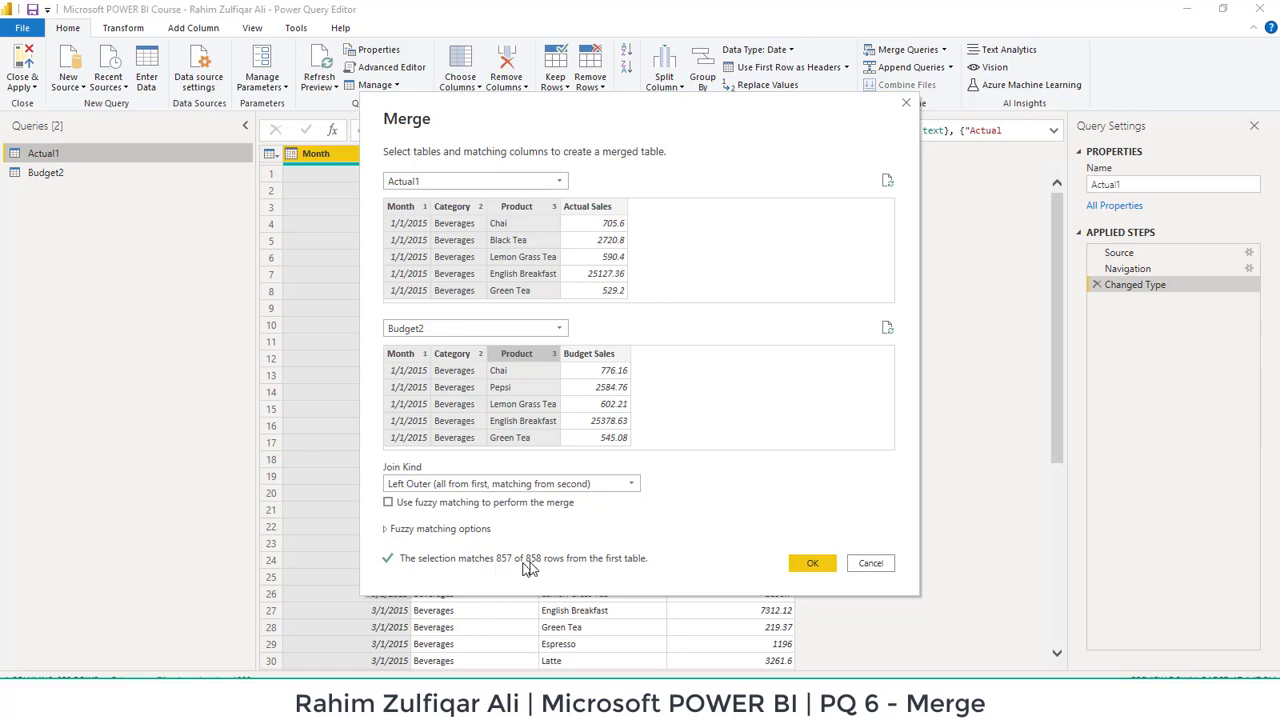
mouse_move(618, 568)
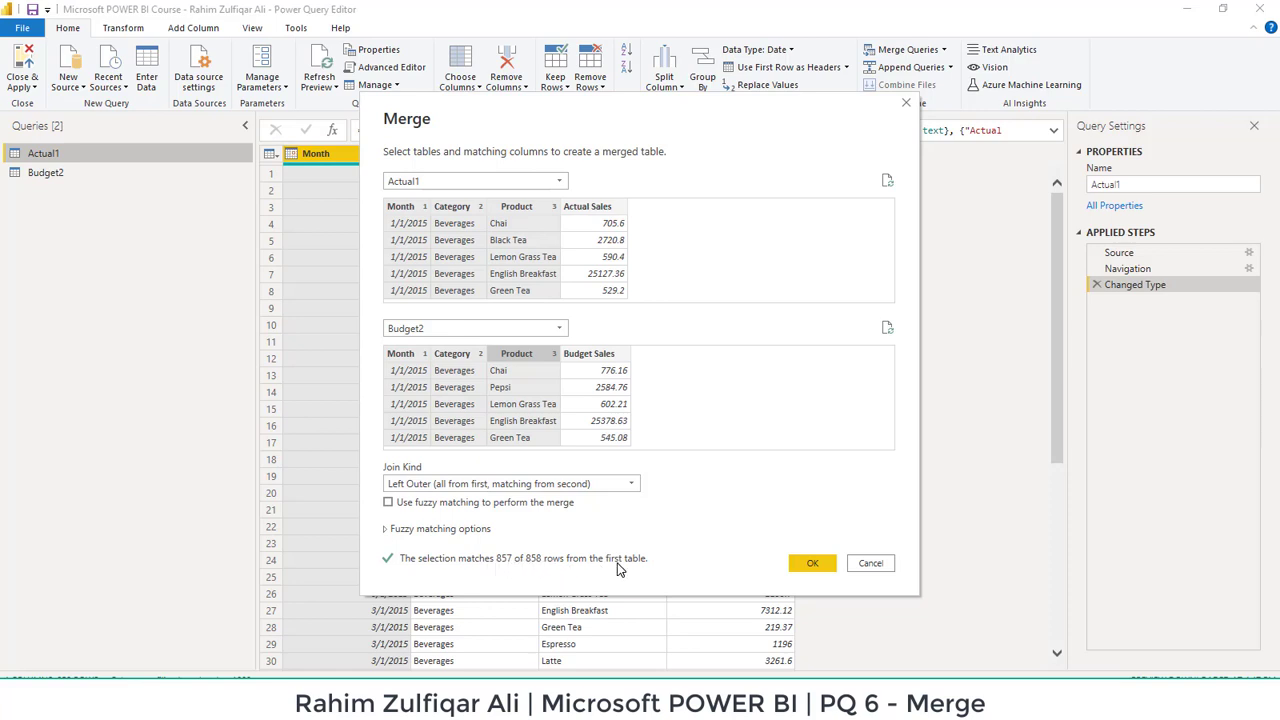
mouse_move(536, 570)
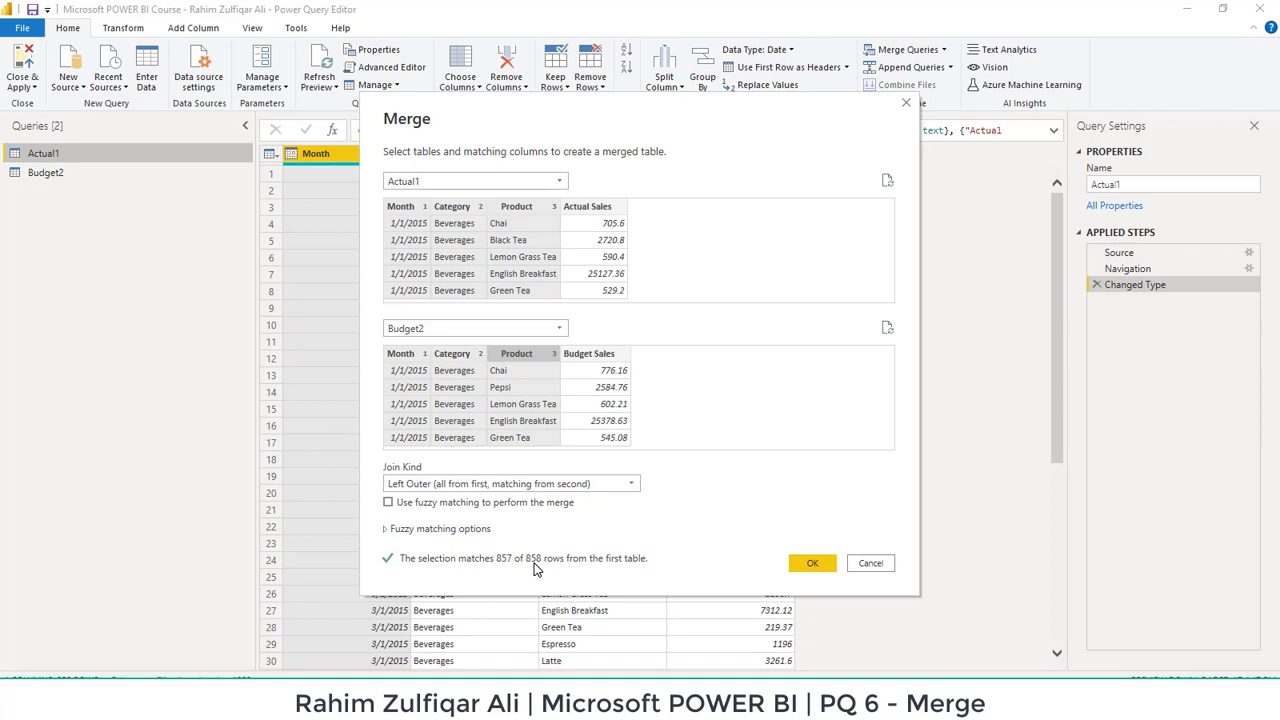
mouse_move(812, 562)
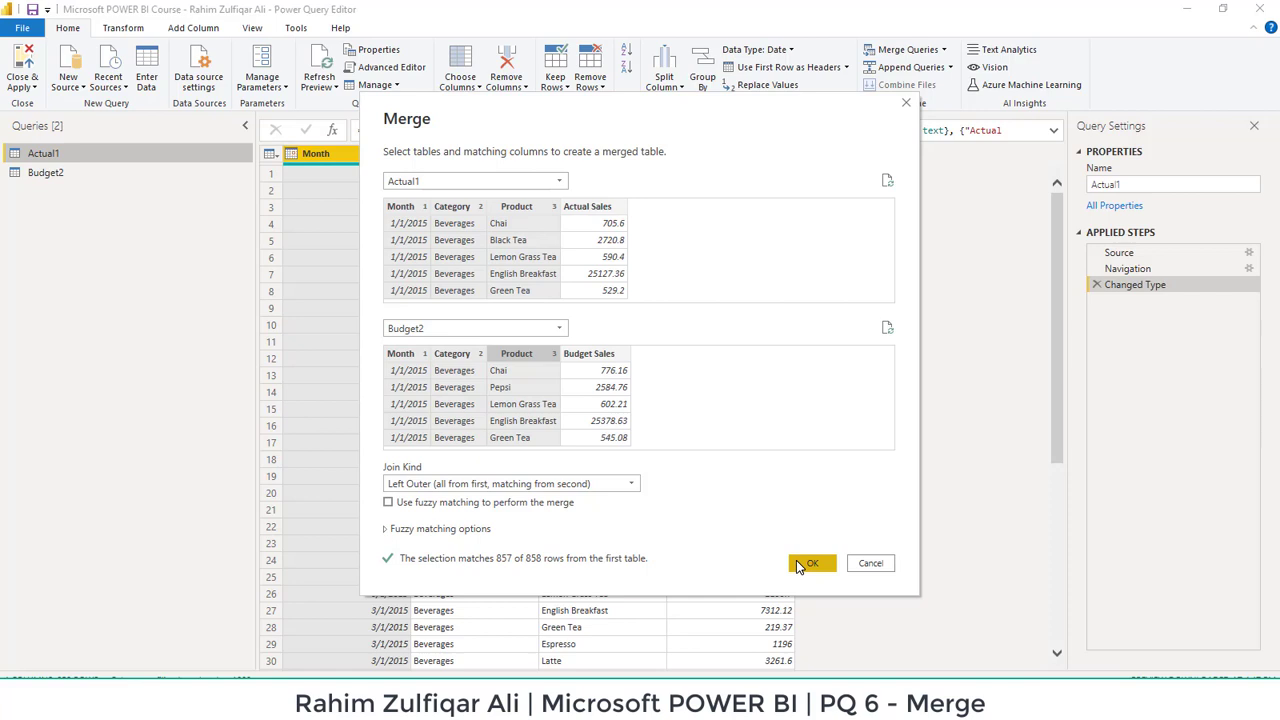
Step: Confirm the merge and rename the new Merge1 query to Consolidated
left_click(812, 564)
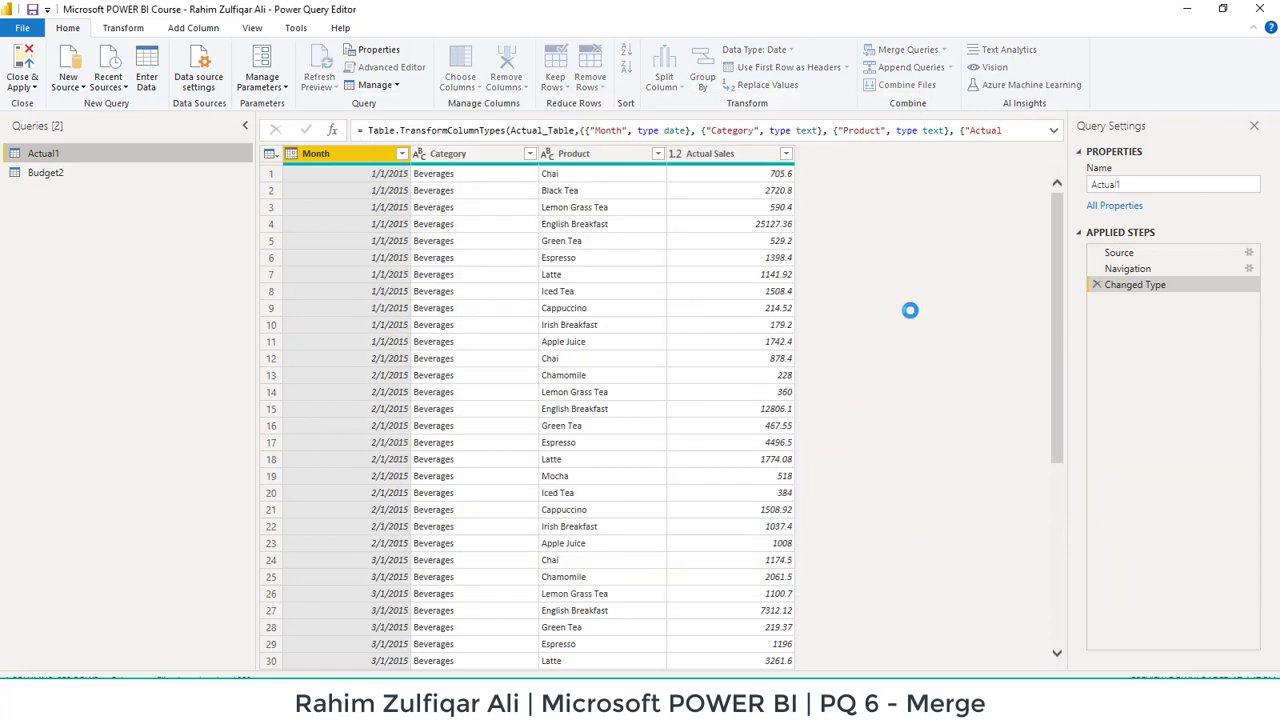
left_click(902, 48)
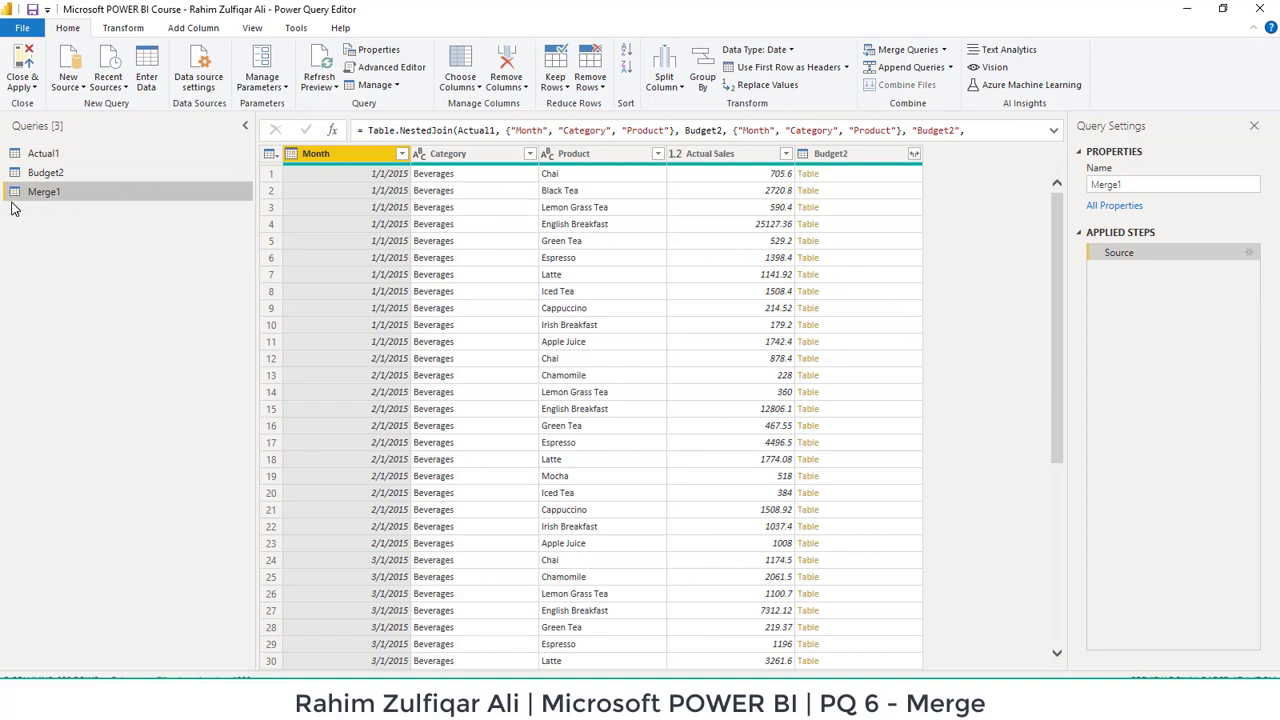
mouse_move(44, 192)
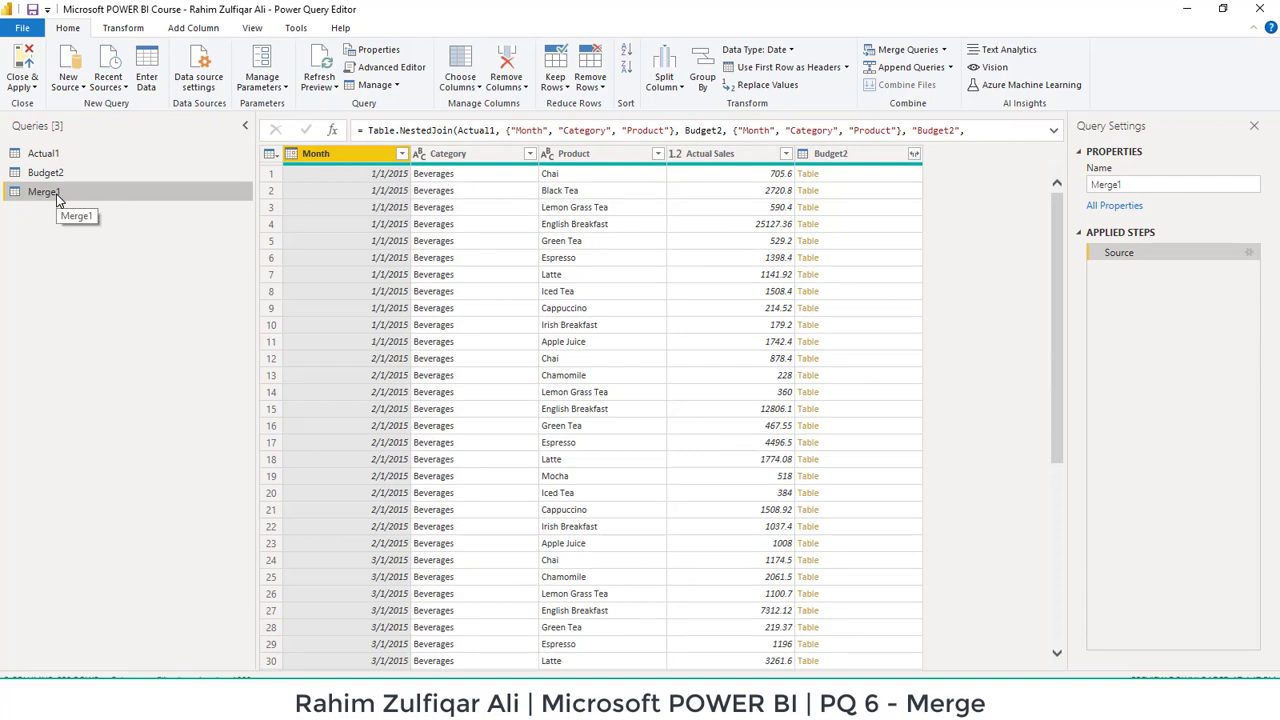
right_click(44, 192)
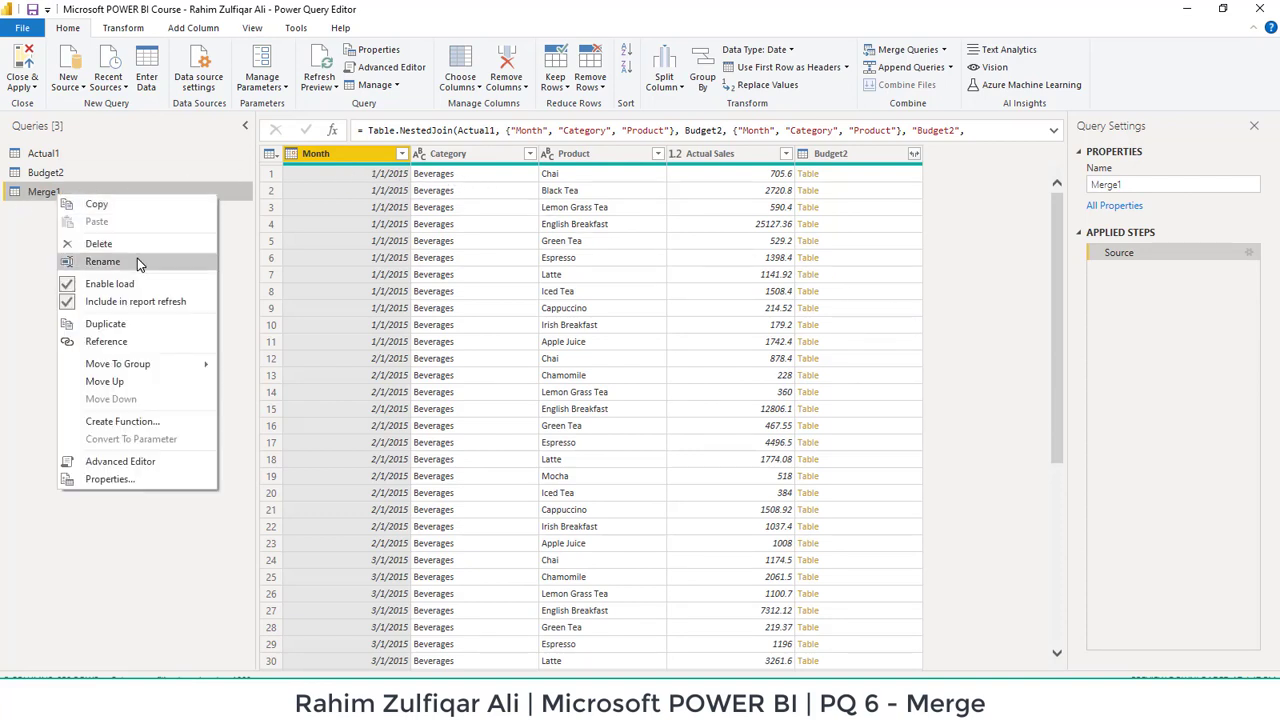
left_click(102, 260)
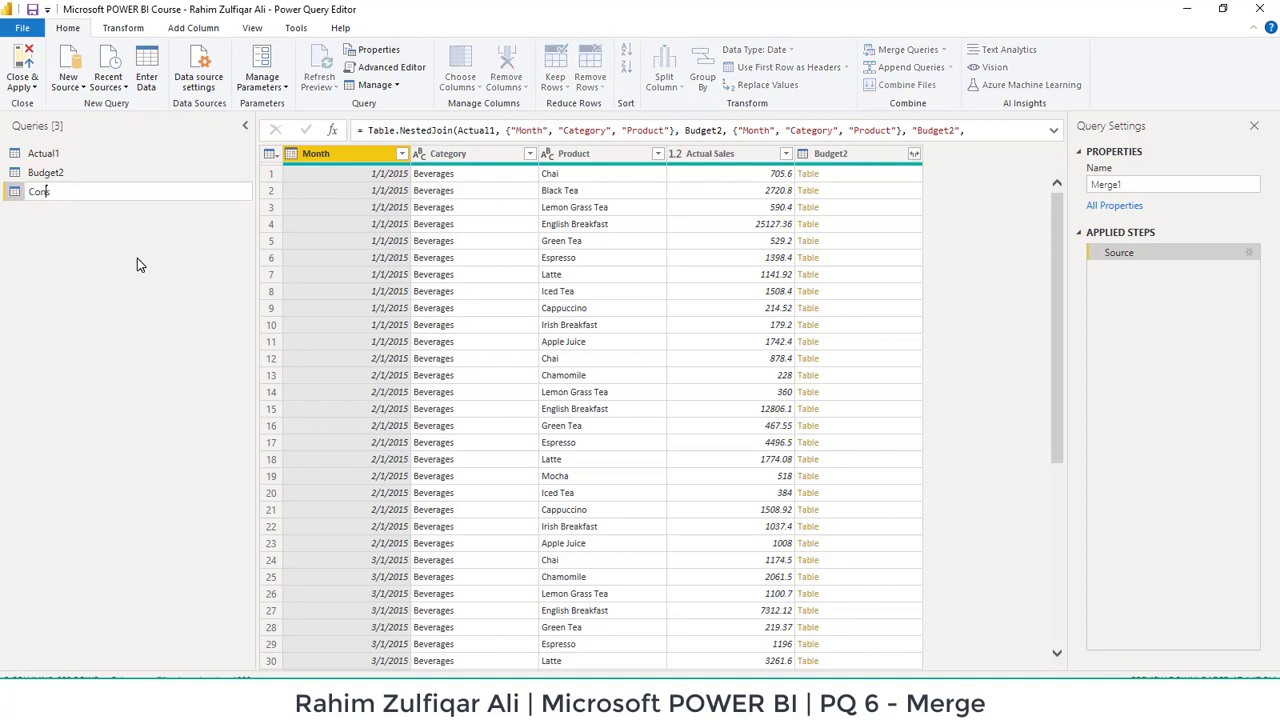
type("olidated")
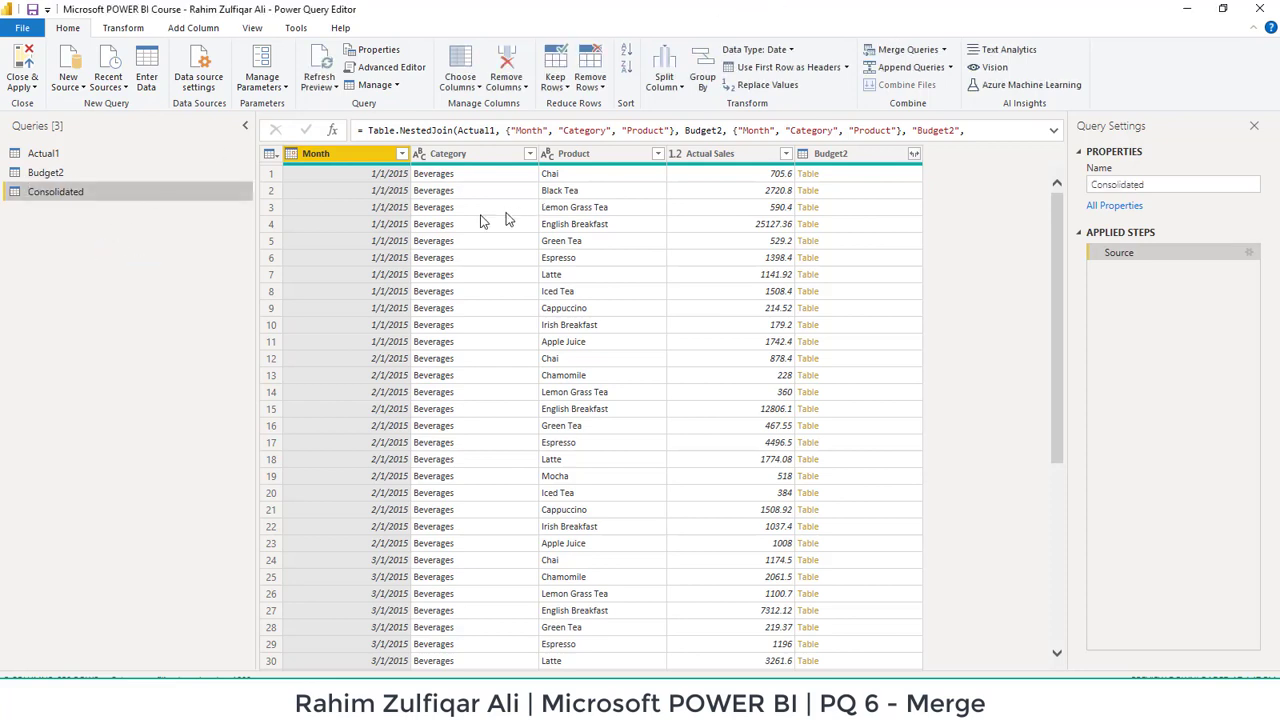
Step: Expand only Budget Sales from Budget2 without the column-name prefix, beside Actual Sales
left_click(448, 152)
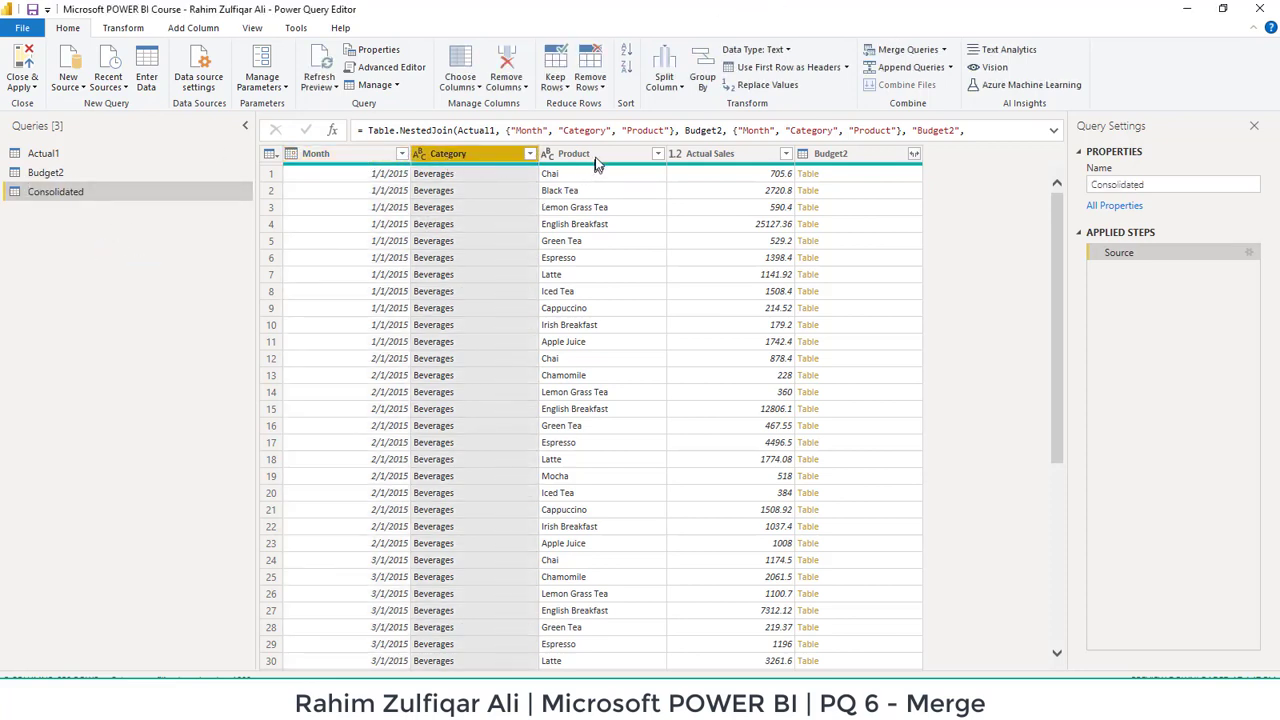
left_click(710, 152)
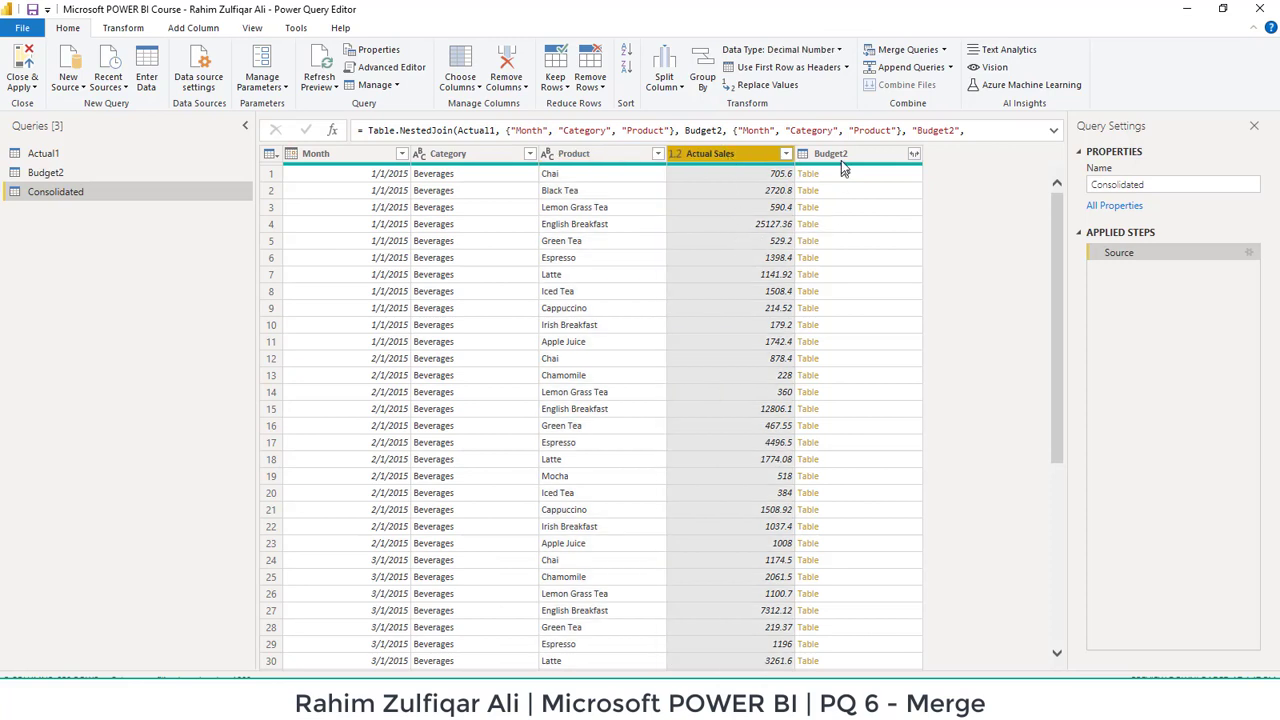
left_click(830, 152)
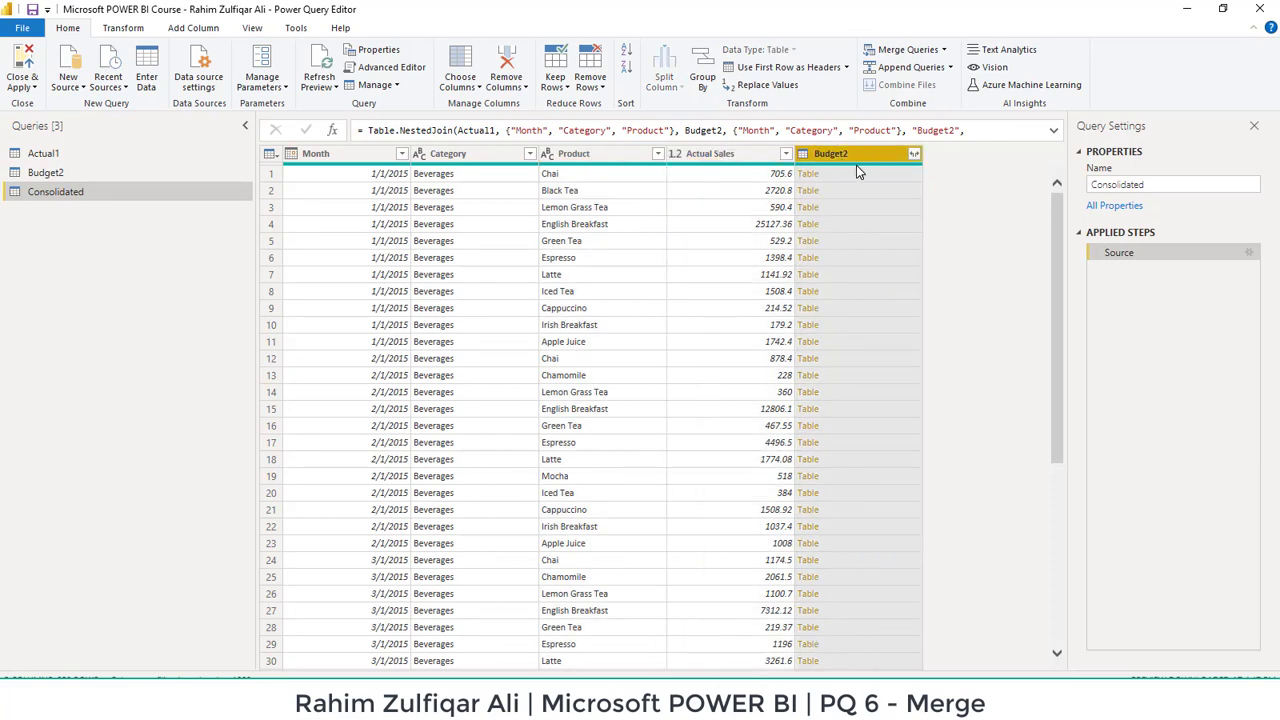
mouse_move(800, 224)
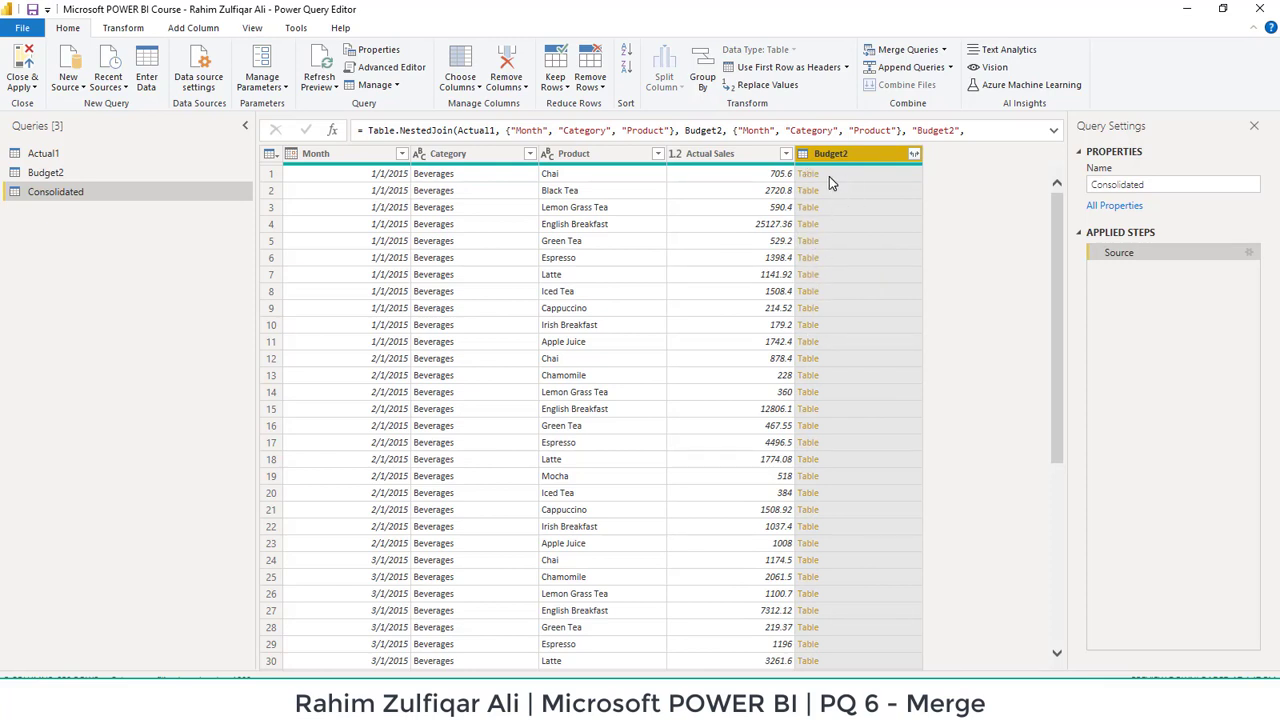
mouse_move(916, 160)
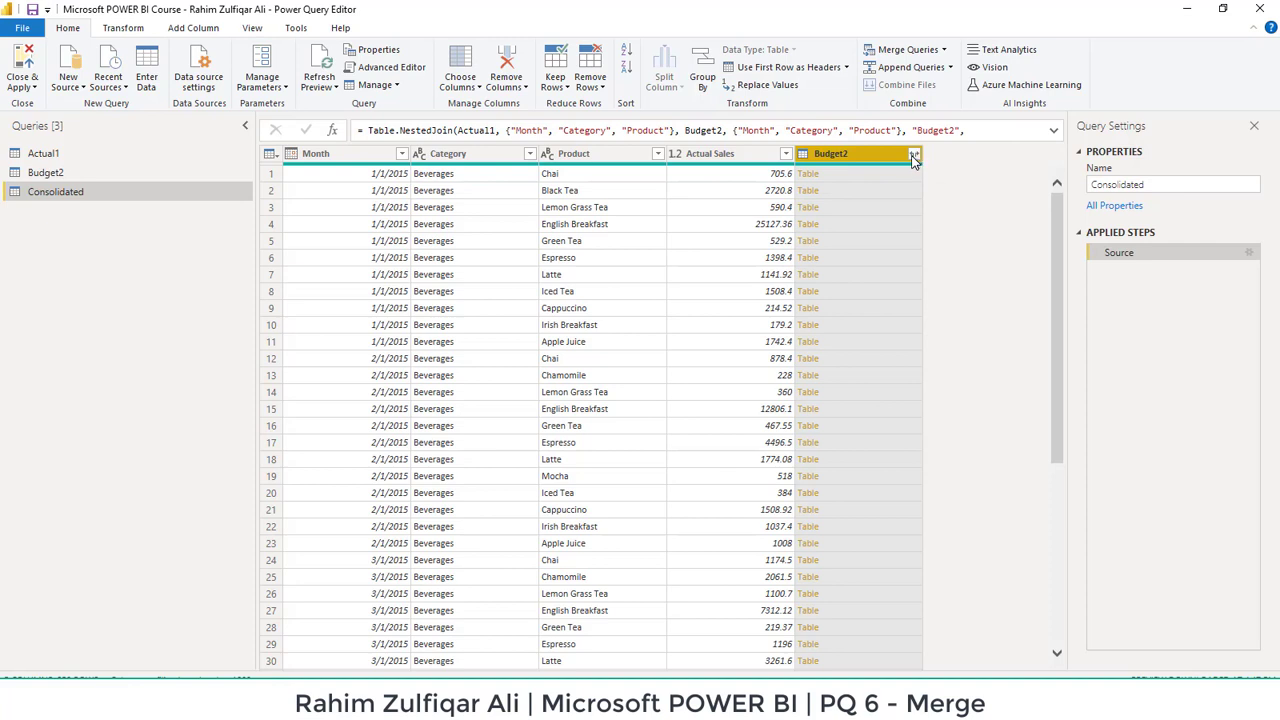
left_click(912, 152)
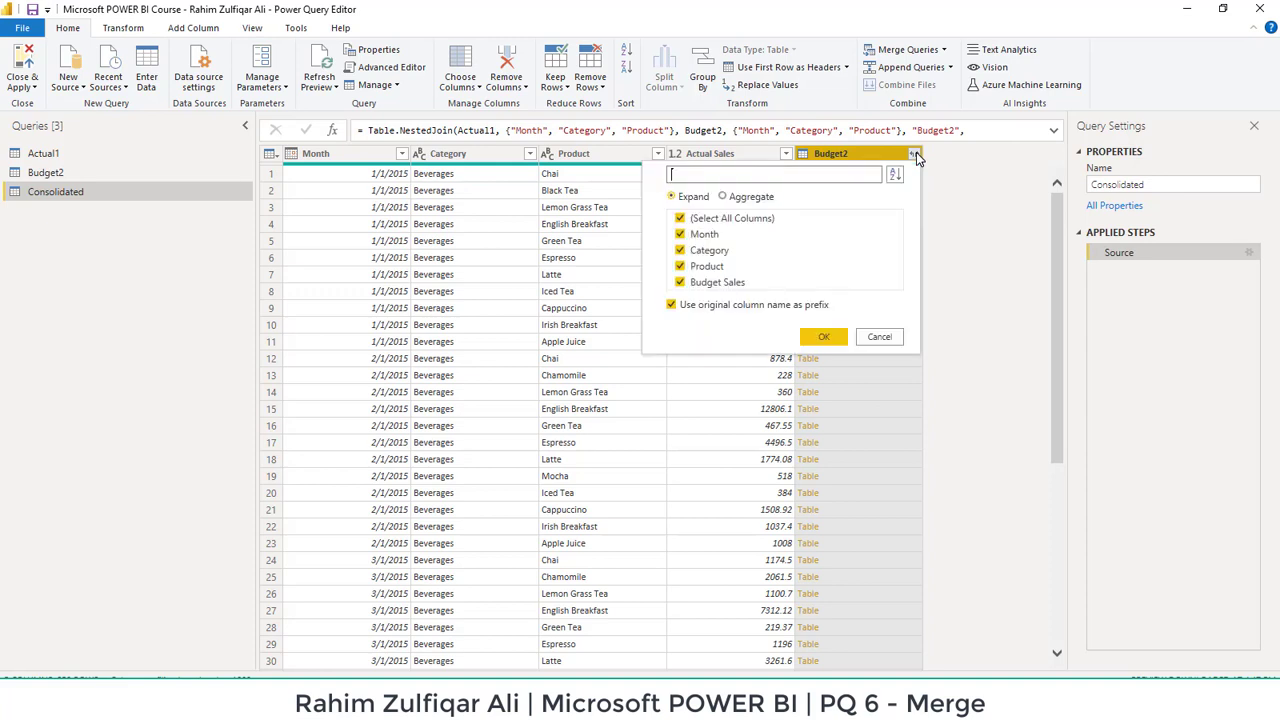
left_click(680, 218)
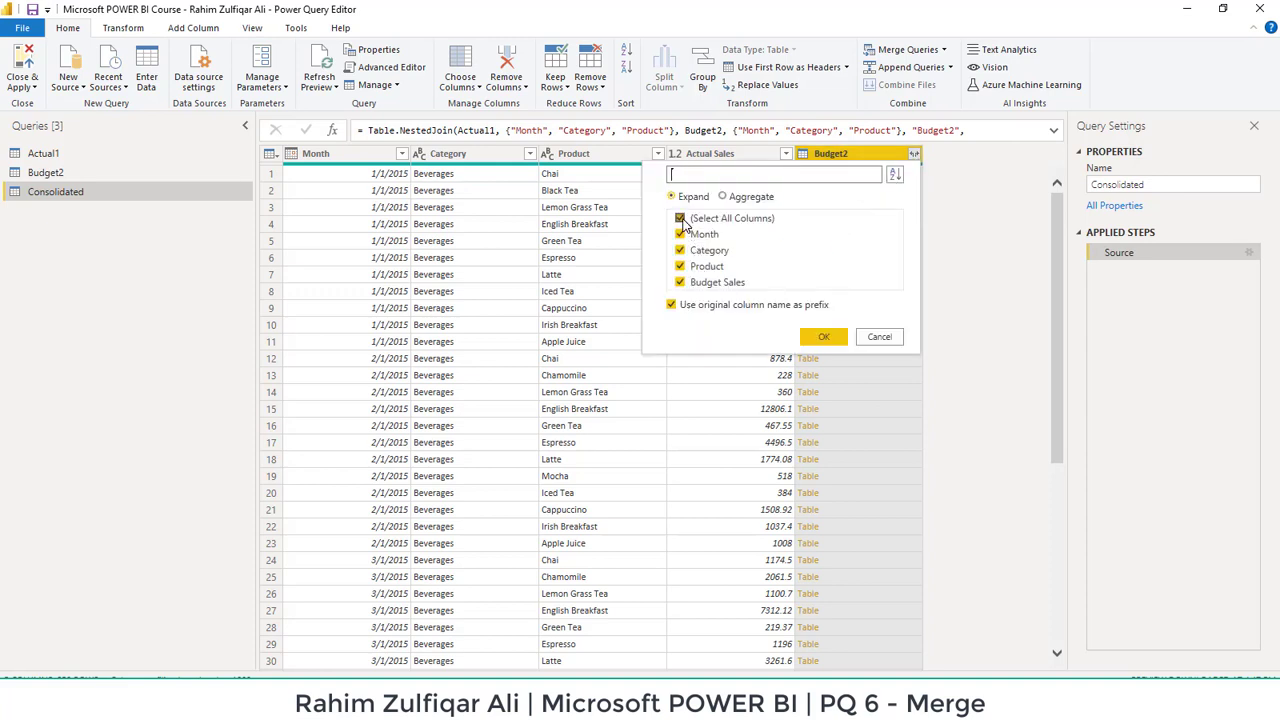
left_click(680, 218)
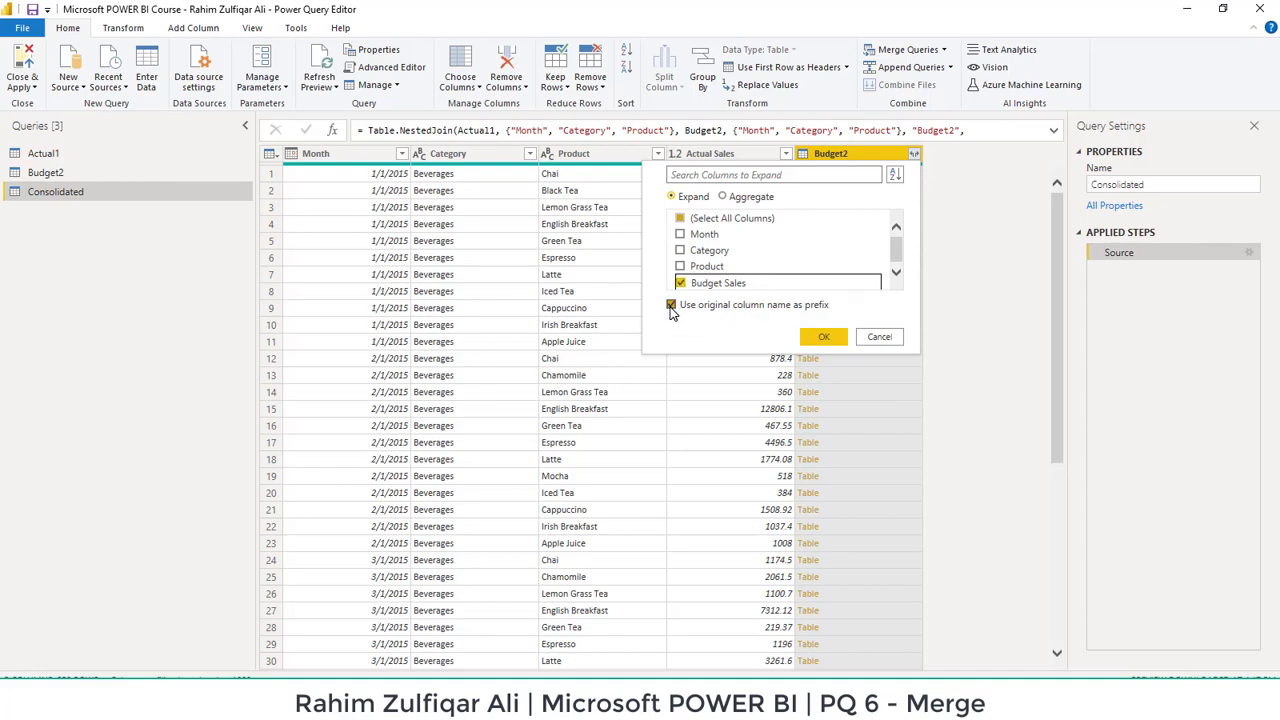
mouse_move(696, 316)
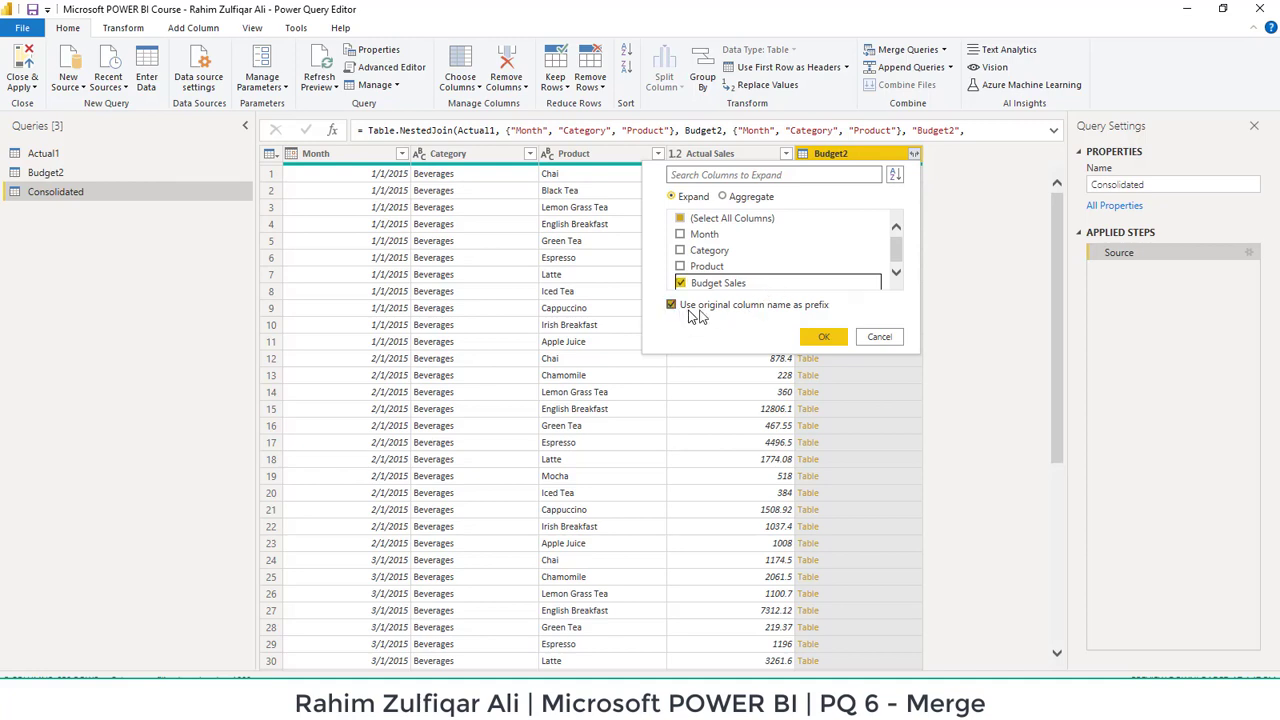
left_click(672, 304)
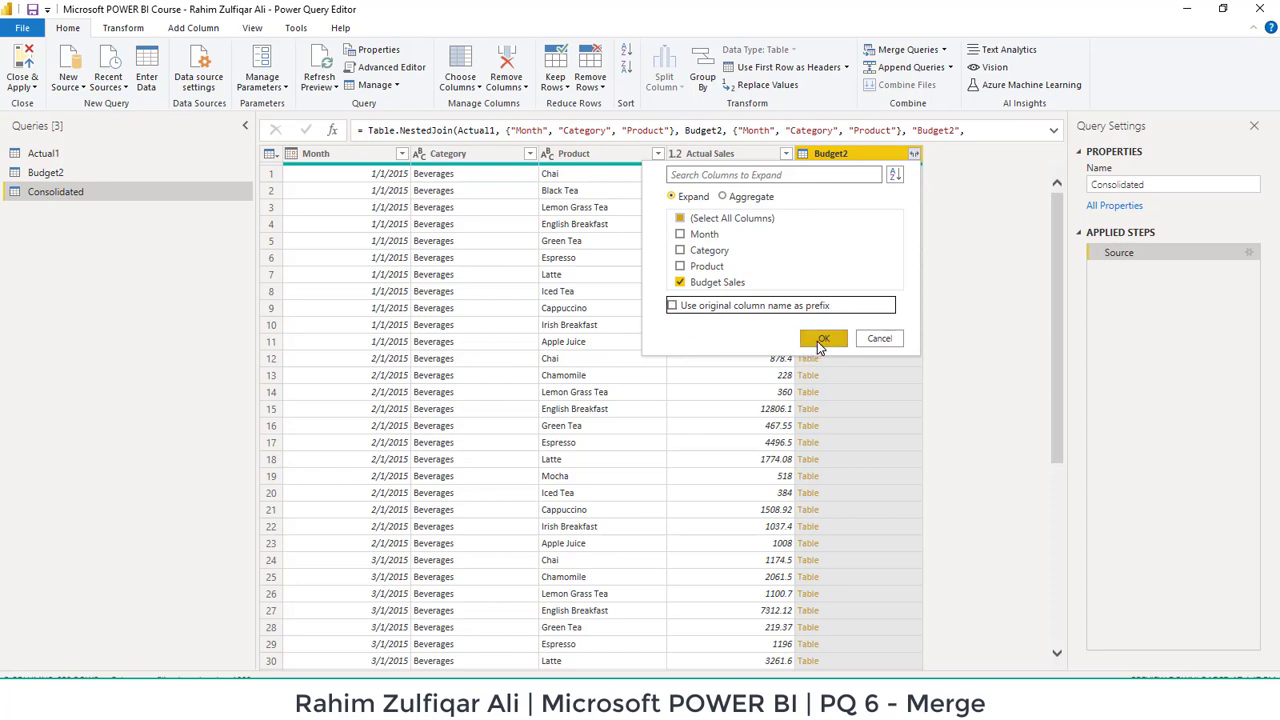
left_click(822, 338)
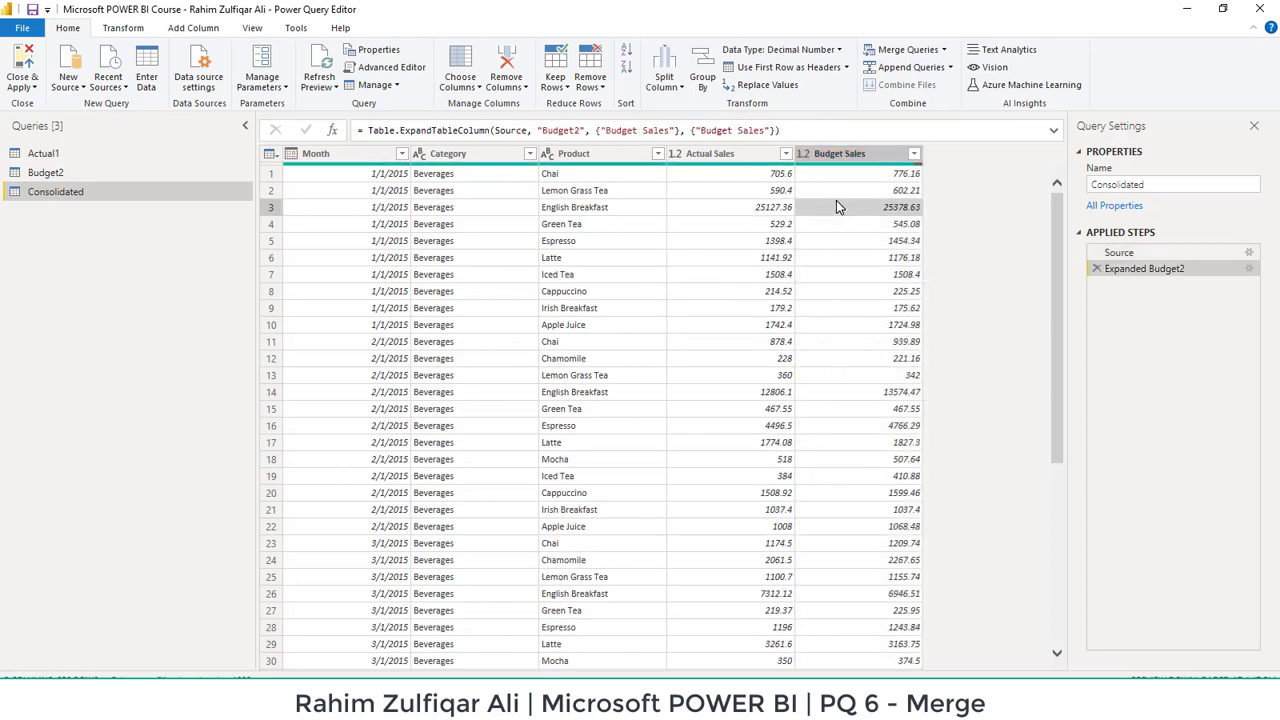
Step: Look over Consolidated's Month, Category and sales values, then show the Close & Apply options
left_click(730, 172)
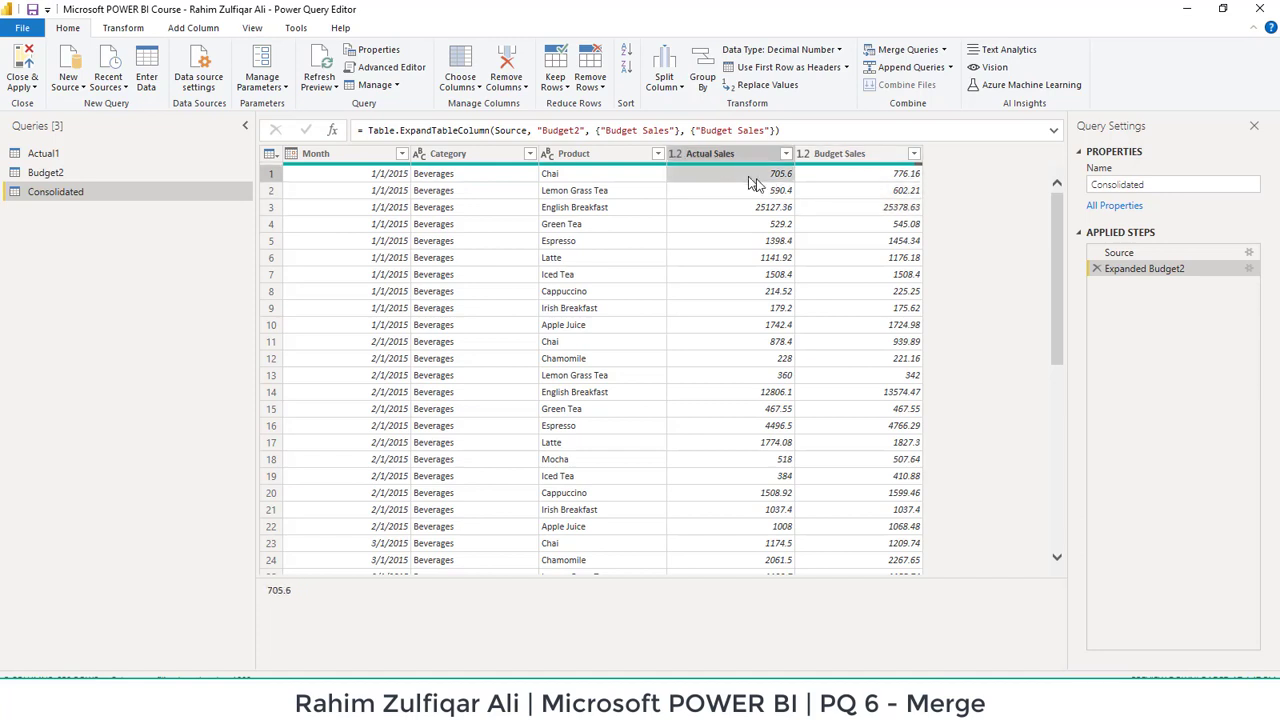
left_click(856, 172)
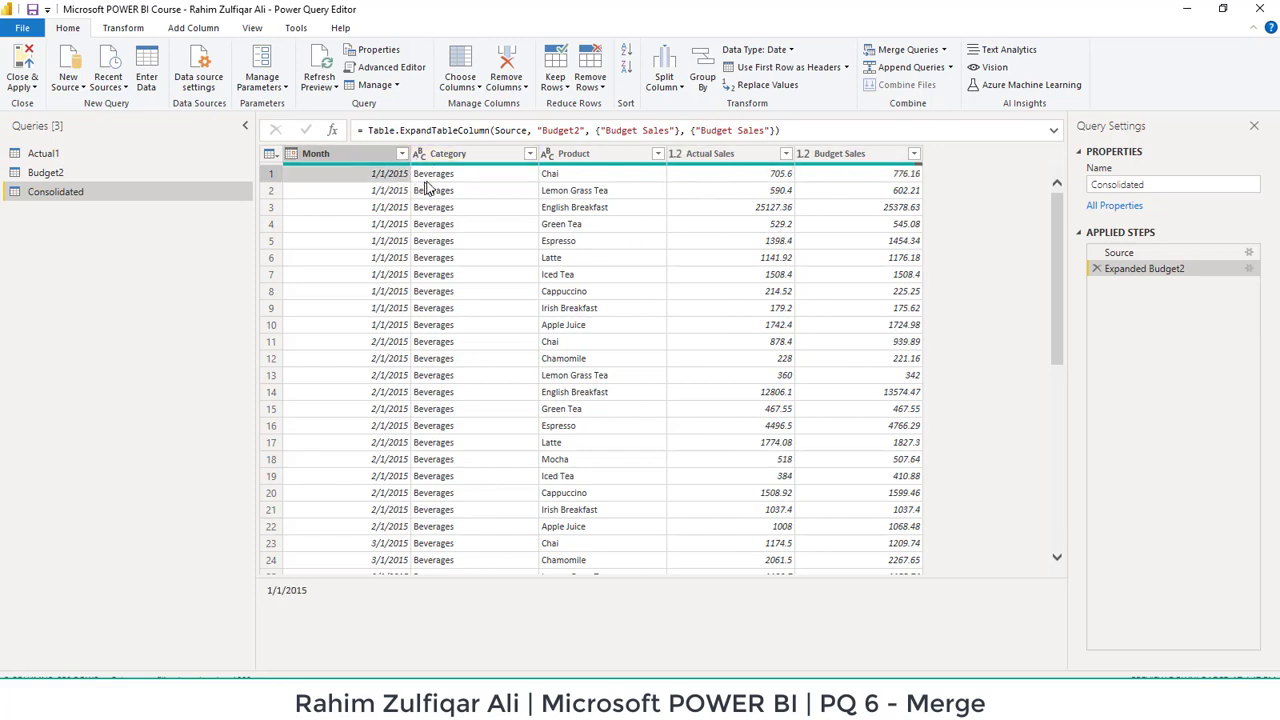
left_click(432, 172)
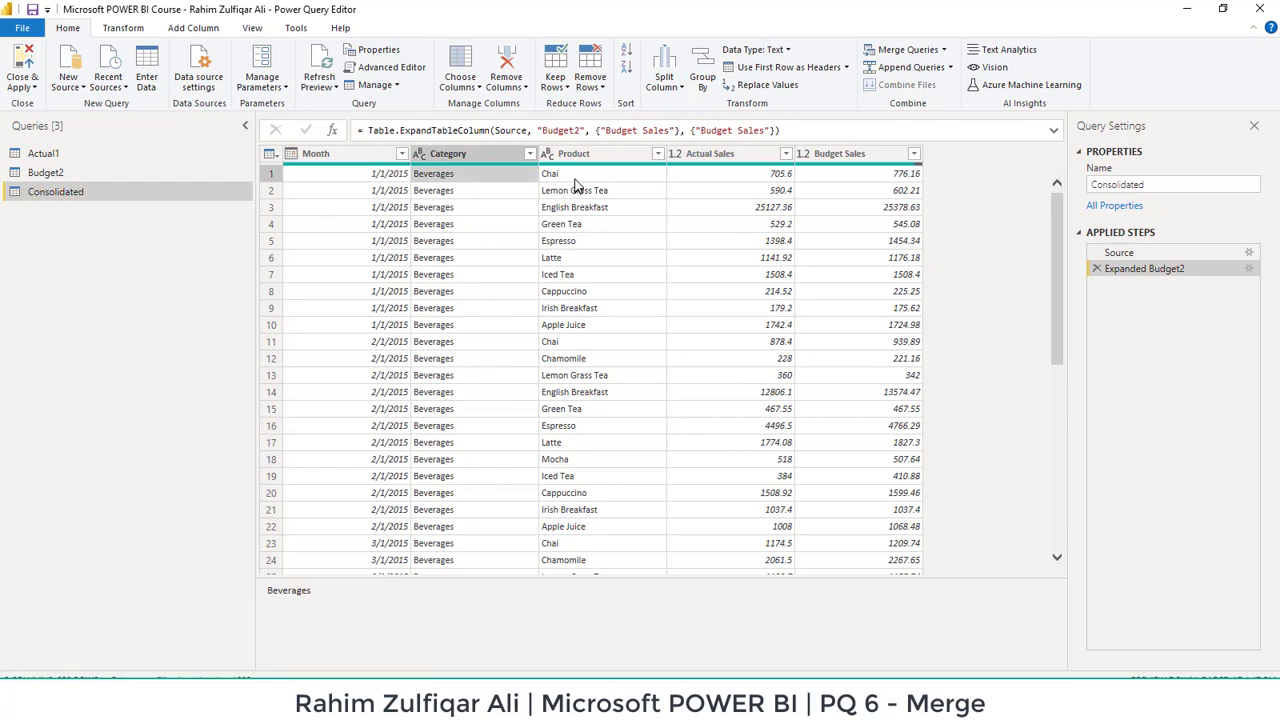
left_click(720, 152)
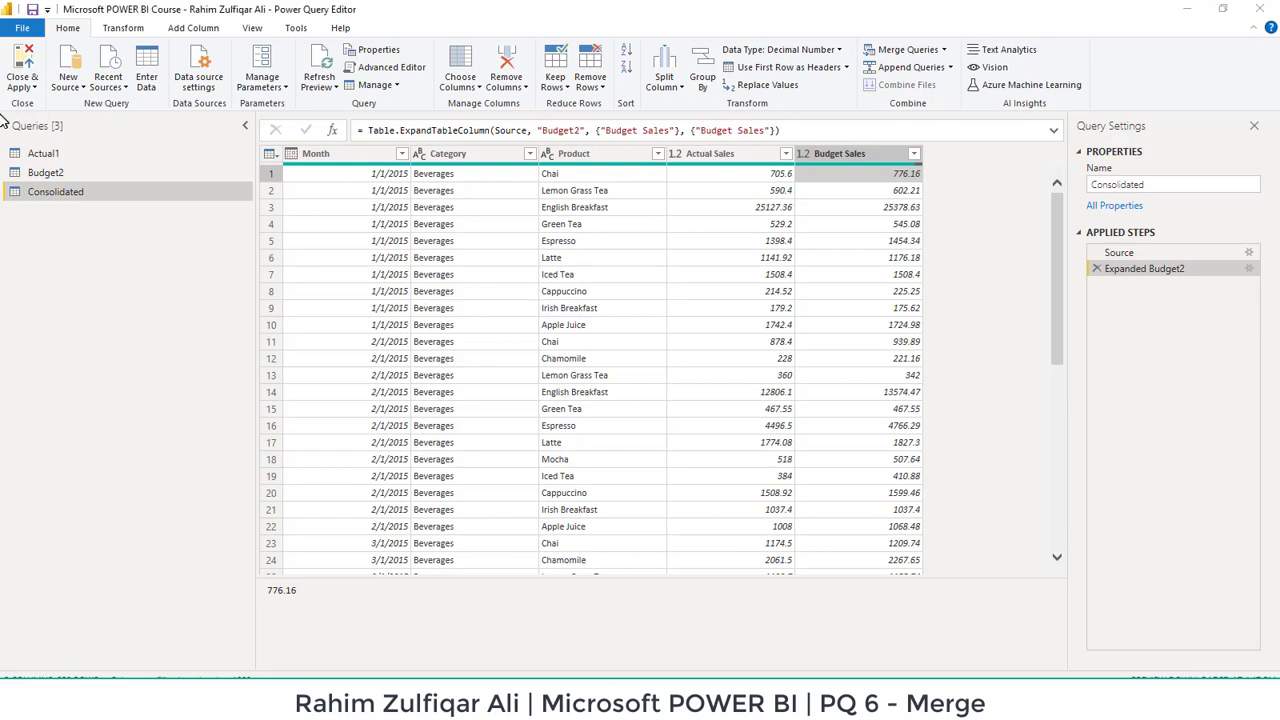
left_click(22, 64)
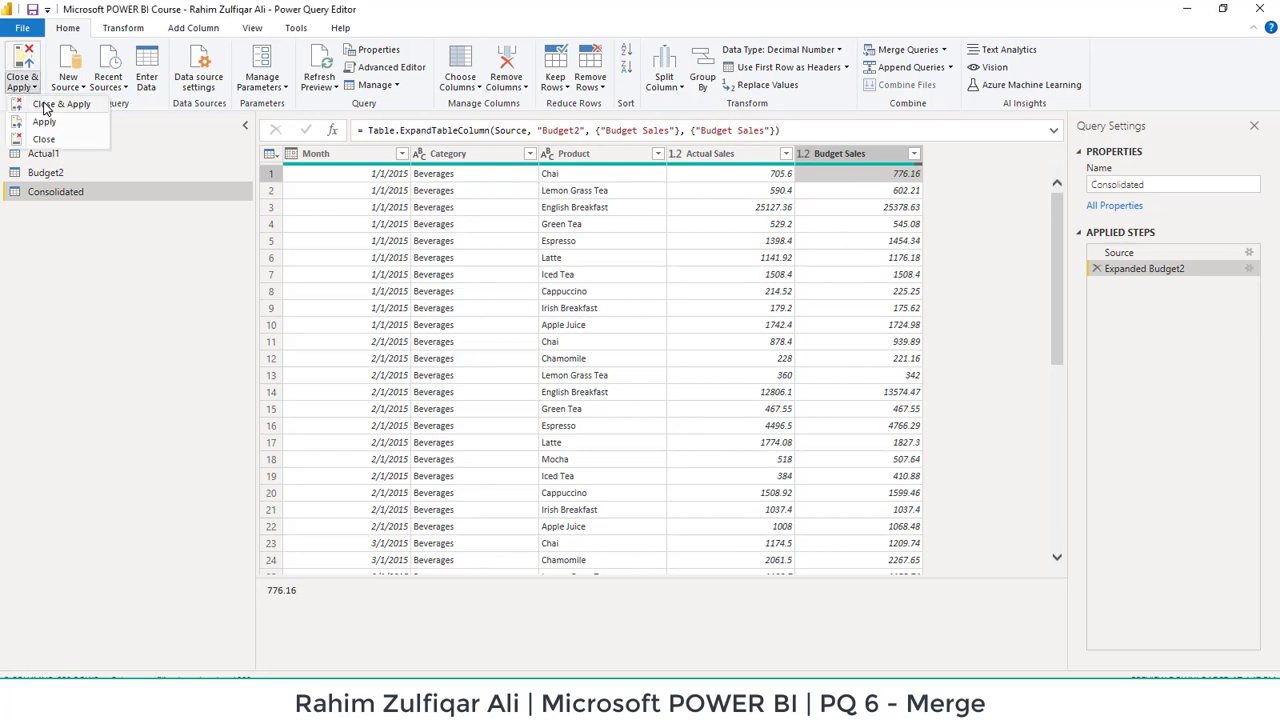